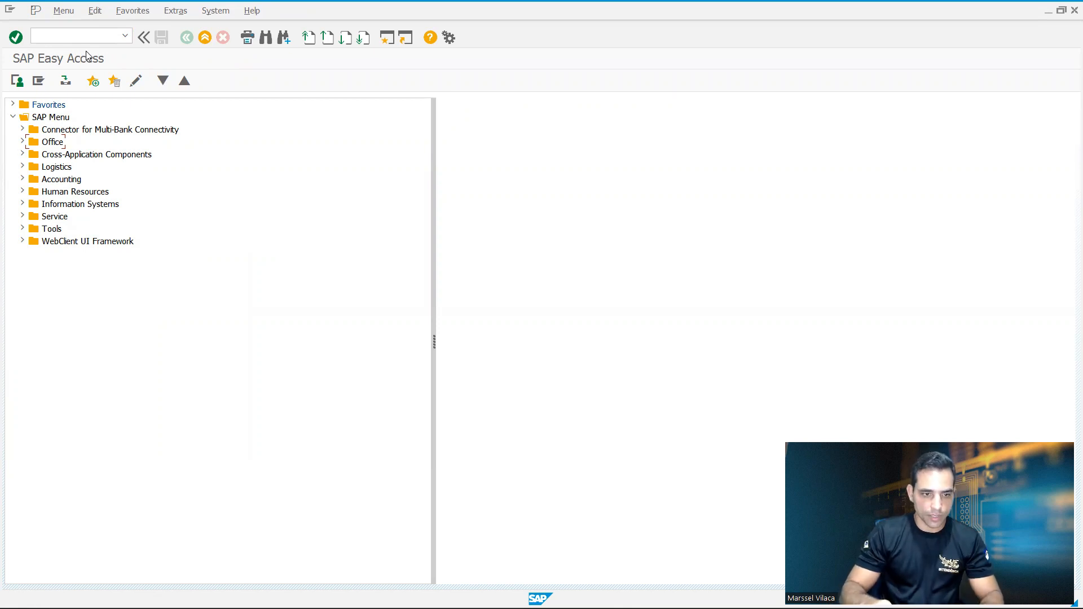
Step: Run the variance report for single cost center 17100200 and single cost element 61003000
click(76, 35)
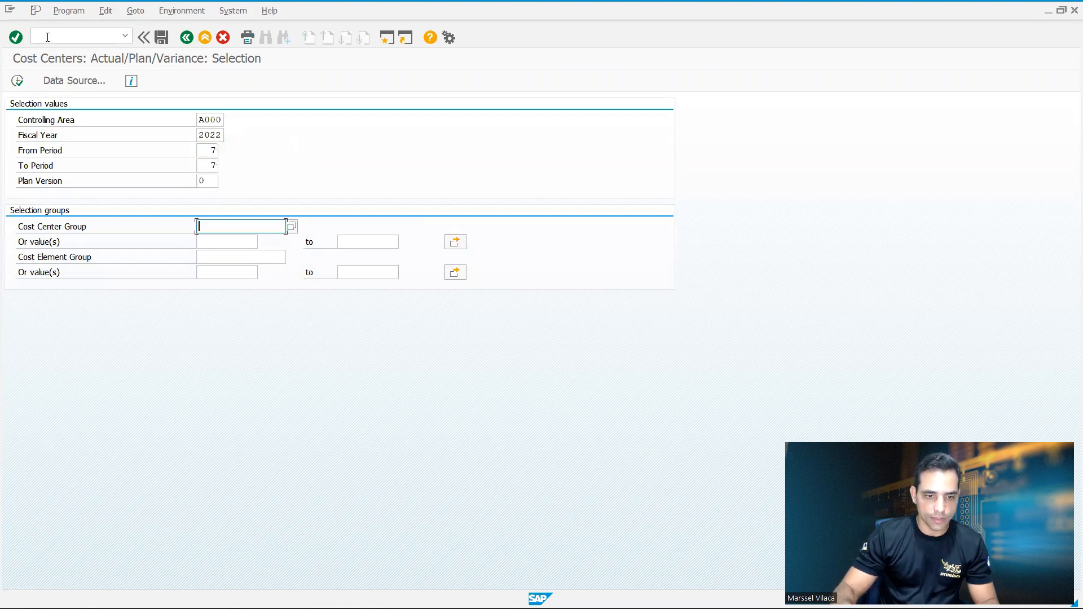
click(228, 241)
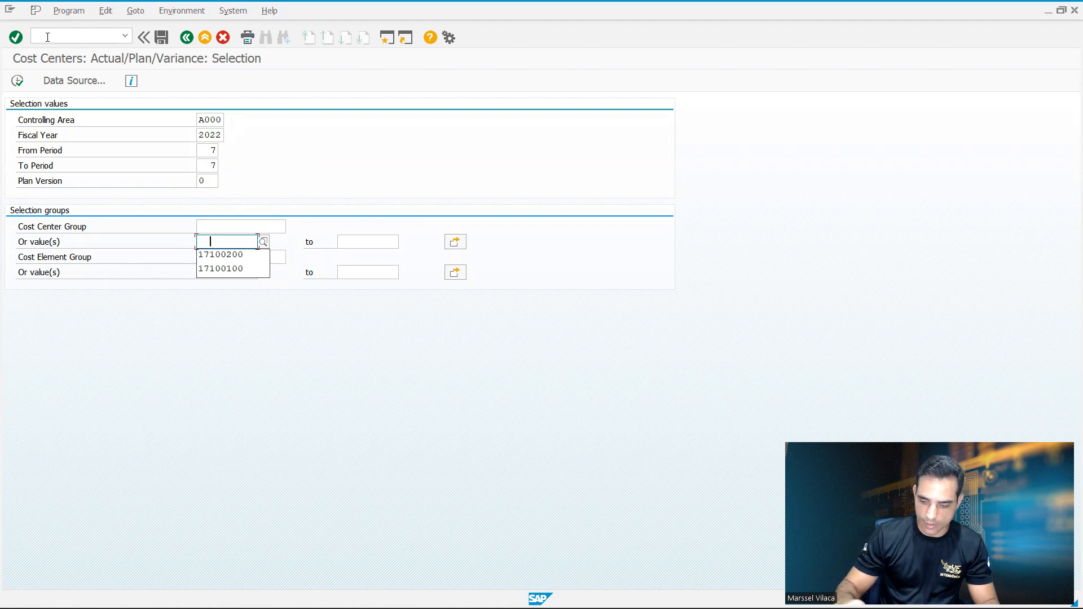
click(221, 254)
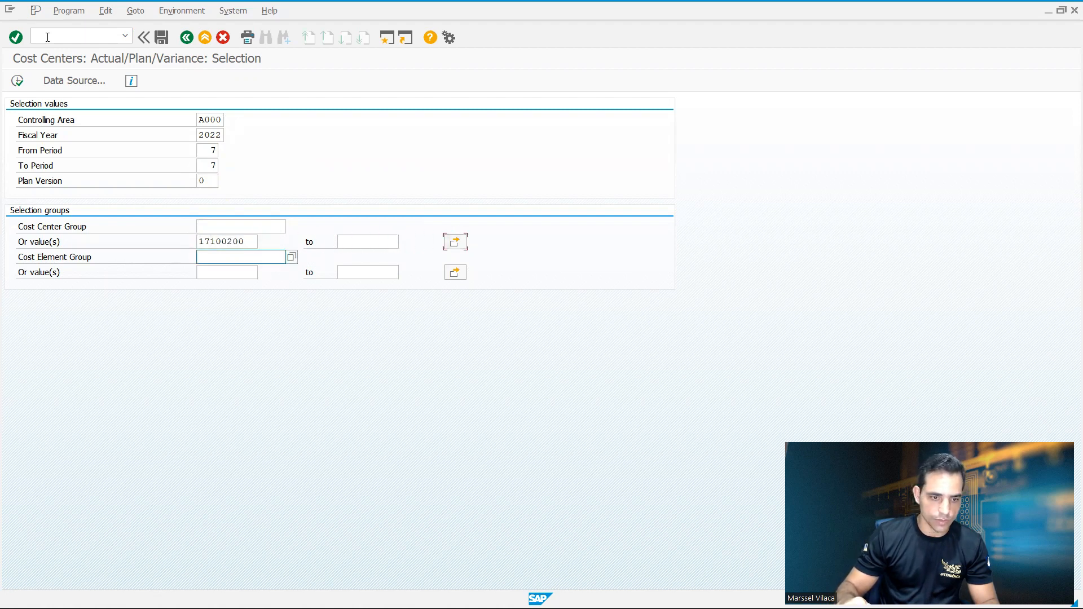
click(227, 272)
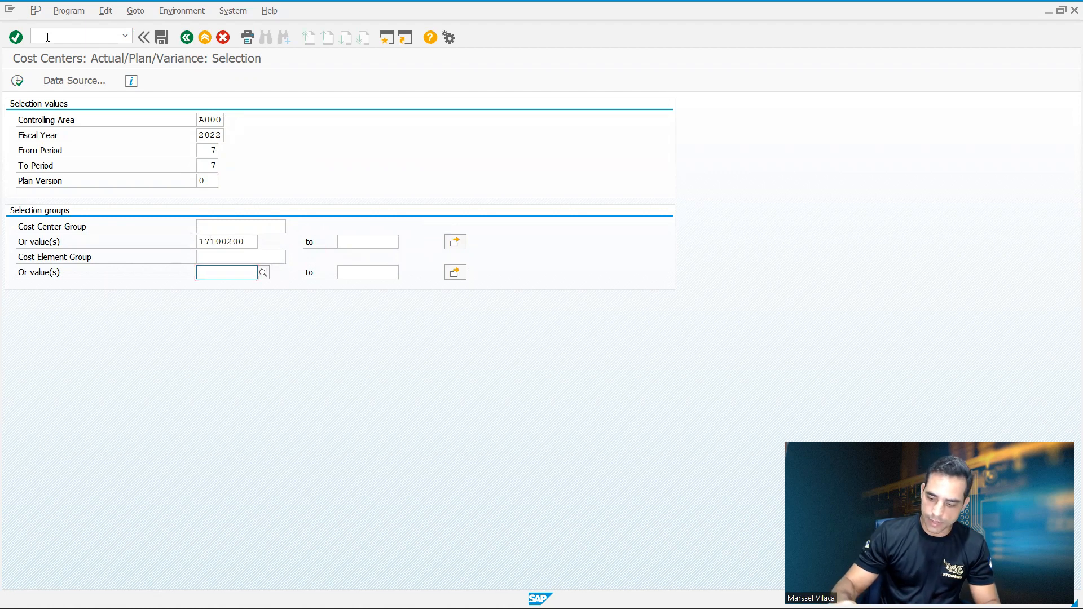
text(61003000)
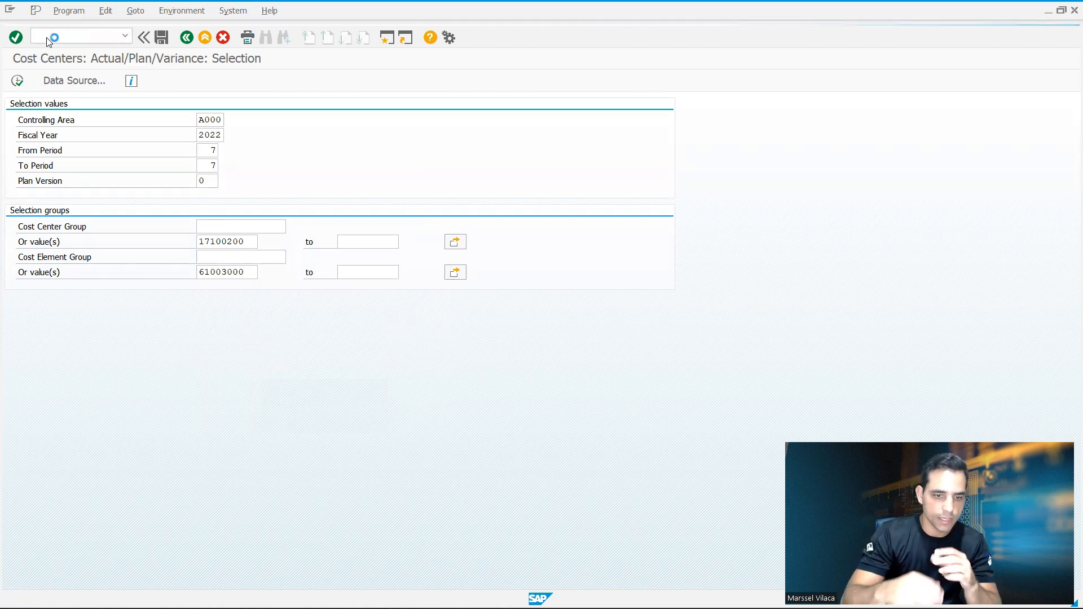
click(15, 37)
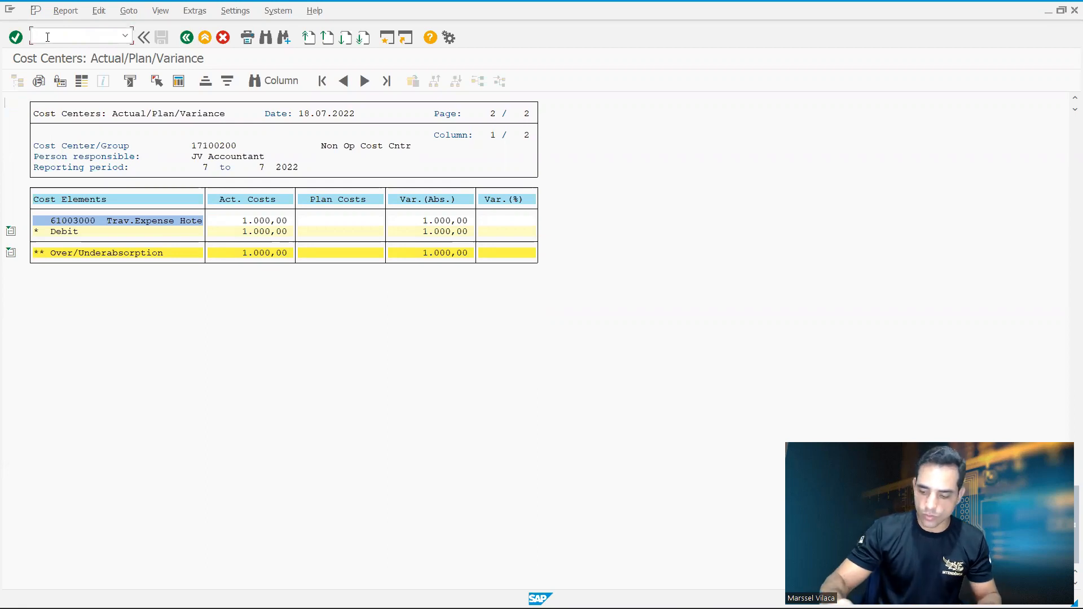
Step: Launch transaction /OKP0 for cost element/activity input planning
text(/)
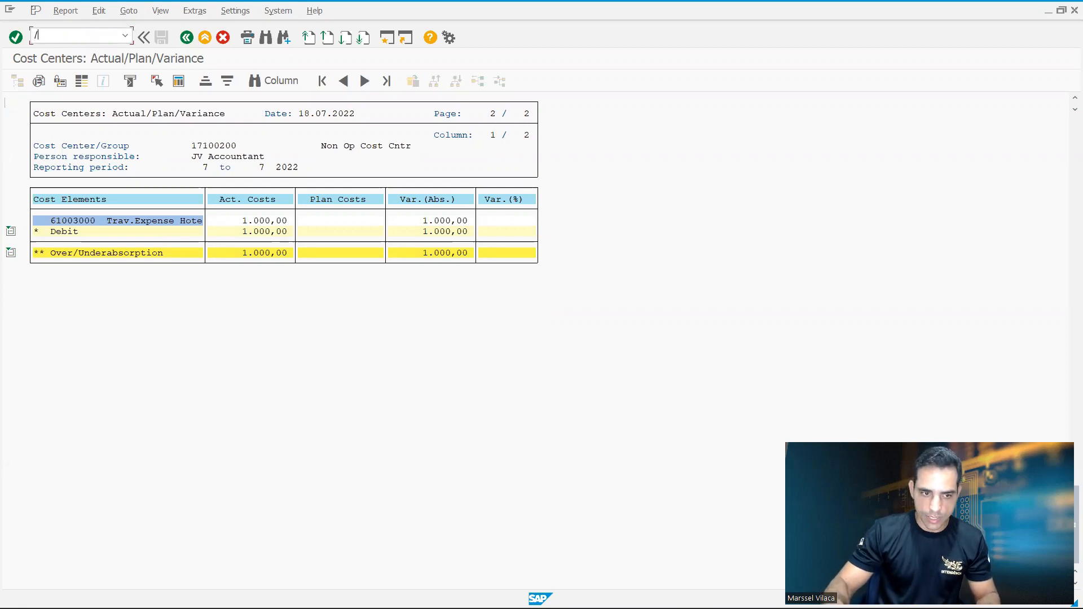
text(/OKP0)
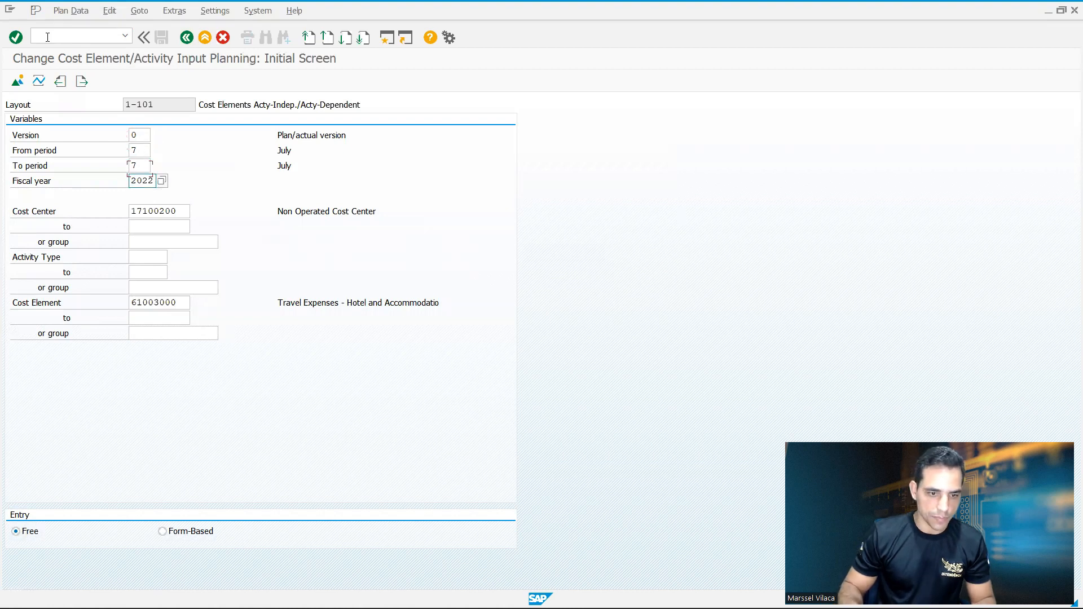
Step: Enter and post 1500 as Plan Fixed Costs for element 61003000 on the overview screen
click(158, 211)
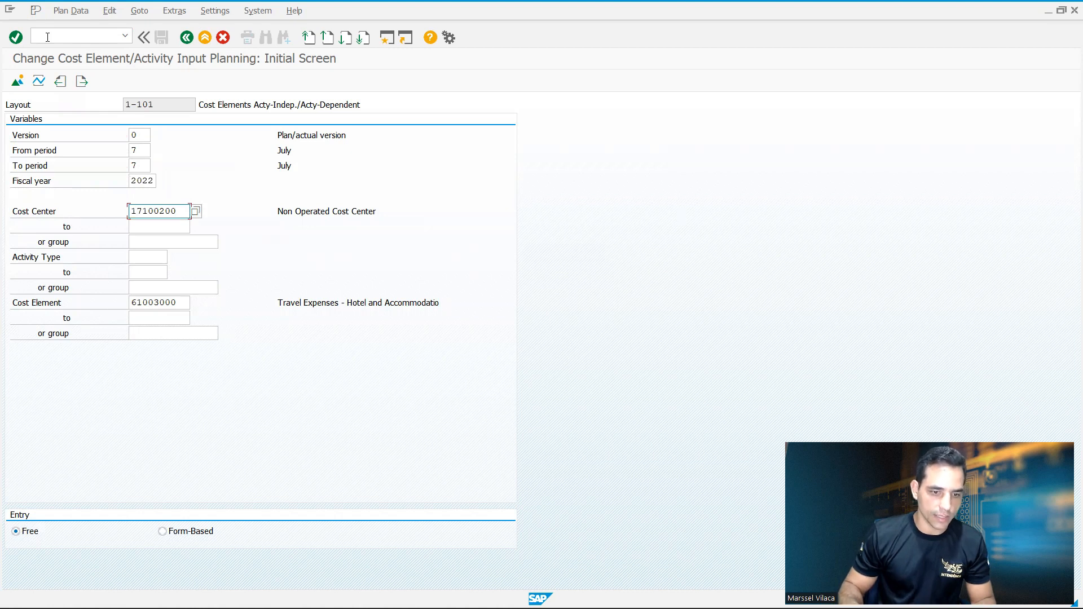
click(158, 272)
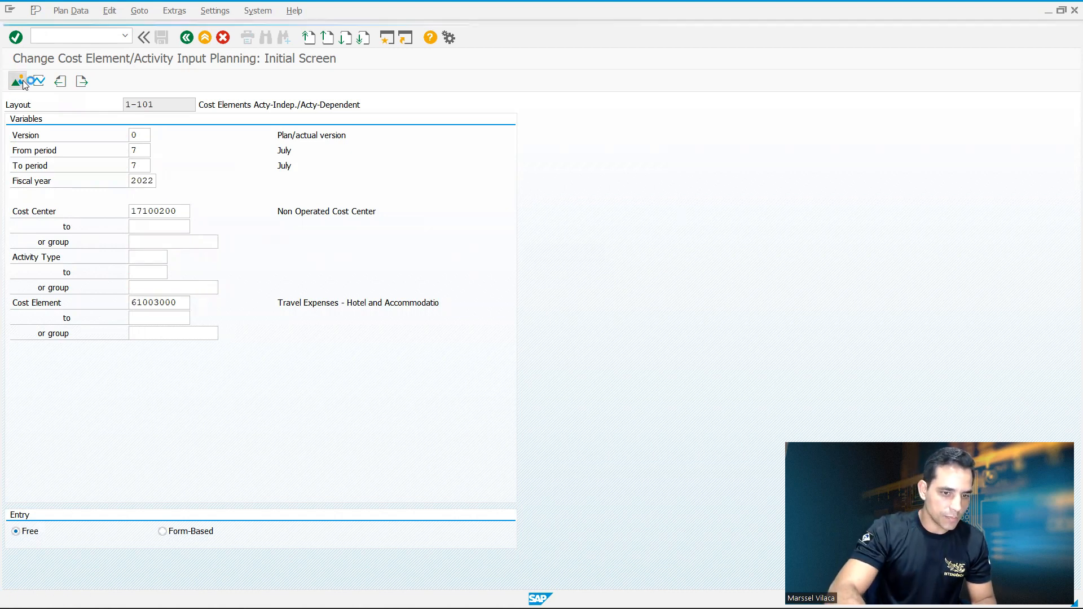
click(17, 81)
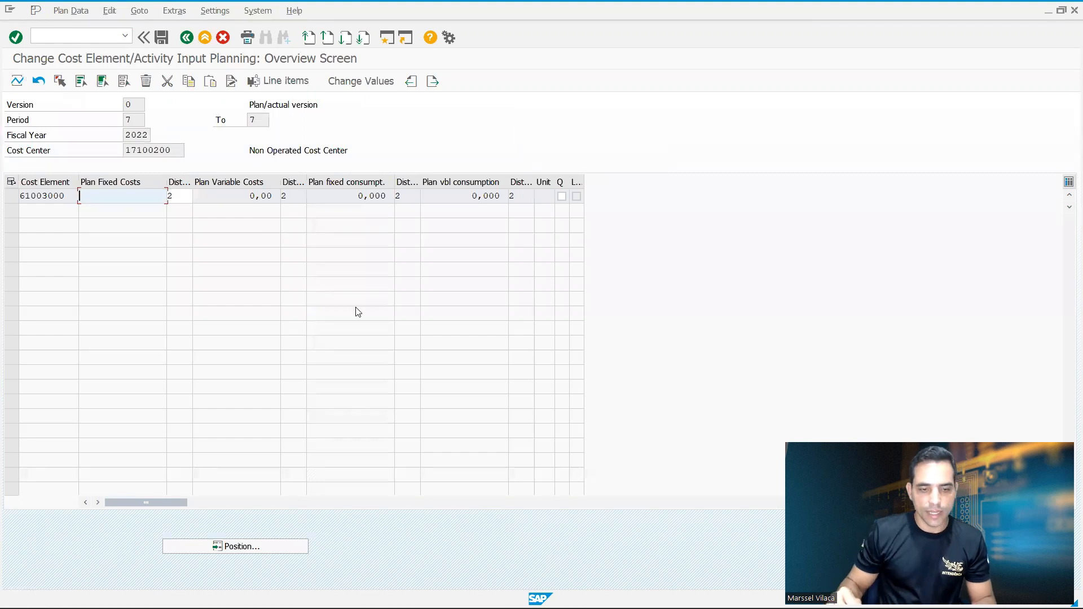
text(1500)
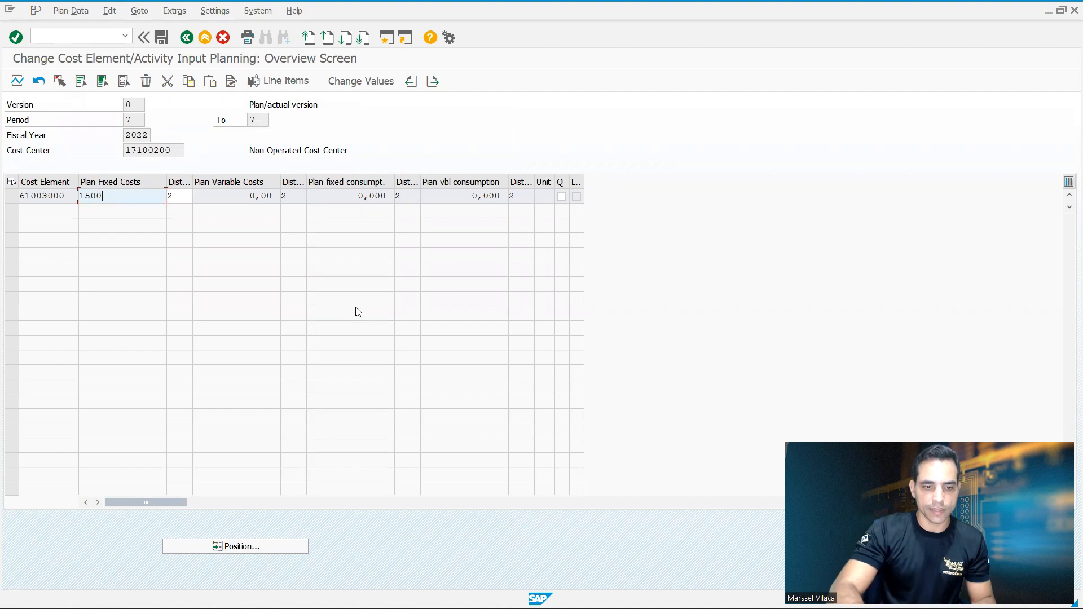
mouse_move(198, 124)
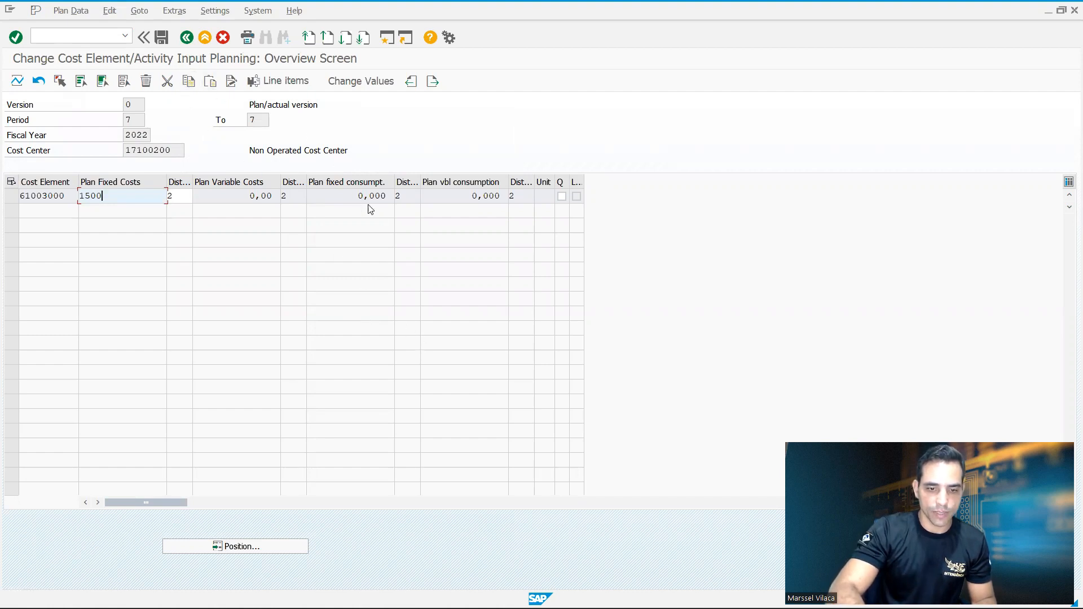
click(162, 37)
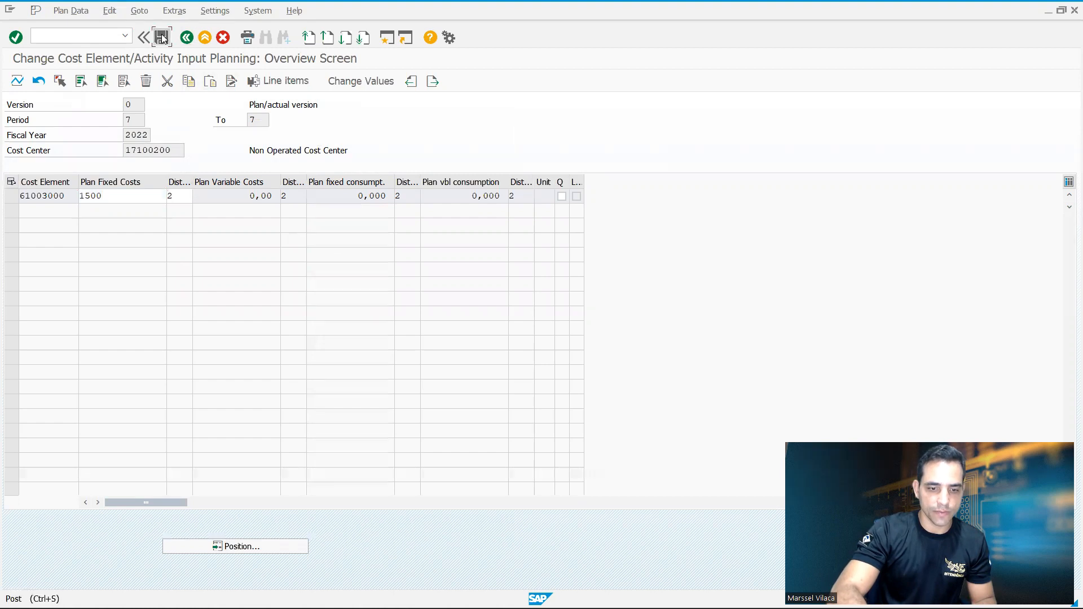
click(161, 37)
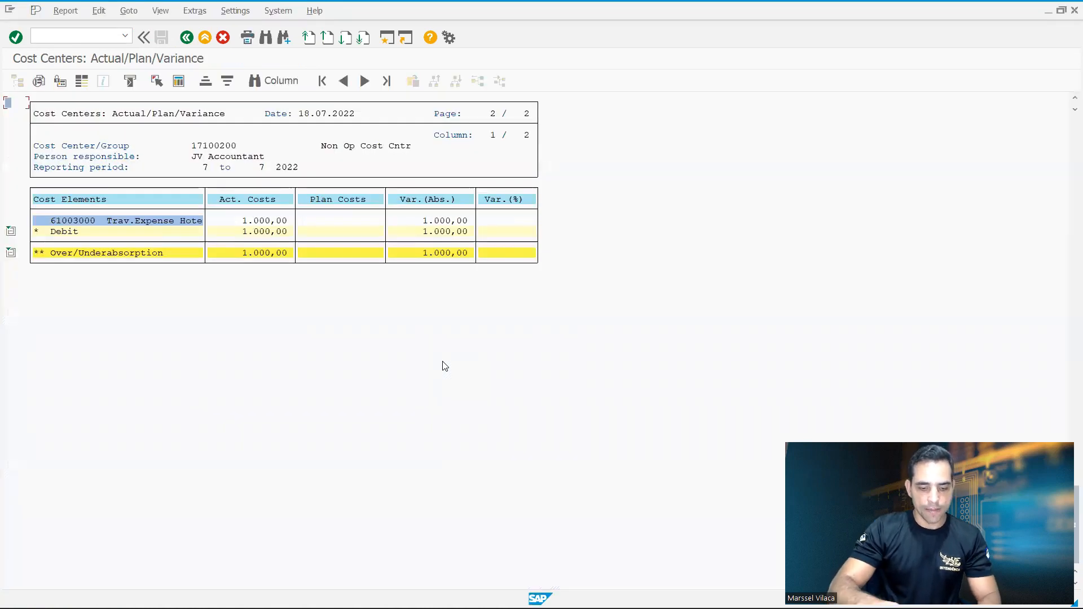
Step: Rerun the report to show 1.500,00 plan vs 1.000,00 actual, then switch windows
click(224, 37)
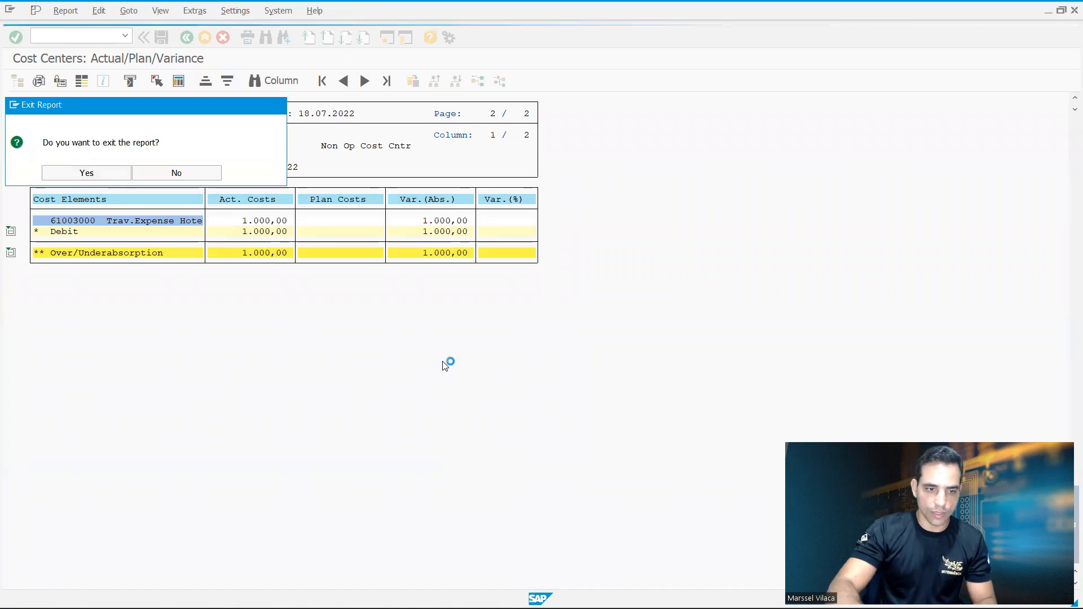
click(85, 172)
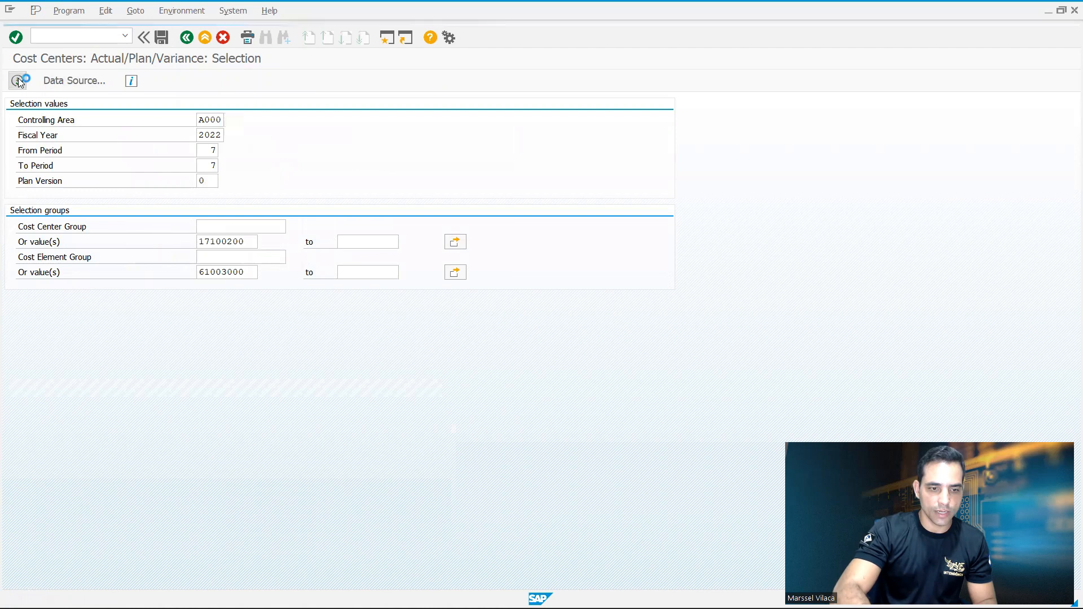
click(16, 81)
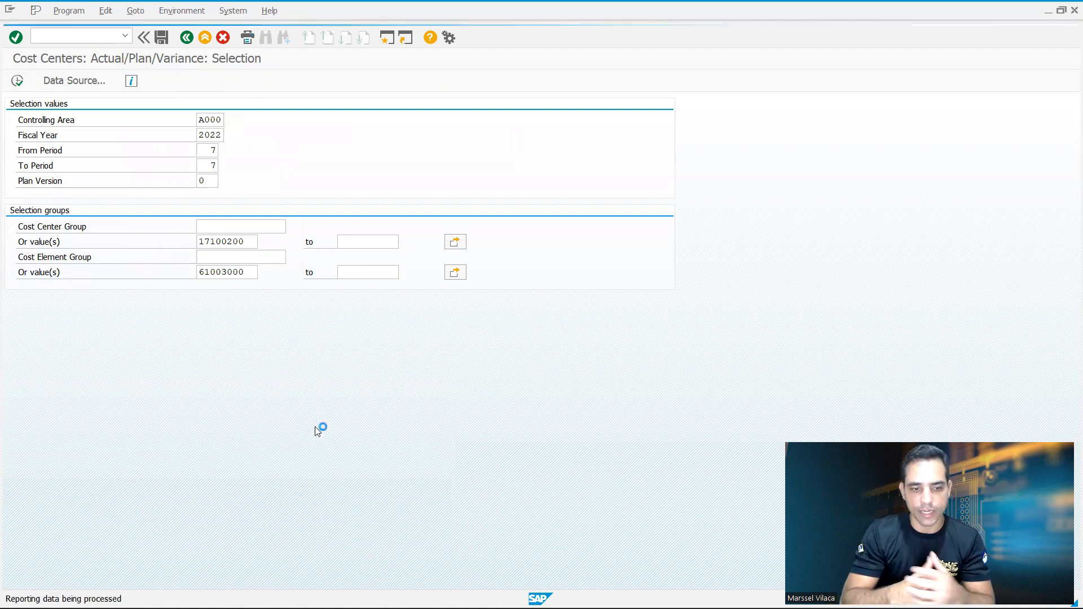
click(15, 36)
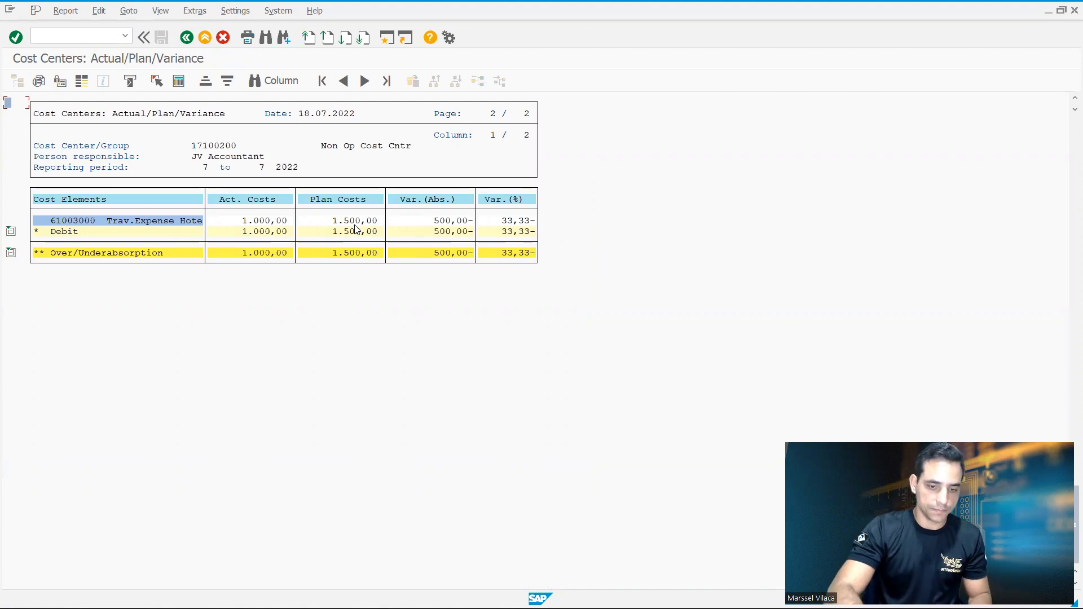
key(Alt+Tab)
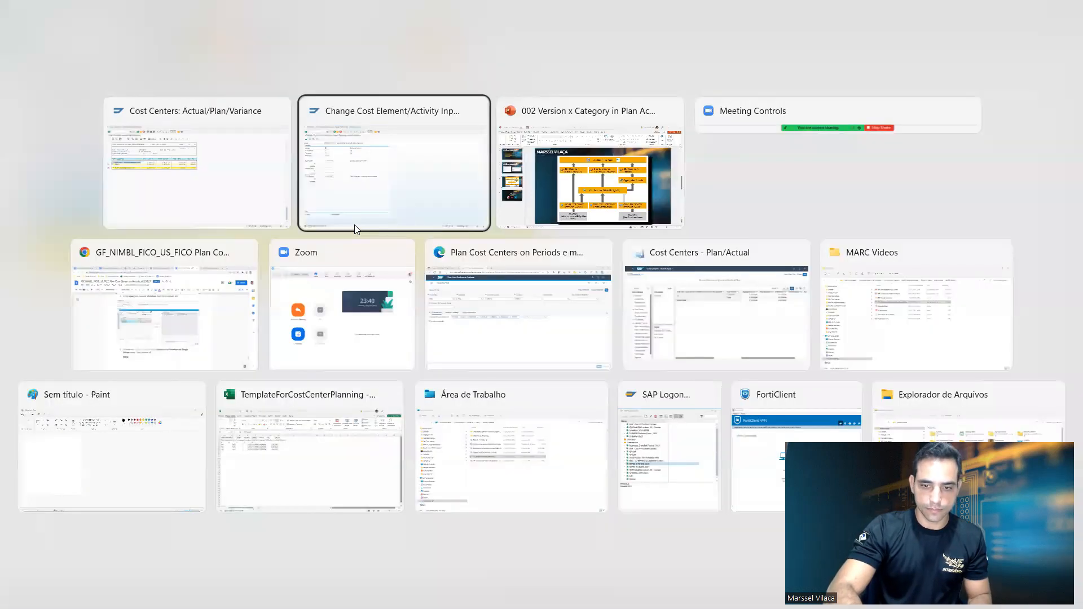
mouse_move(517, 303)
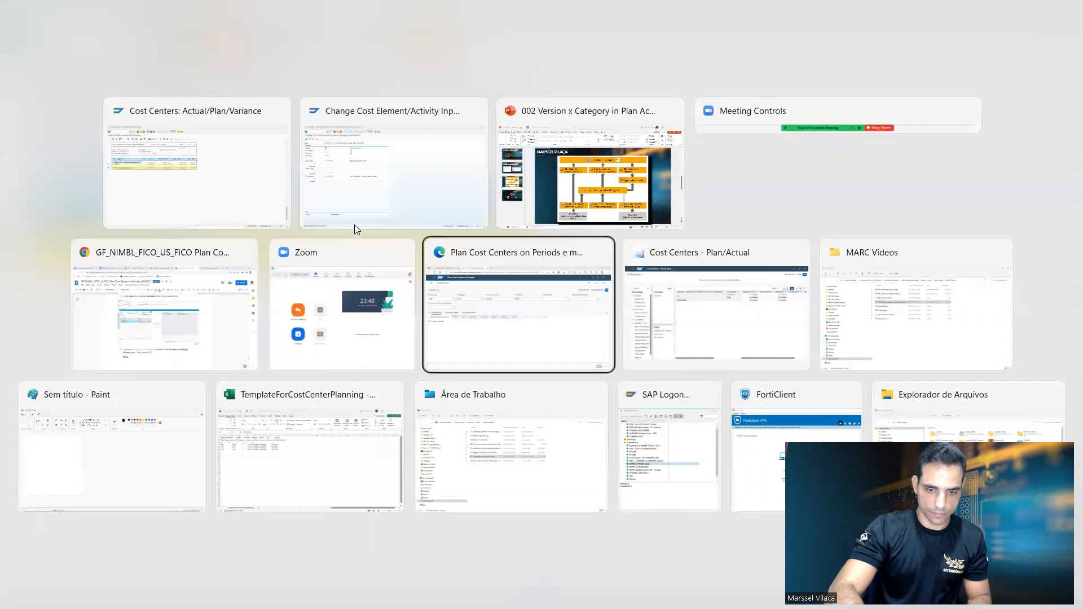
Step: Return to the launchpad home in full screen and start Cost Centers Plan/Actual
click(517, 304)
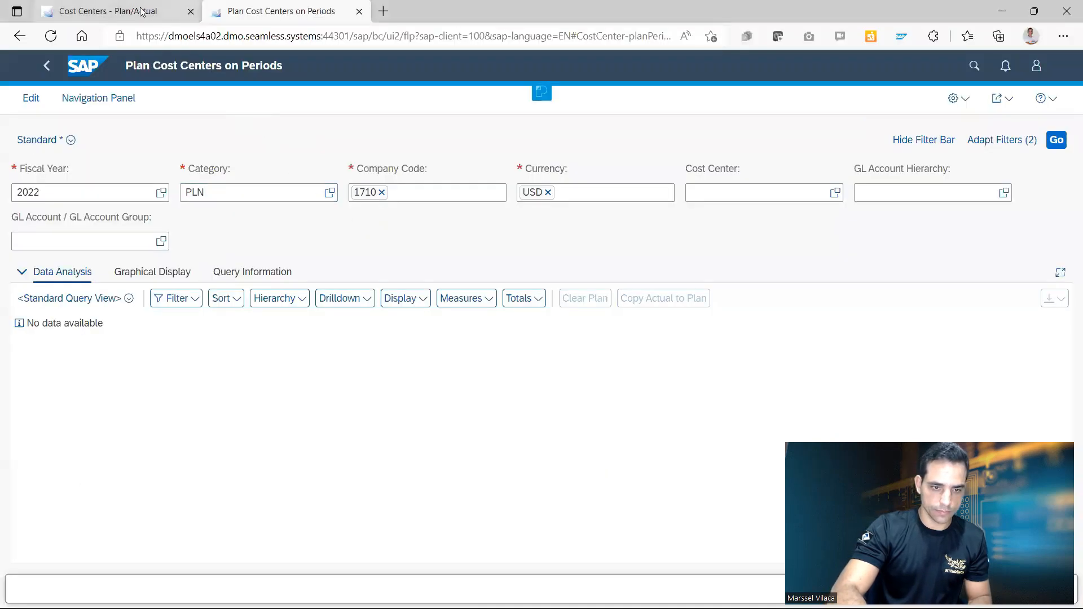
click(103, 12)
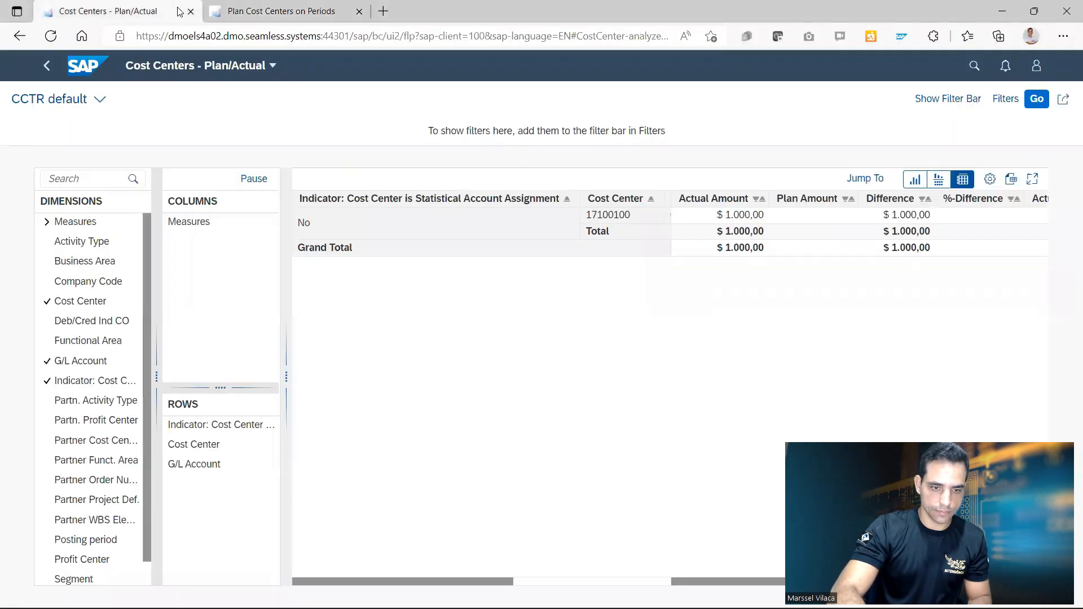
click(88, 66)
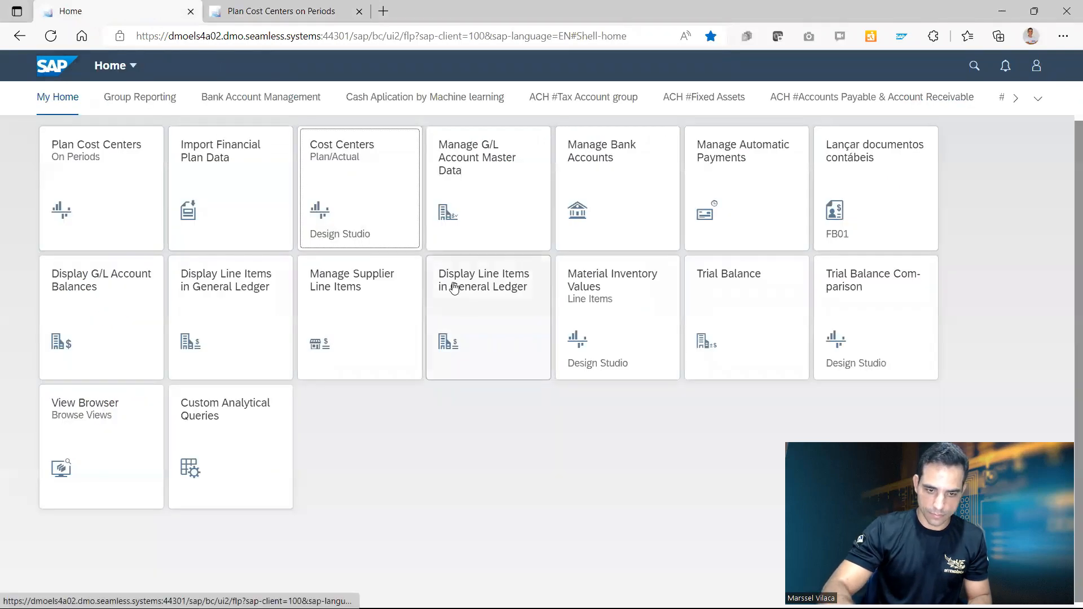
key(F11)
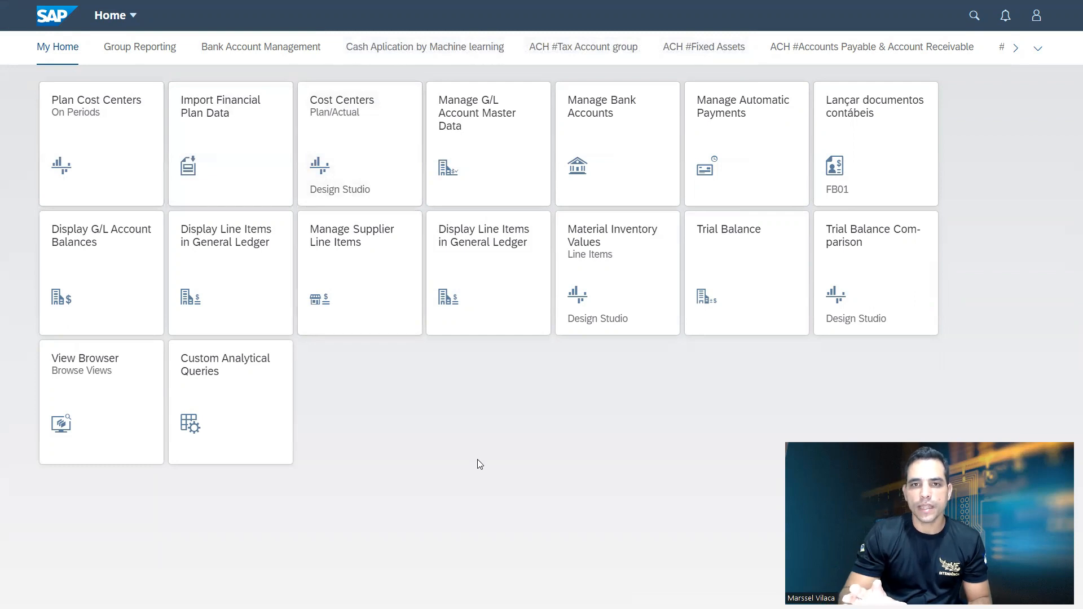
mouse_move(371, 145)
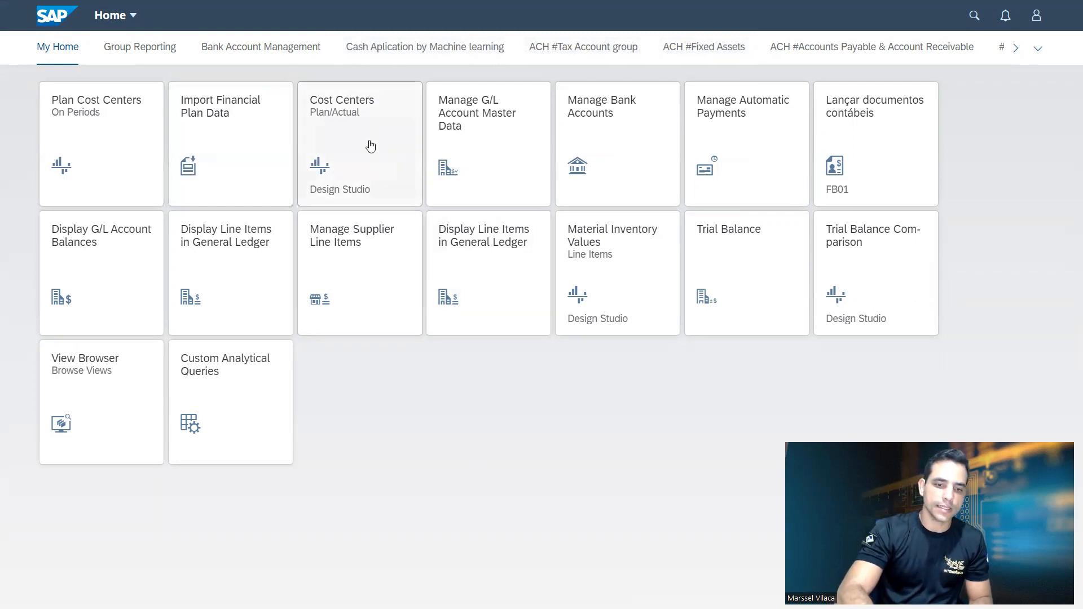
click(359, 143)
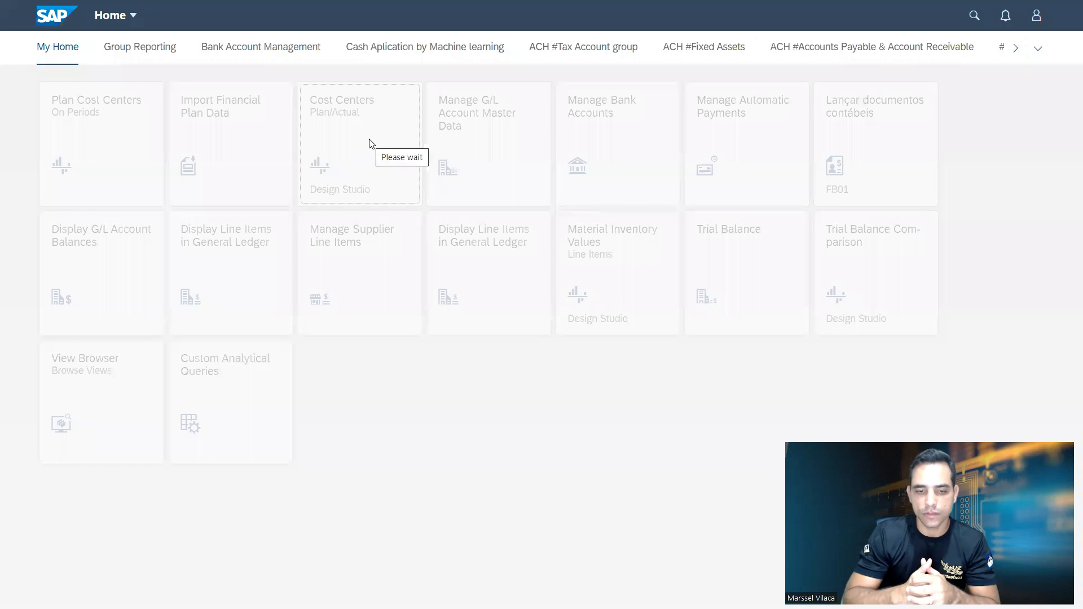
Step: Fill the Prompts dialog with fiscal year 2022 and posting period 7
click(359, 143)
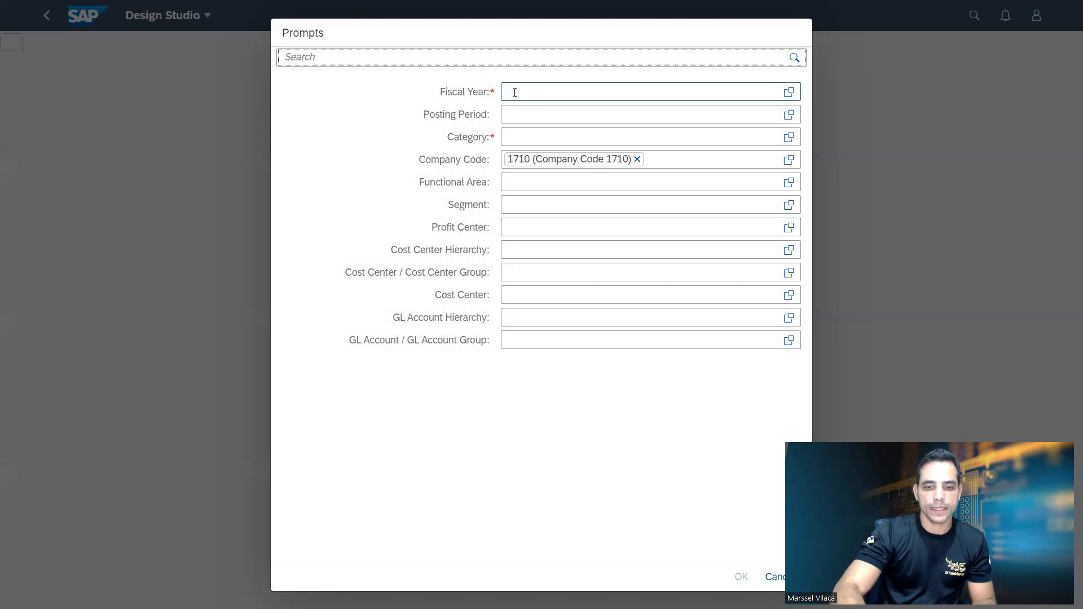
click(650, 114)
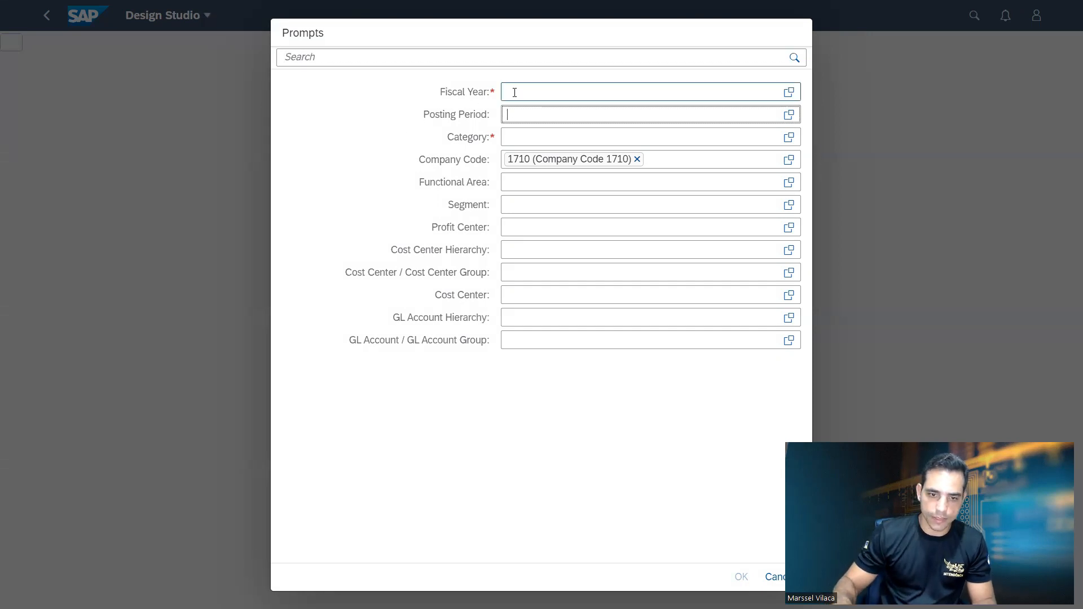
text(2022)
text(7)
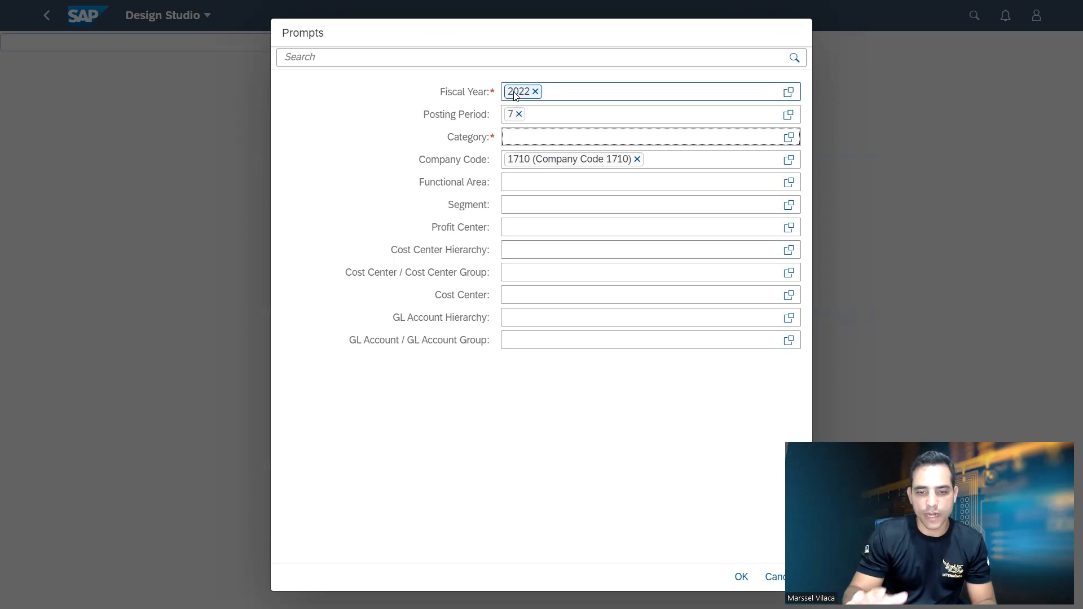
click(621, 137)
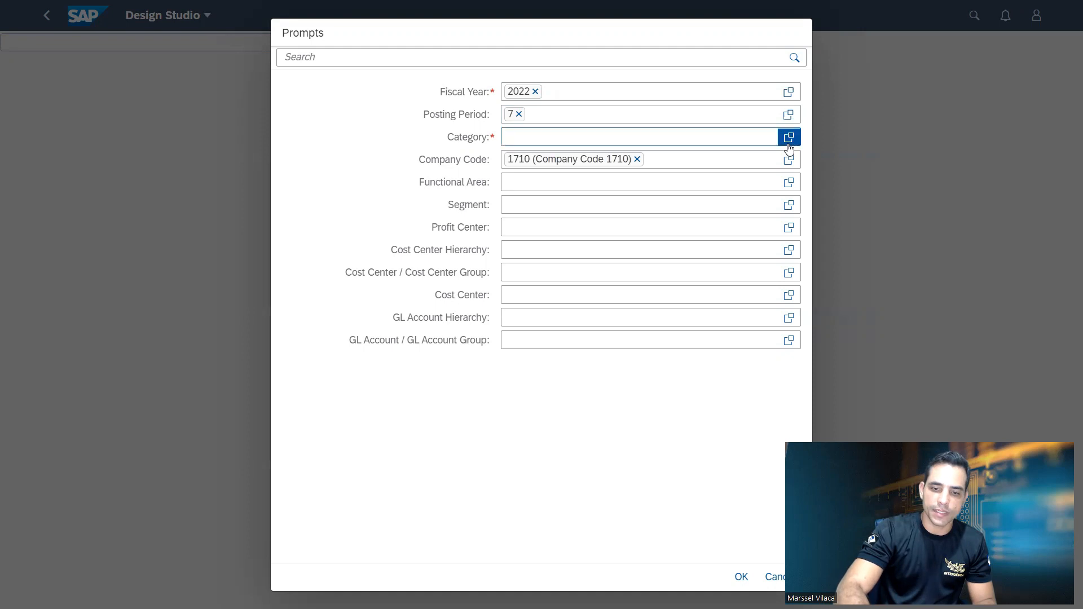
Step: Choose PLN (Plan) from the Category value help and confirm it
click(789, 136)
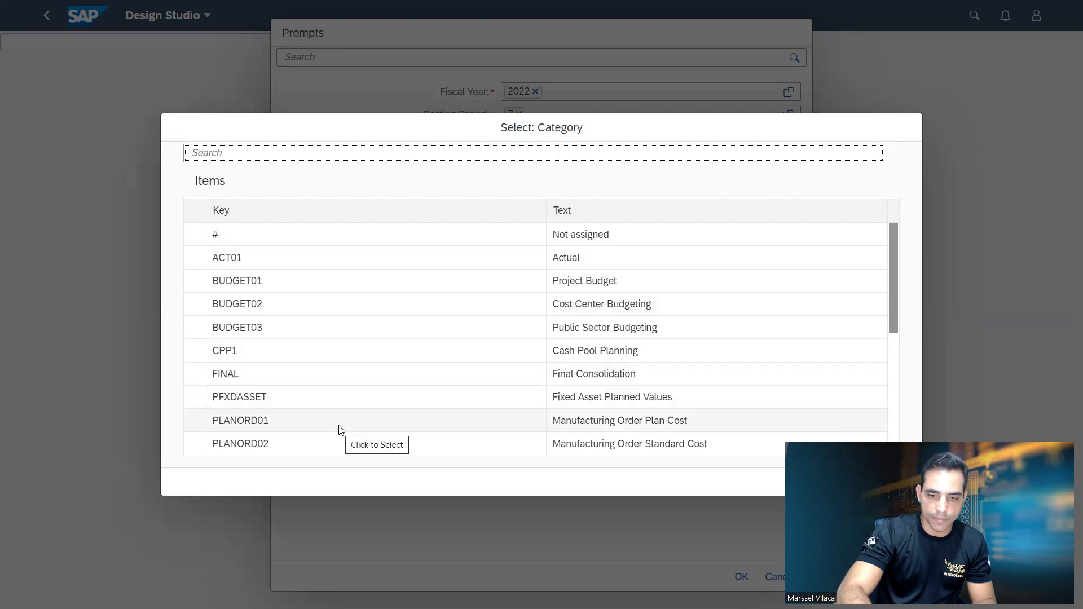
scroll(down, 3)
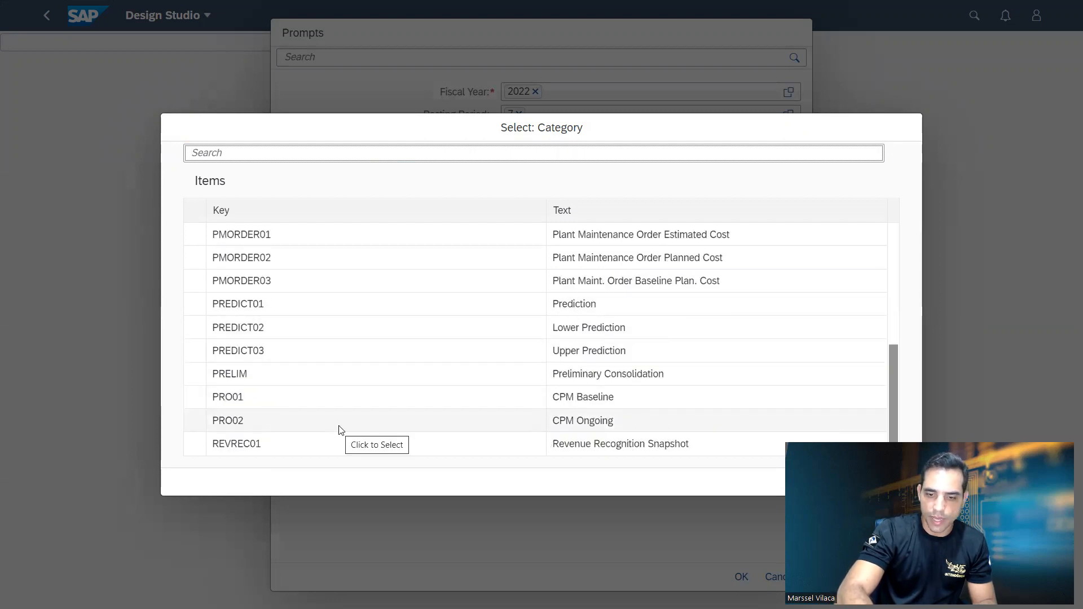
mouse_move(292, 344)
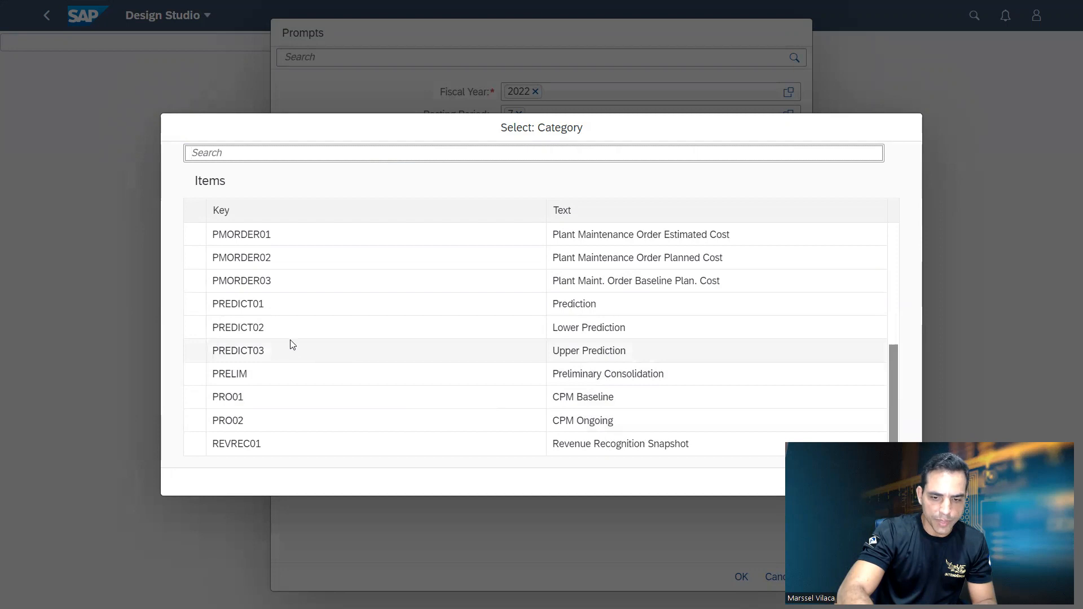
scroll(up, 3)
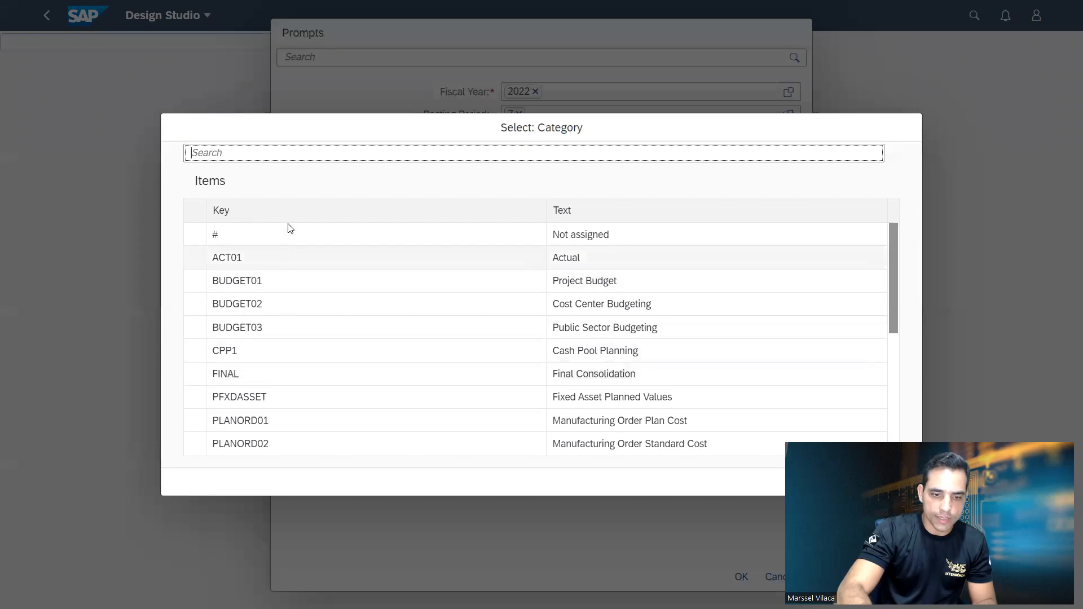
scroll(down, 3)
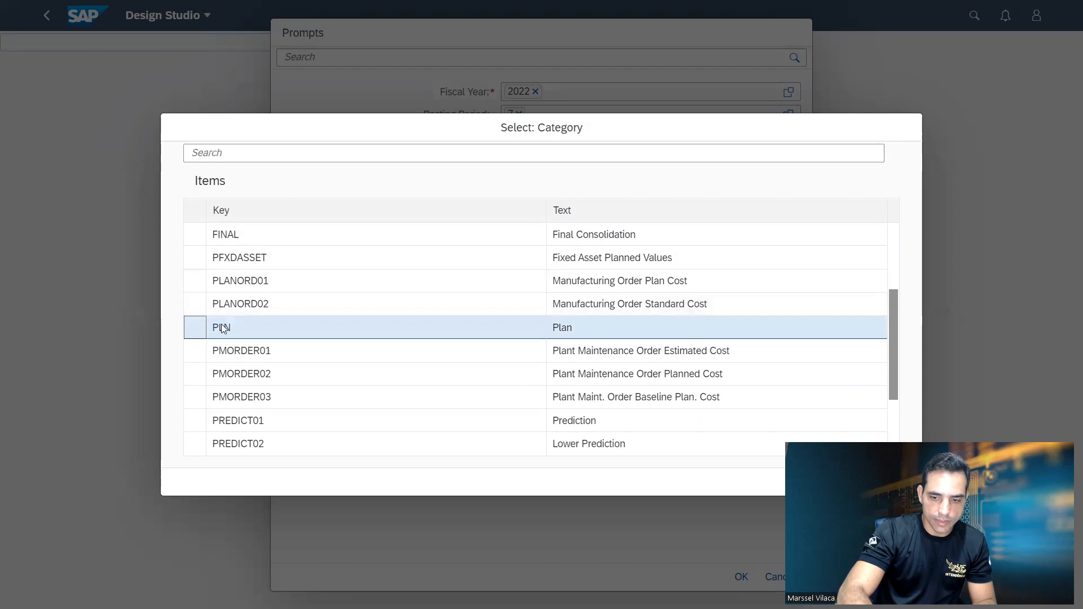
mouse_move(636, 121)
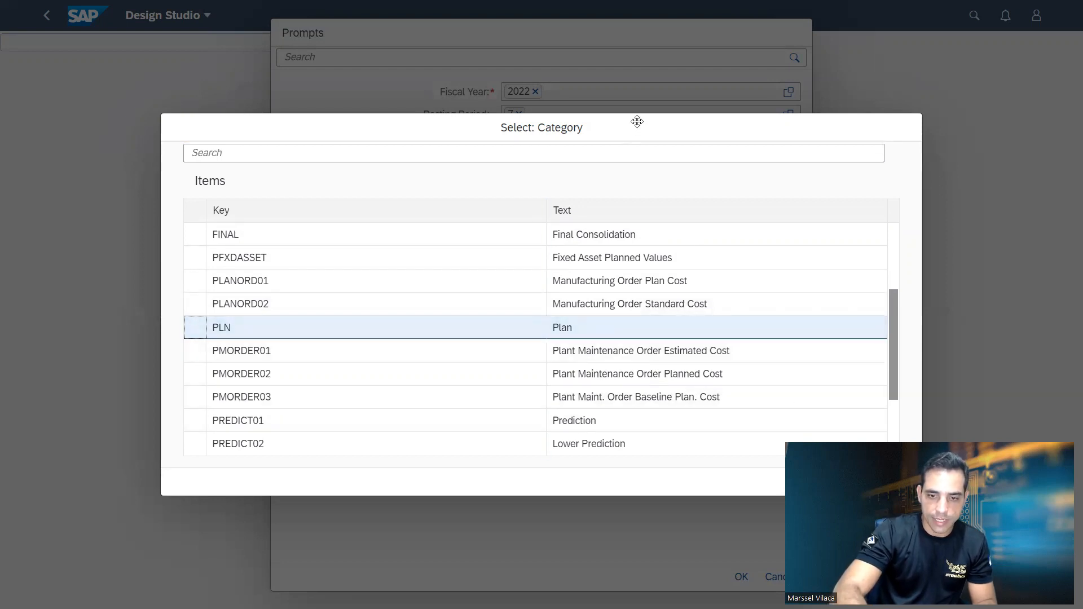
mouse_move(658, 114)
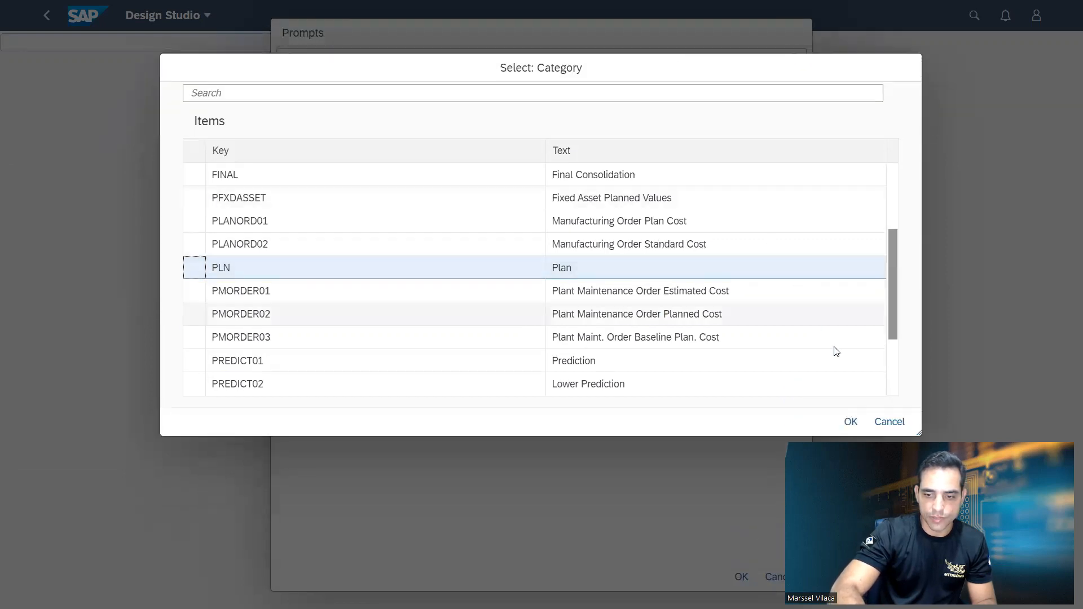
click(850, 421)
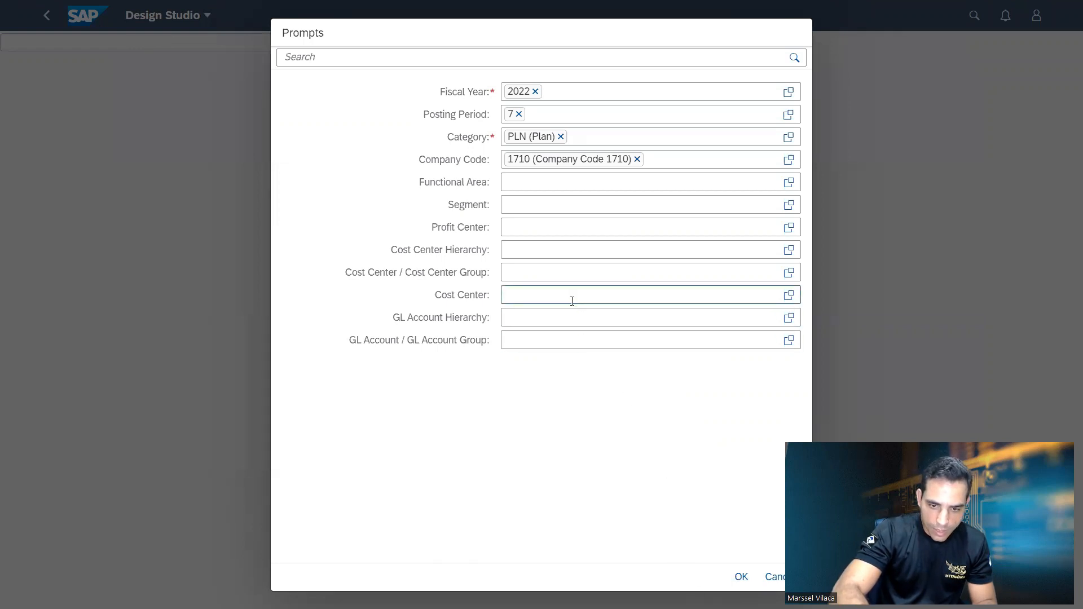
Step: Add cost center 17100200 and run the report, showing 1.000,00 actual and no plan
text(1710)
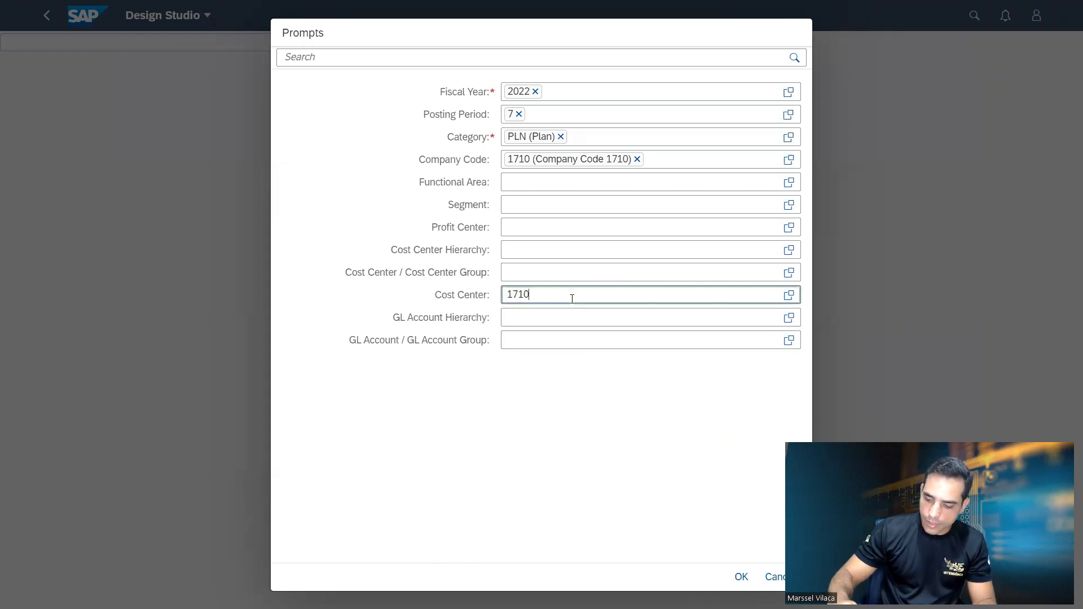
text(0200)
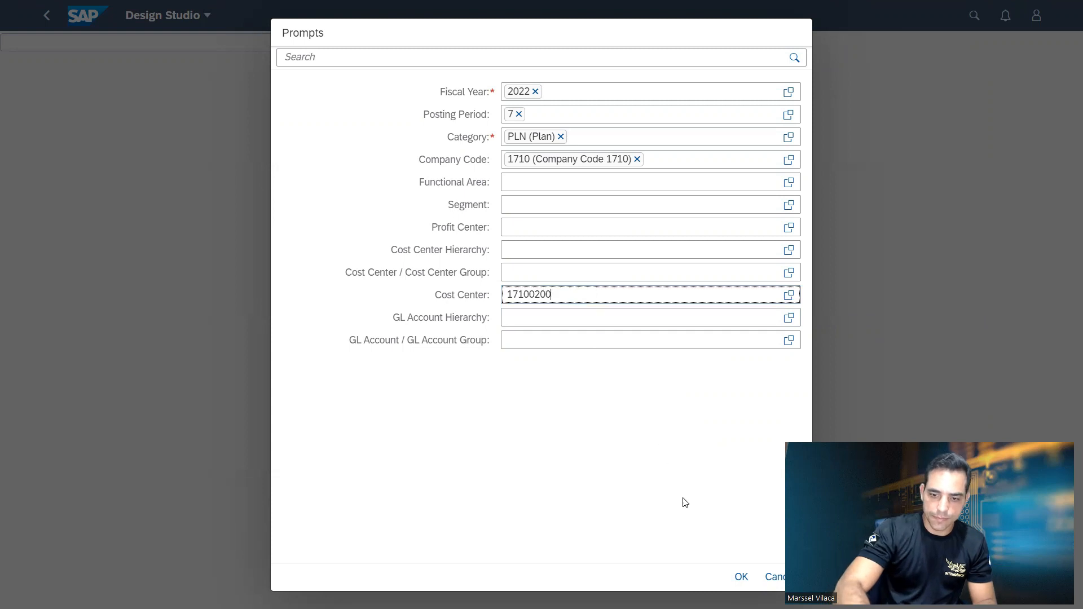
key(Return)
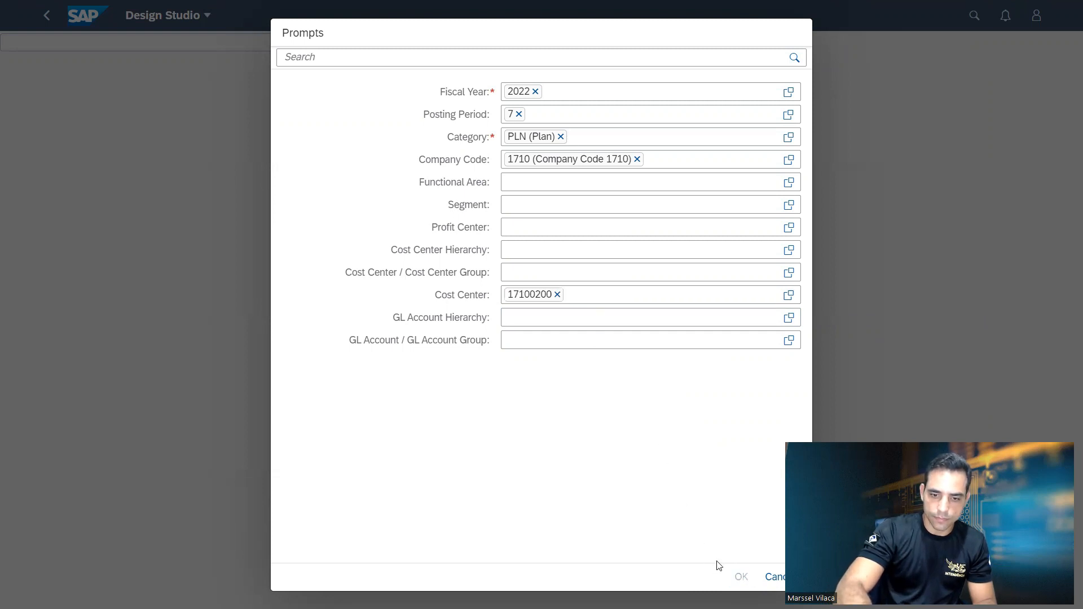
click(740, 576)
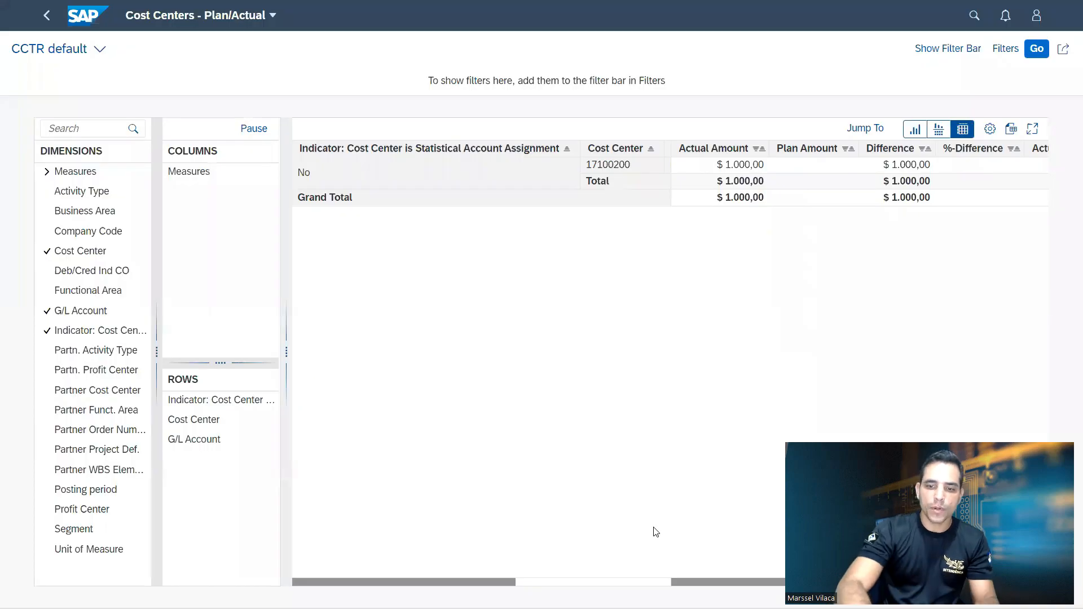
mouse_move(738, 159)
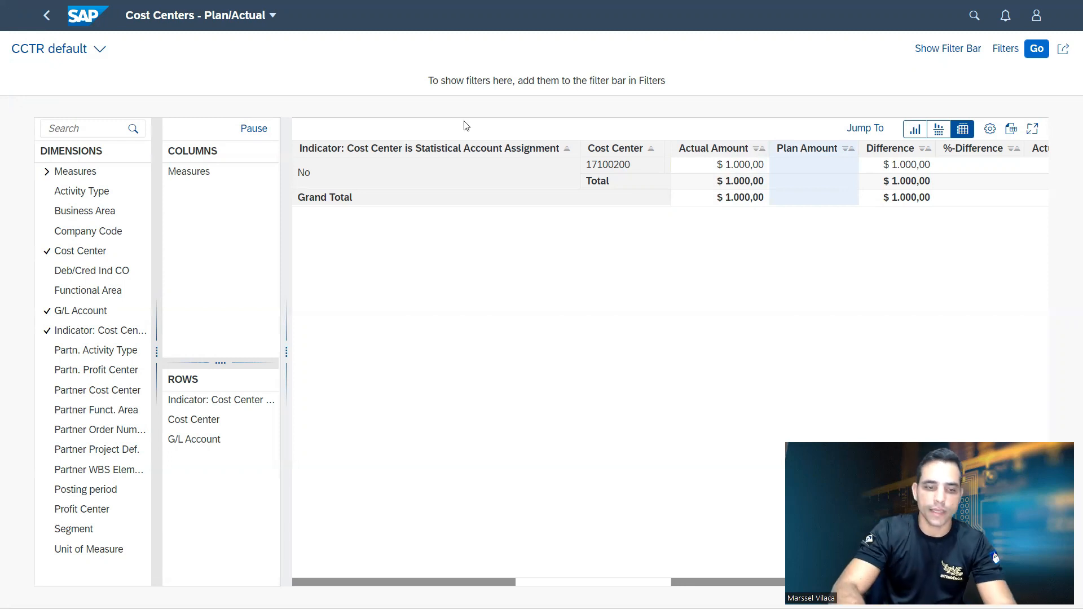
mouse_move(88, 14)
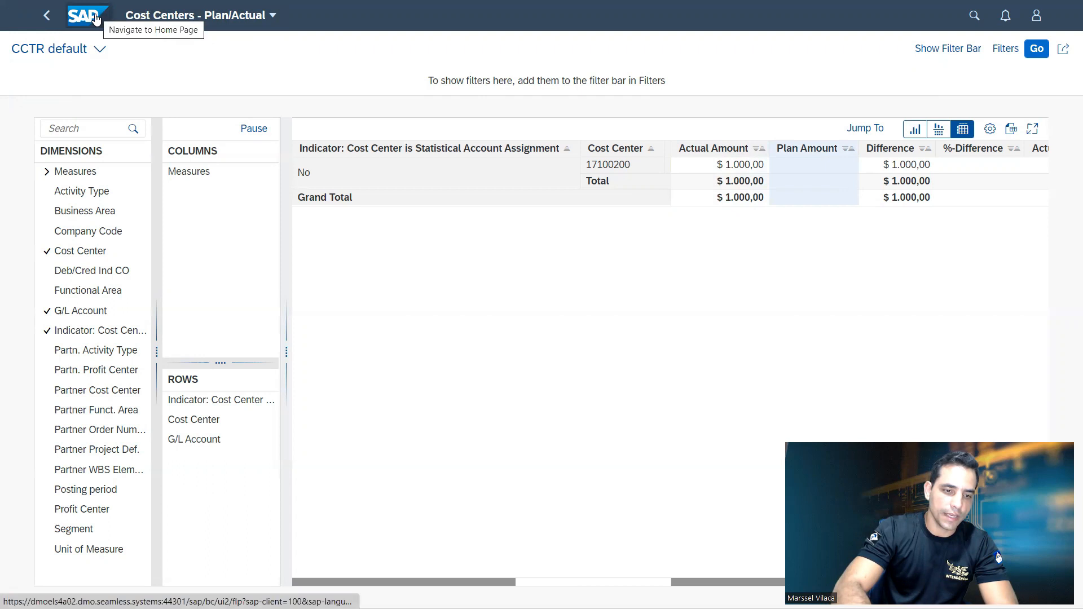
Step: Go back to the launchpad home page via the SAP logo
click(88, 15)
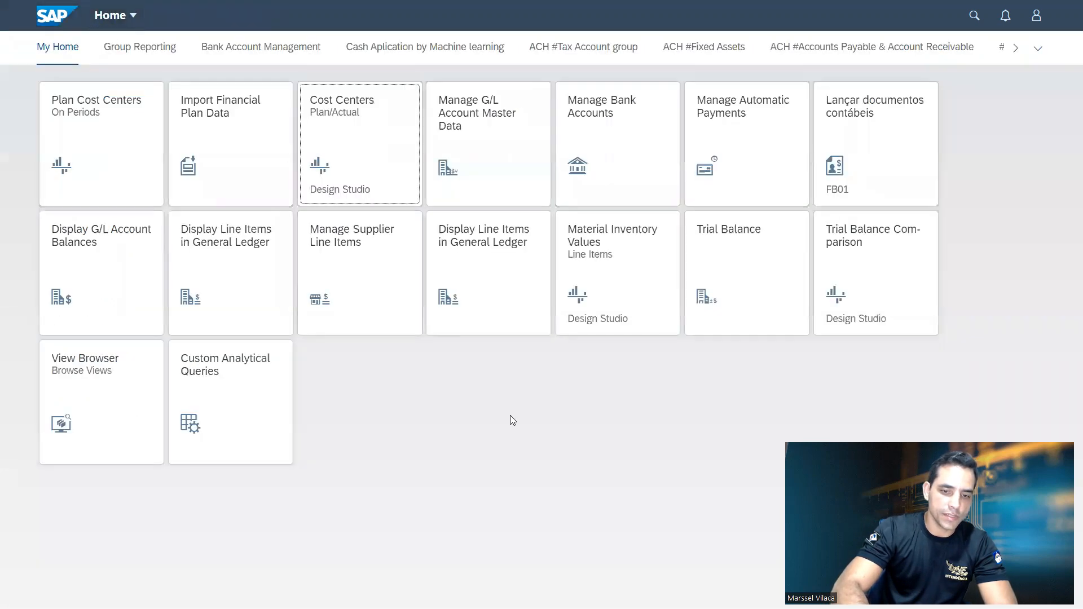
mouse_move(252, 201)
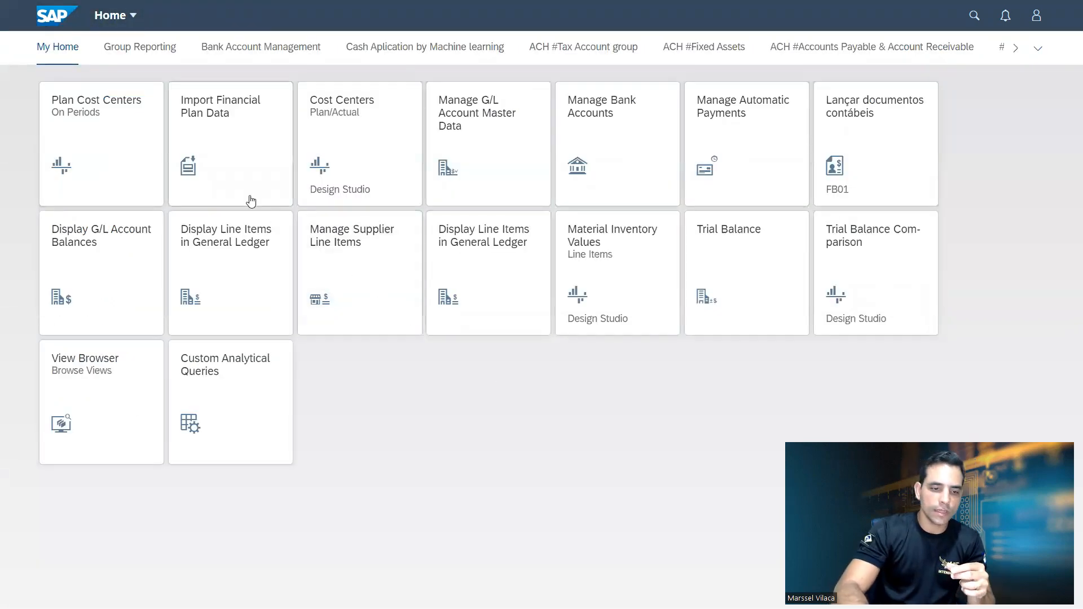
Step: Load Plan Cost Centers on Periods for 2022, PLN and cost center 17100200
click(101, 138)
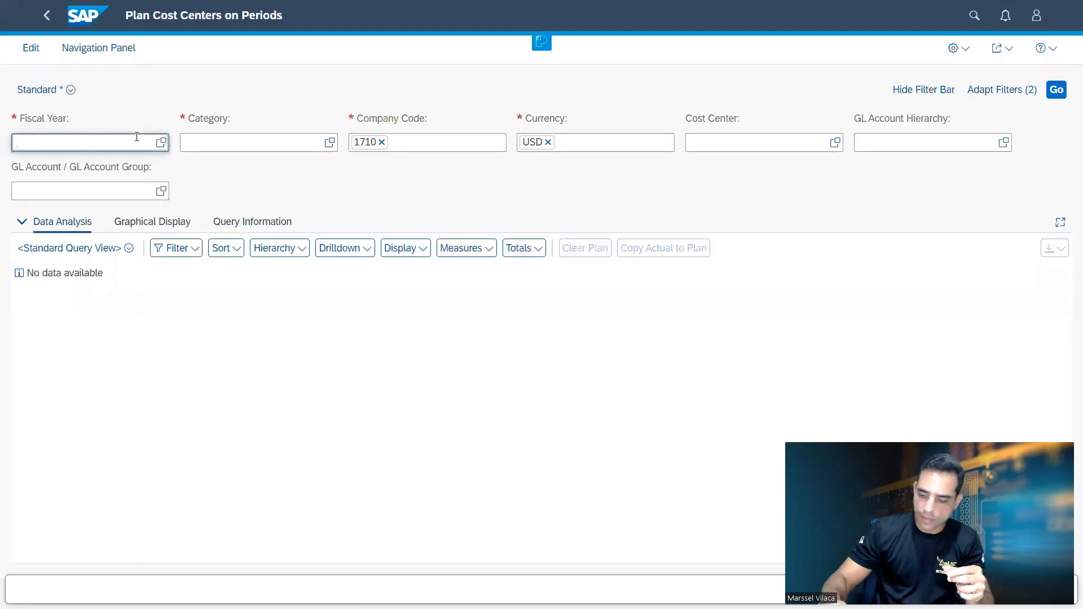
text(2022)
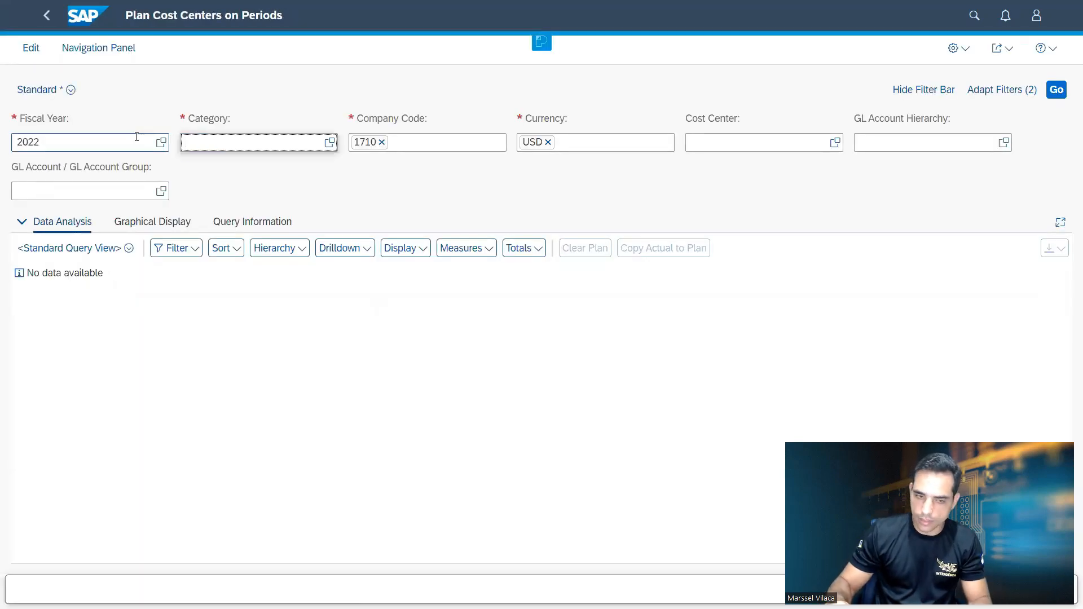
text(PLN)
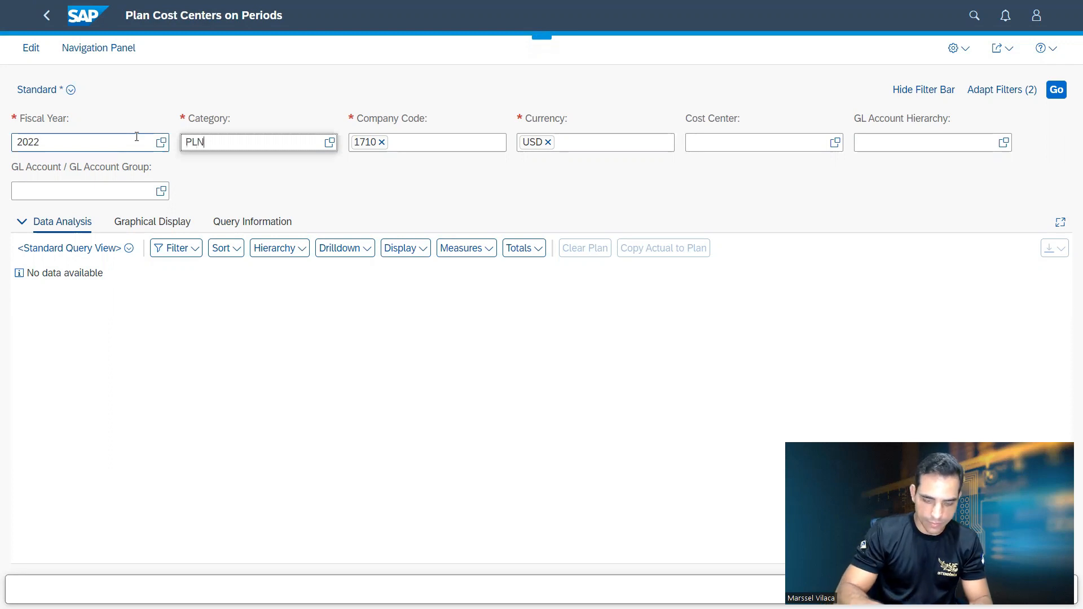
click(760, 142)
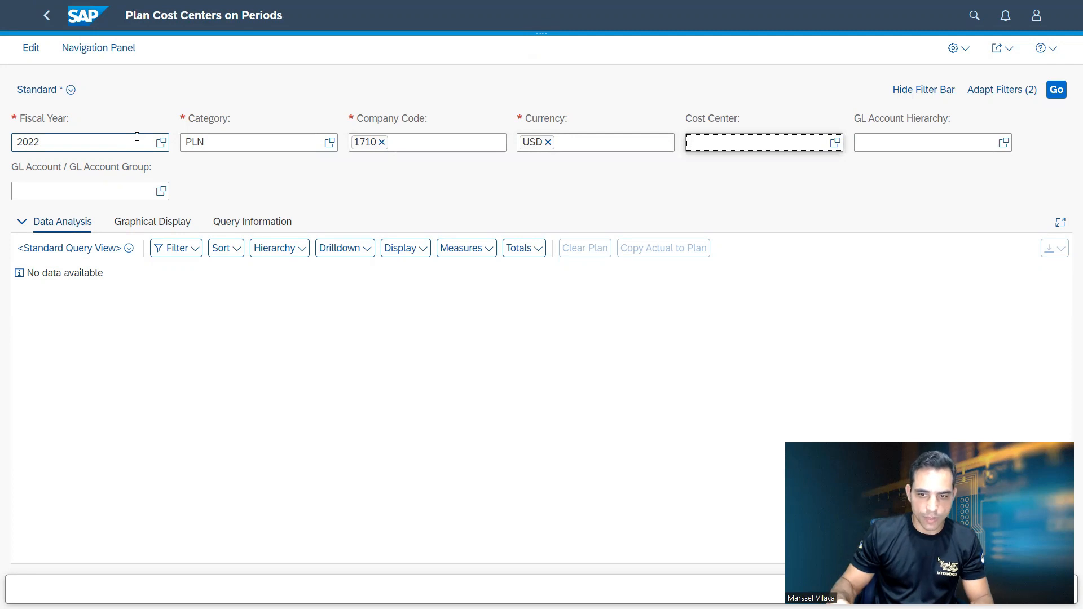
text(17100)
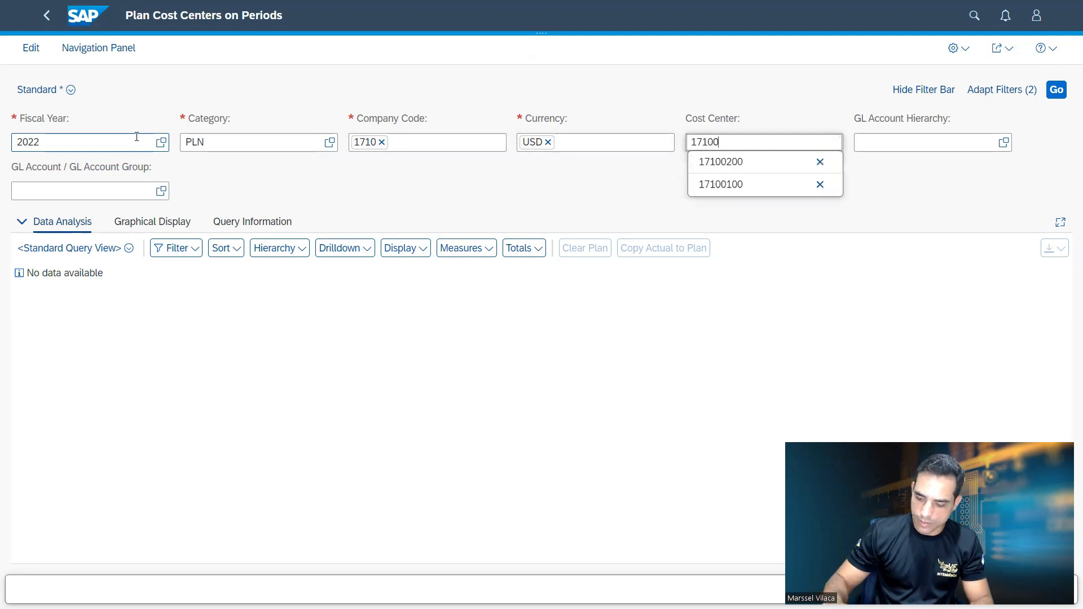
click(720, 161)
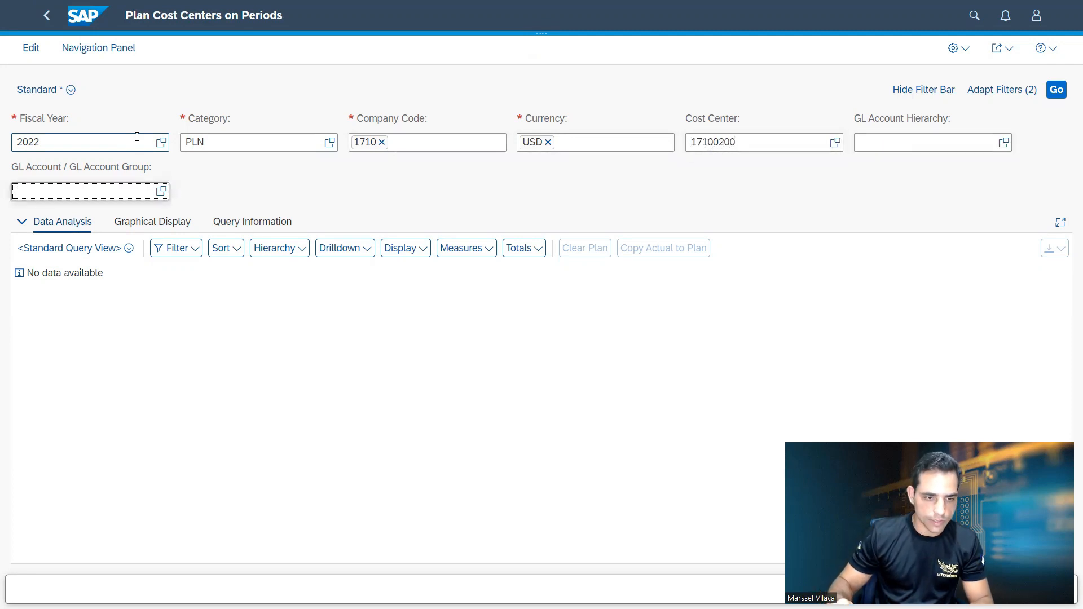
click(1056, 89)
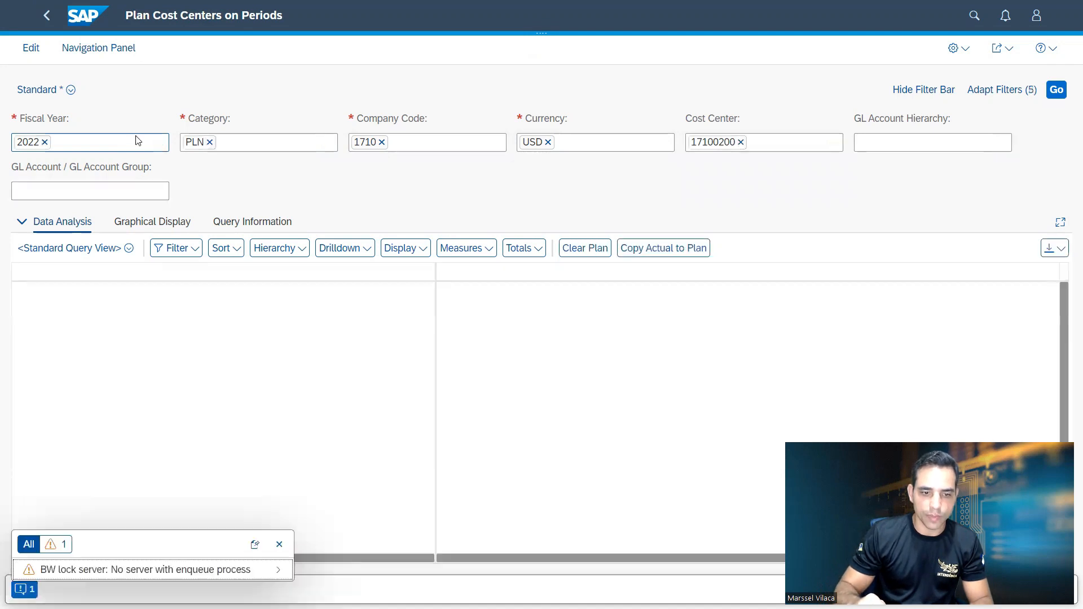
Step: Dismiss the lock warning, make the grid editable and enter the Period 1 amount for account 54300000
click(1056, 89)
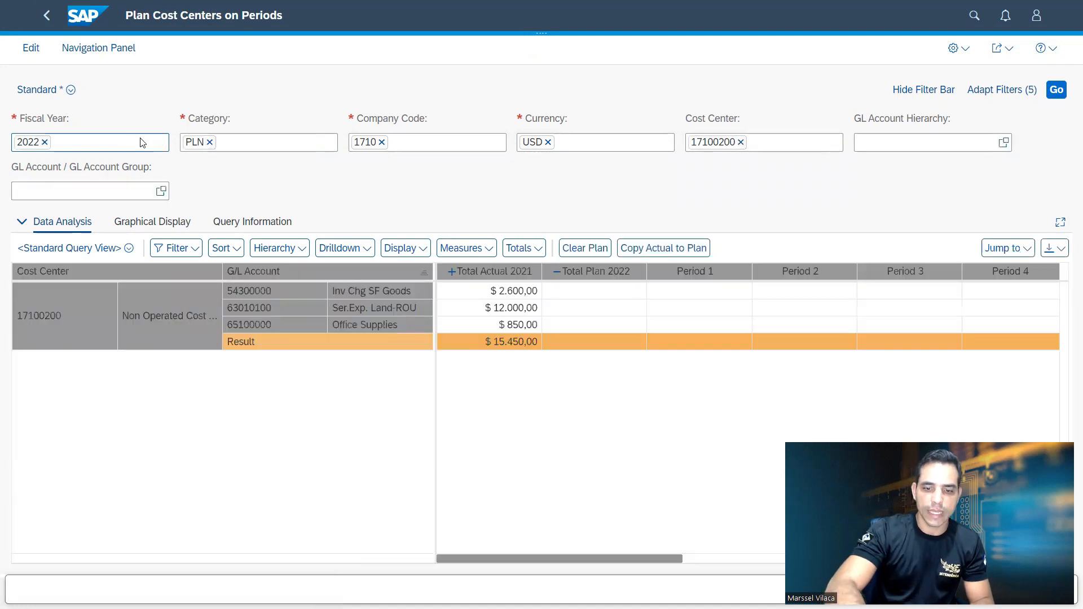
mouse_move(511, 338)
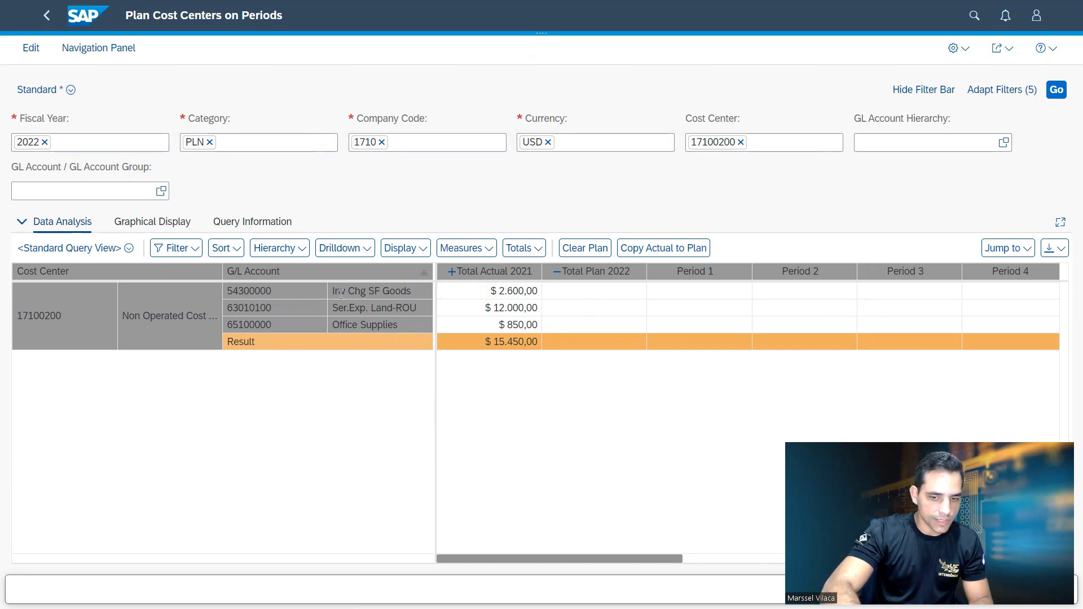
mouse_move(425, 373)
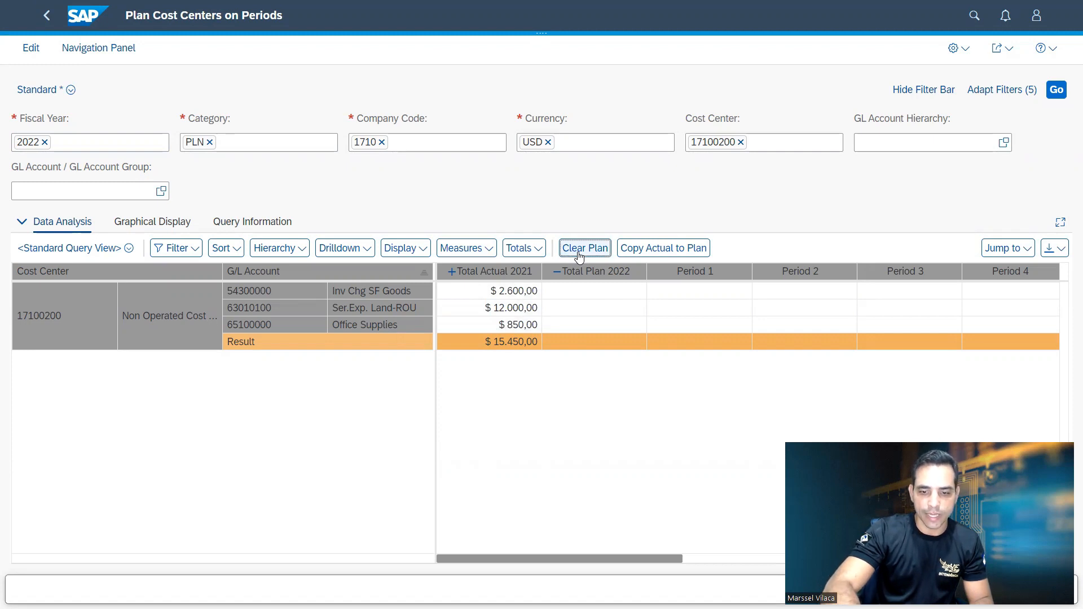
click(583, 248)
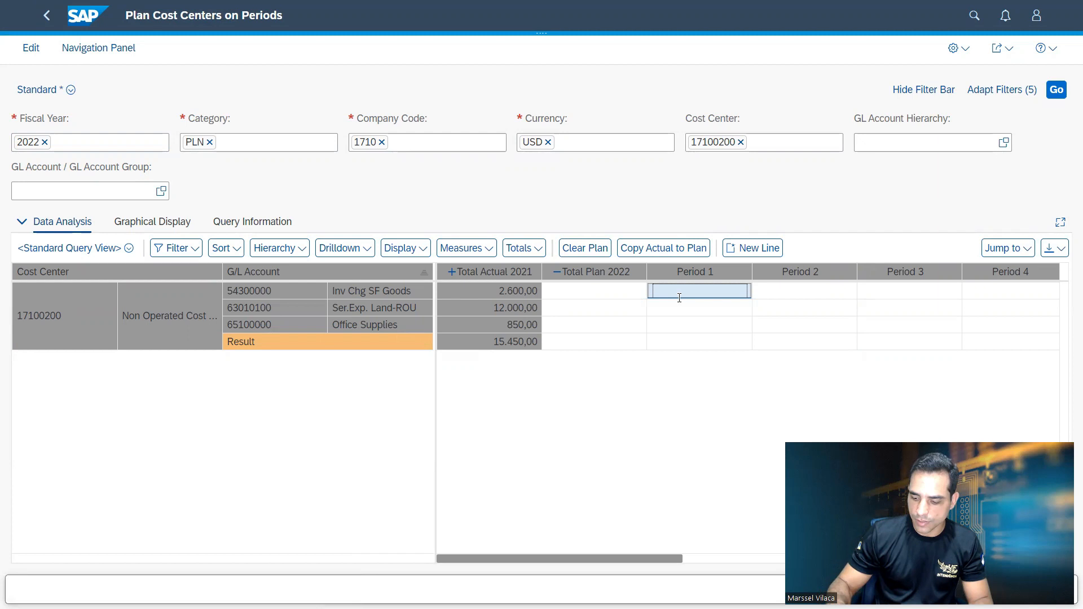
text(150)
click(910, 290)
text(3)
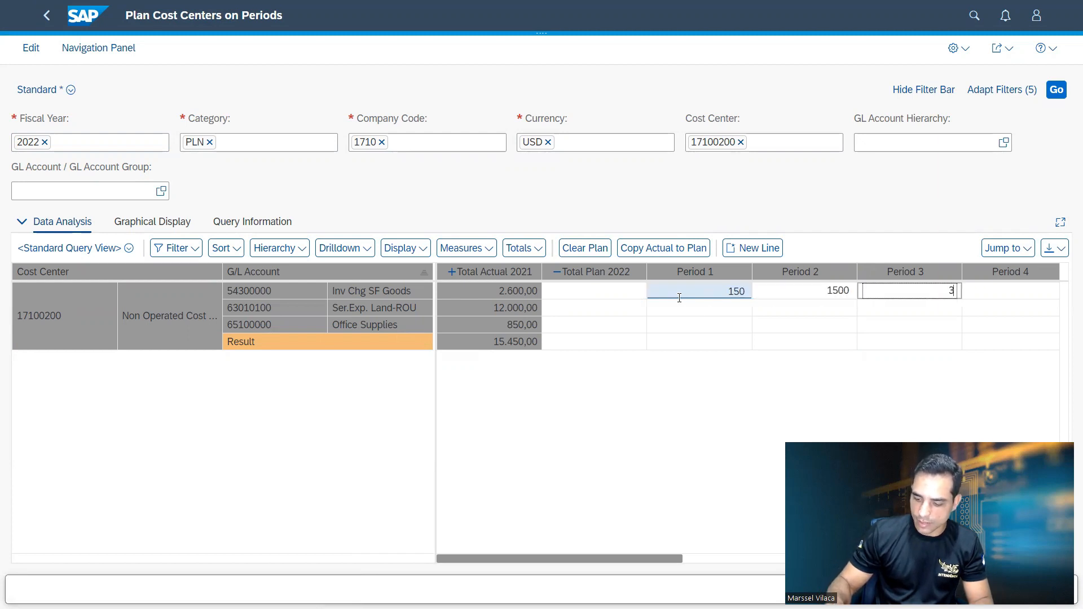
key(Tab)
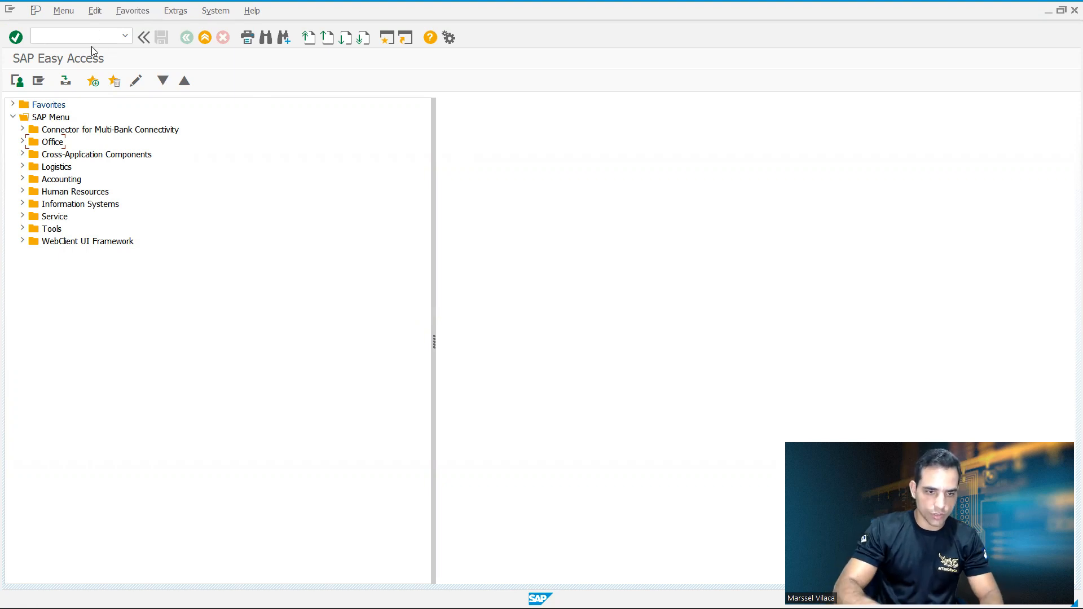
Step: Run transaction RSPLA and browse the list of 66 existing planning filters, then close it
text(R)
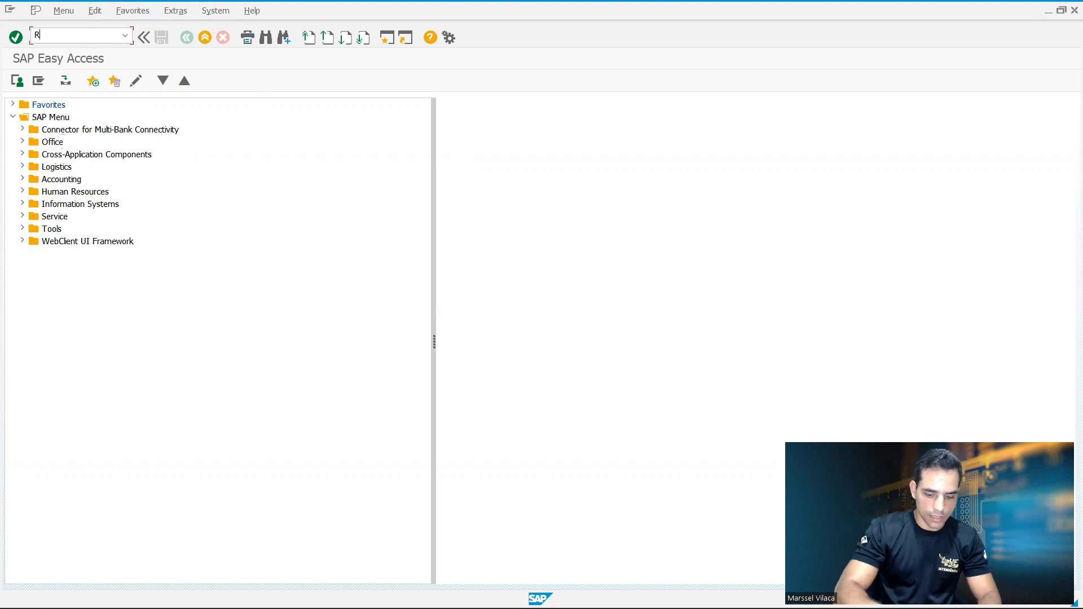
text(SPLA)
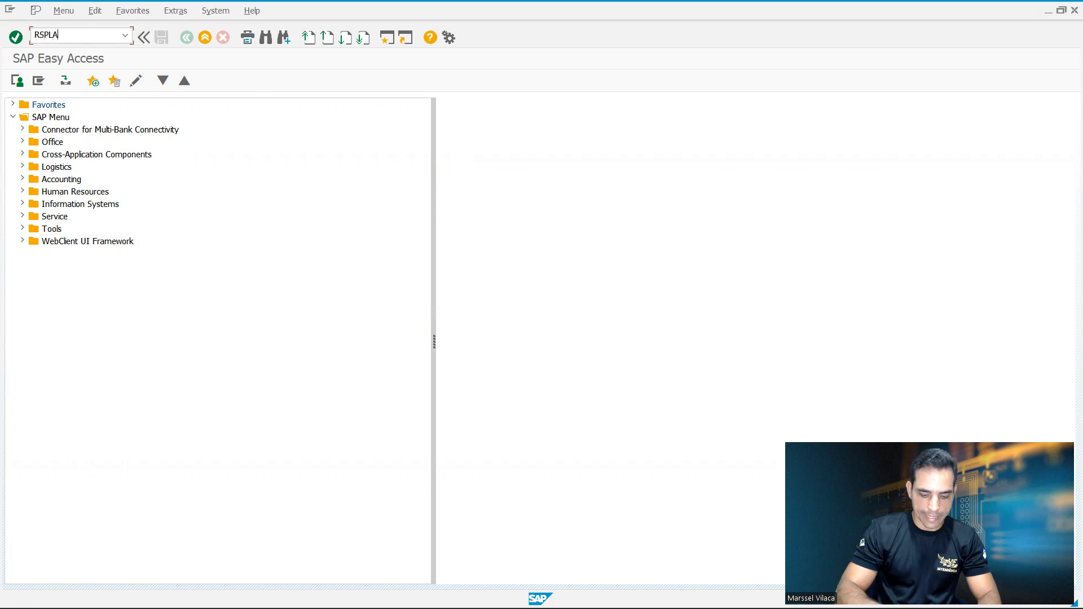
key(Return)
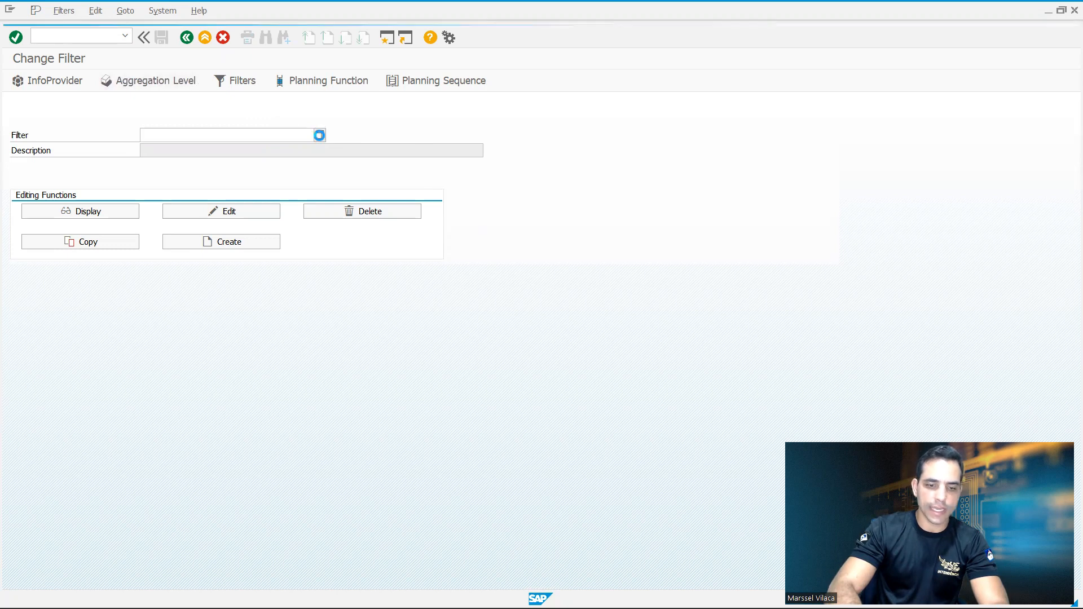
click(318, 134)
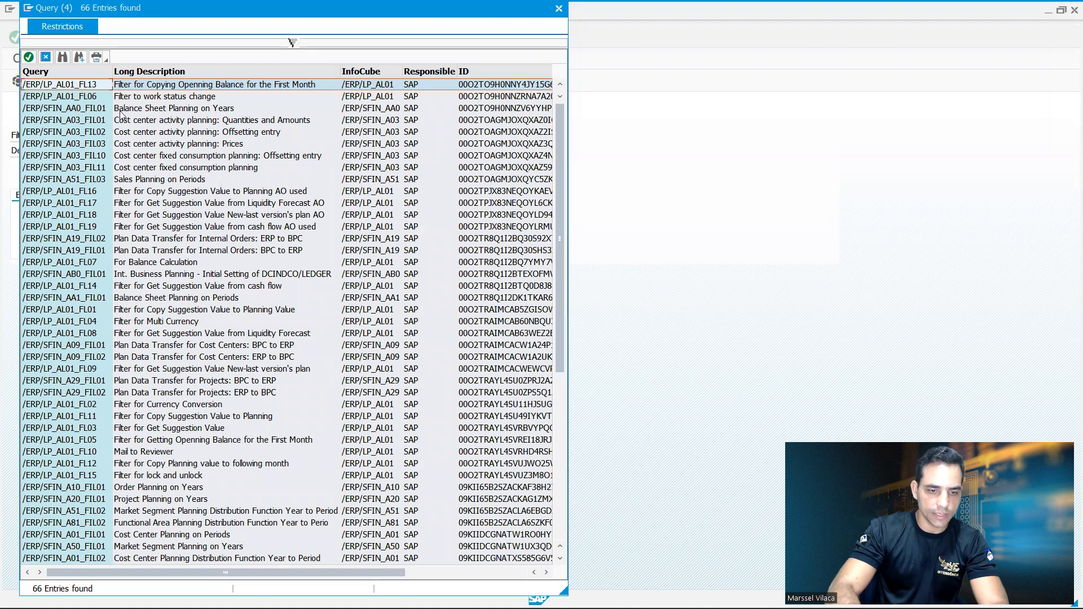
mouse_move(222, 152)
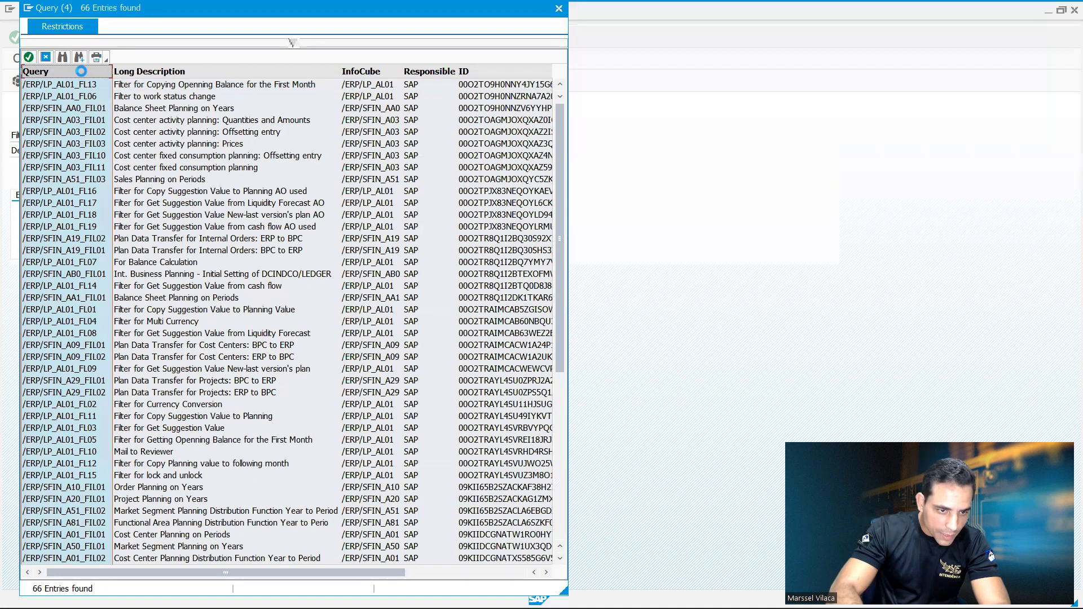
click(36, 71)
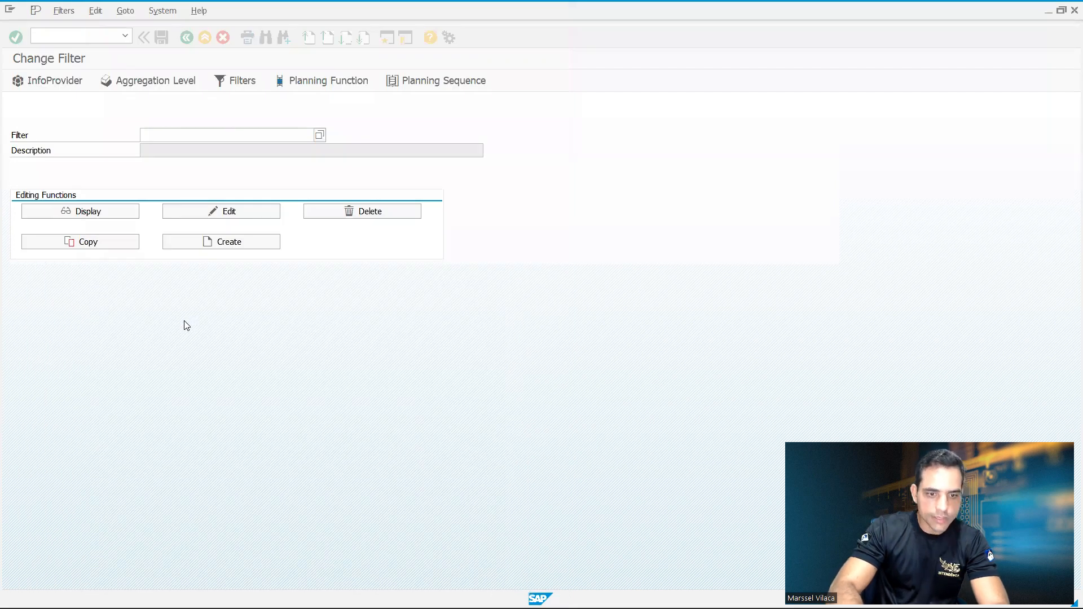
Step: Load filter /ERP/SFIN_A01_FIL01 in edit mode with its characteristic selections shown
text(/ERP/SFIN_A01_FIL01)
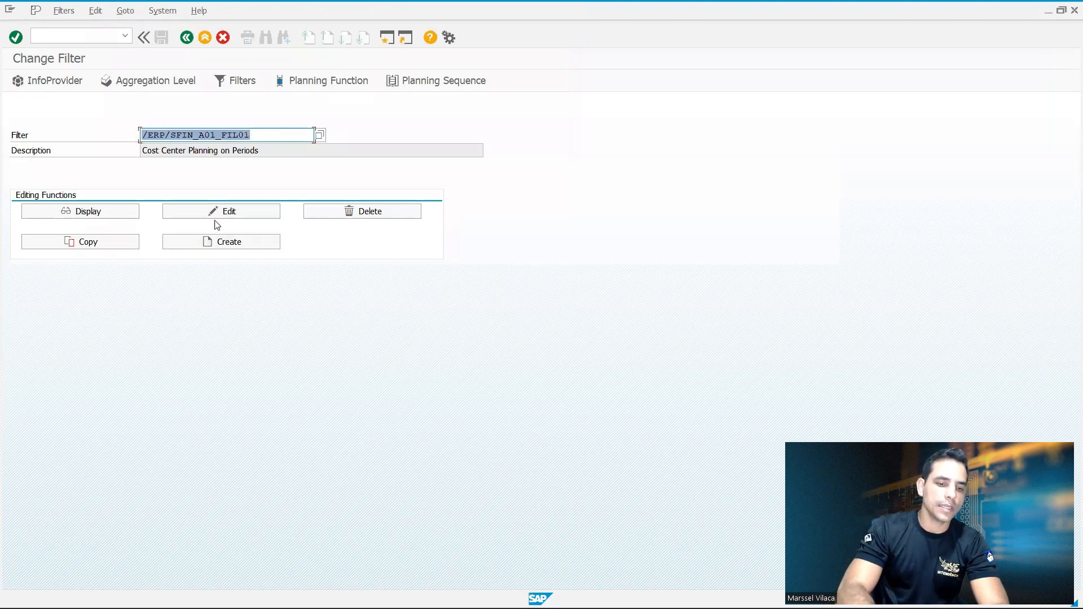
click(221, 211)
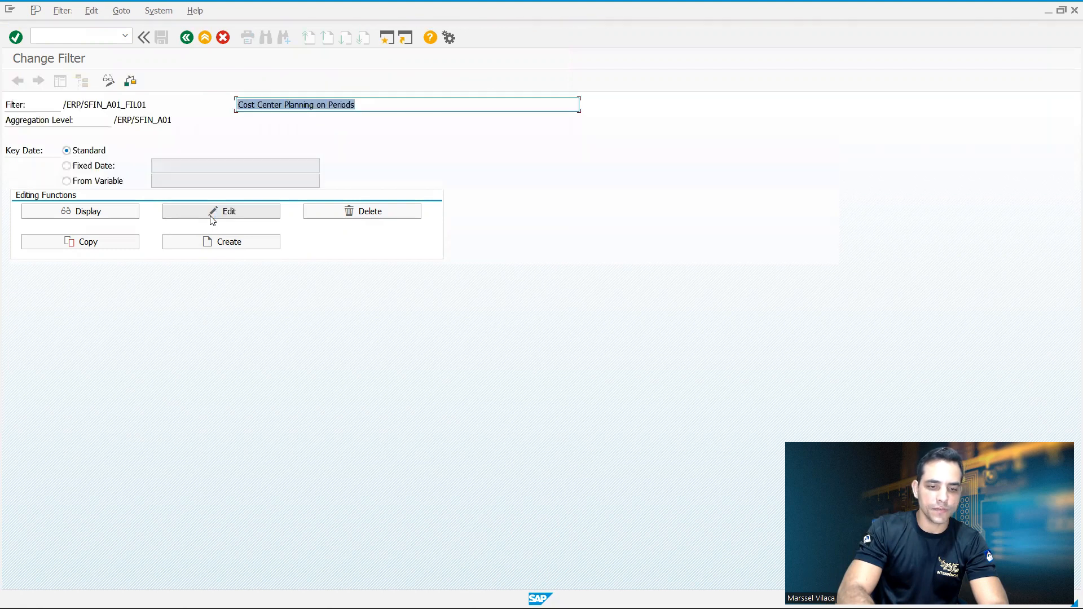
click(221, 211)
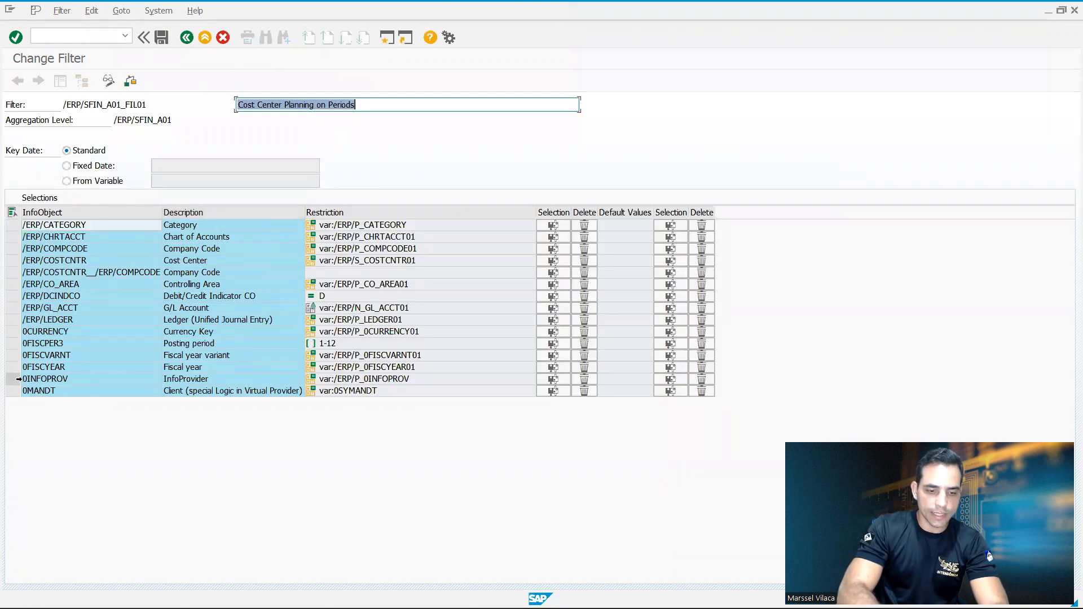
Step: Bring up value selection for the 0INFOPROV InfoProvider restriction
click(540, 379)
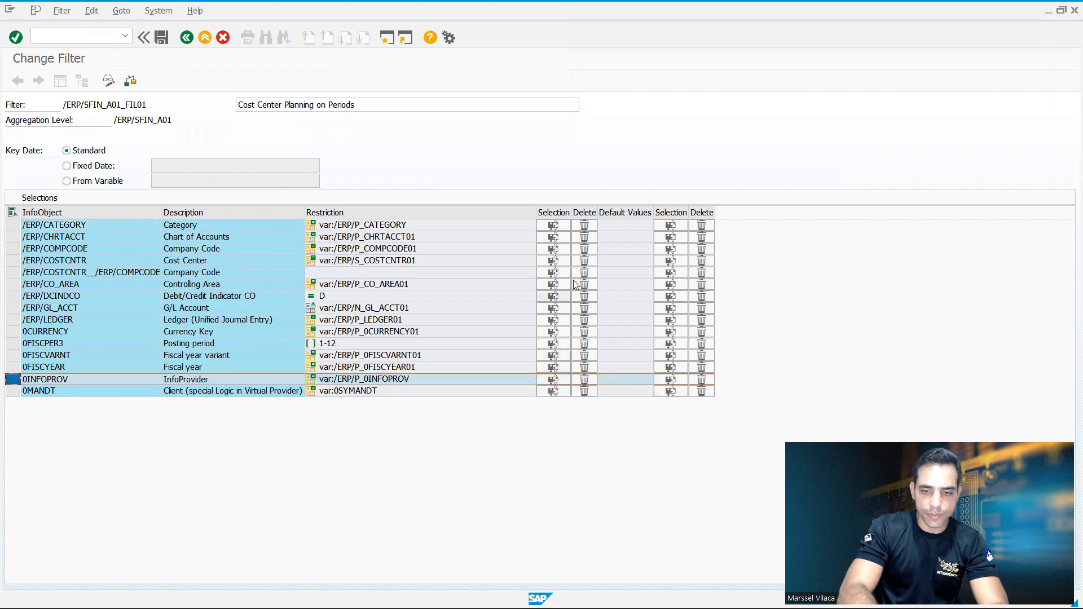
mouse_move(566, 366)
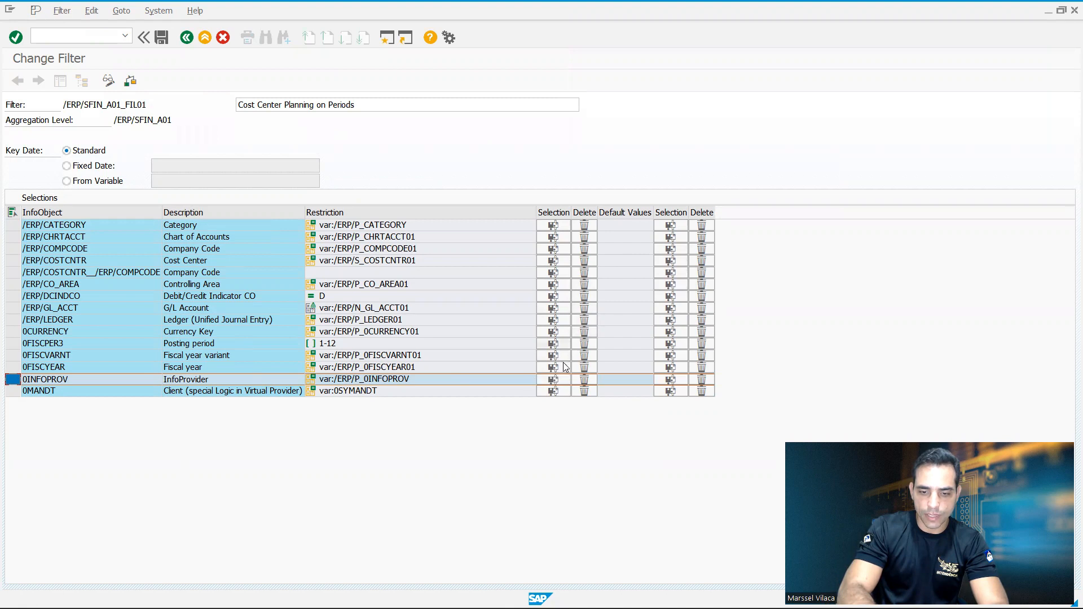
mouse_move(559, 364)
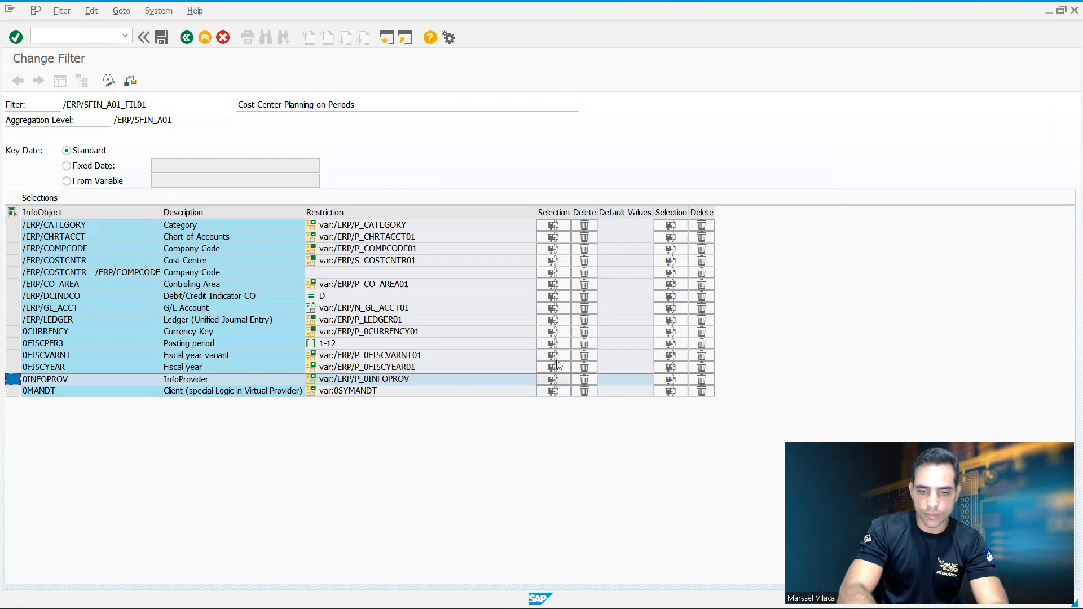
mouse_move(556, 297)
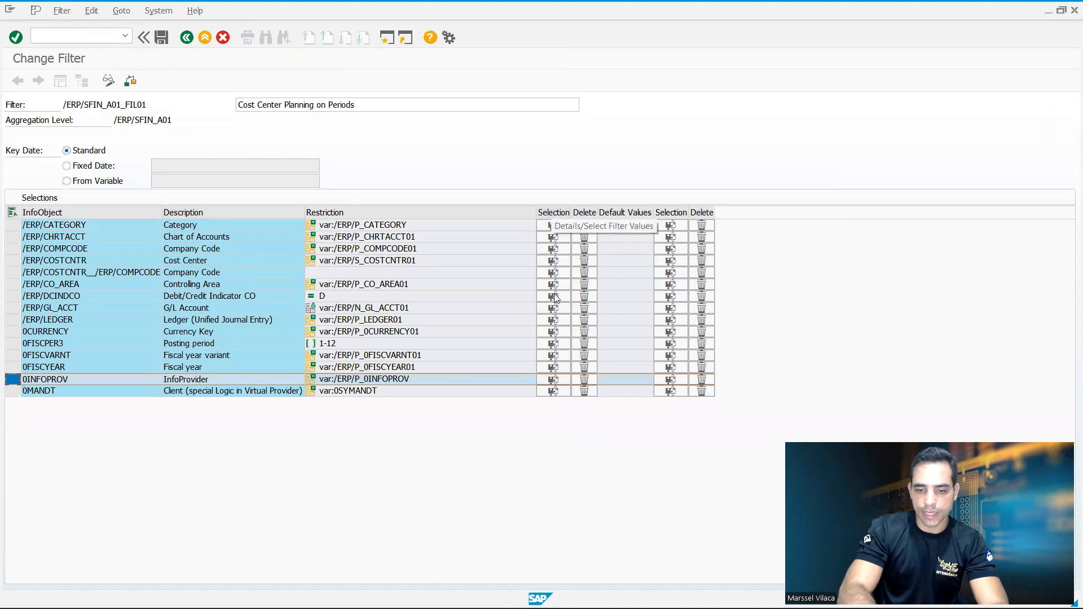
click(552, 379)
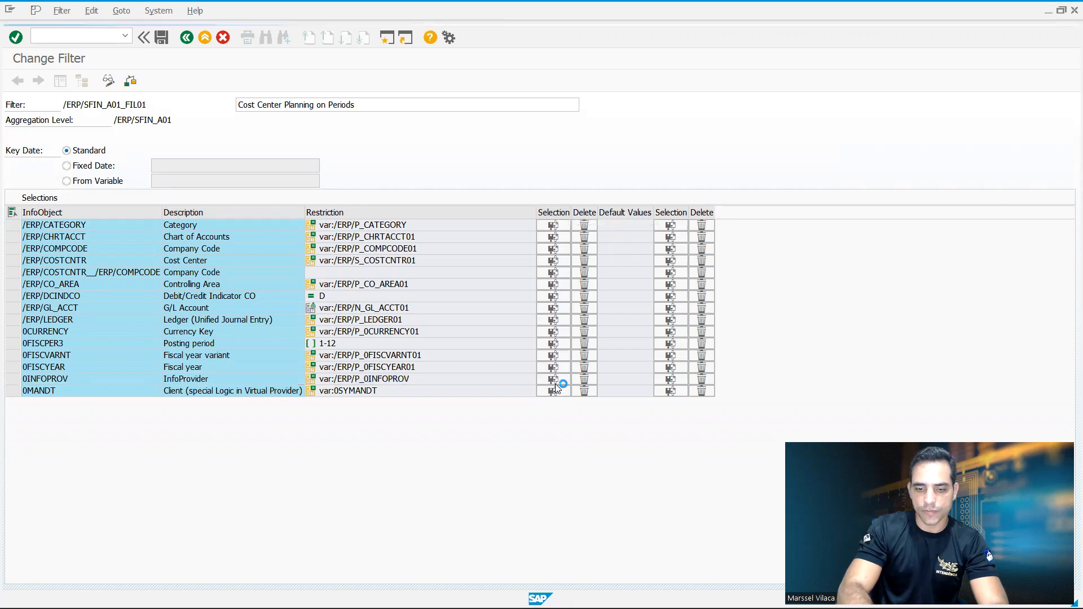
click(553, 379)
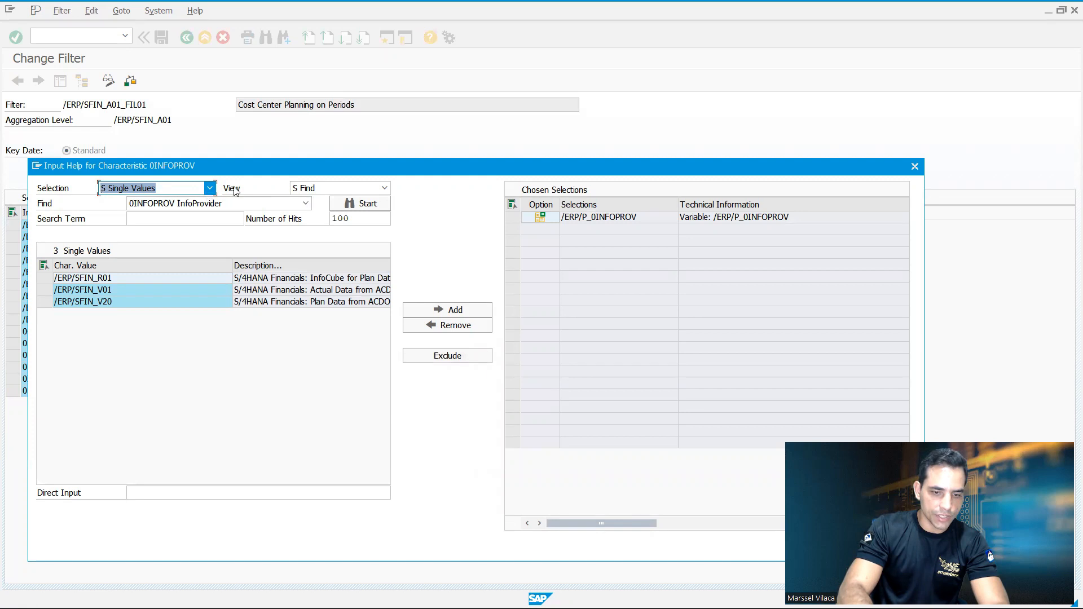
Step: Switch the 0INFOPROV input help to Variables view and select /ERP/P_0INFOPROV
click(383, 188)
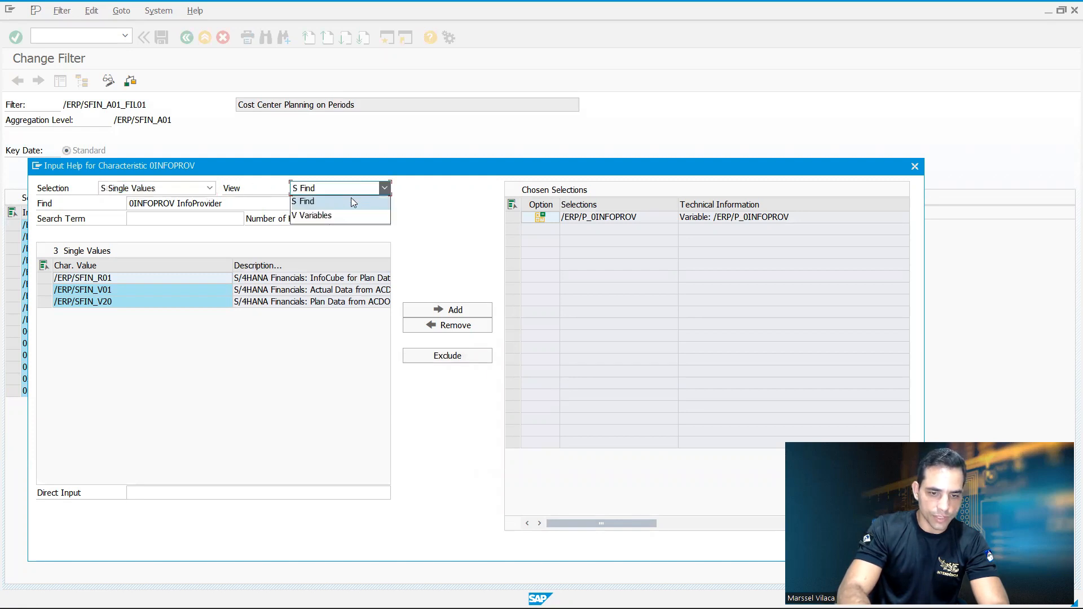
click(313, 215)
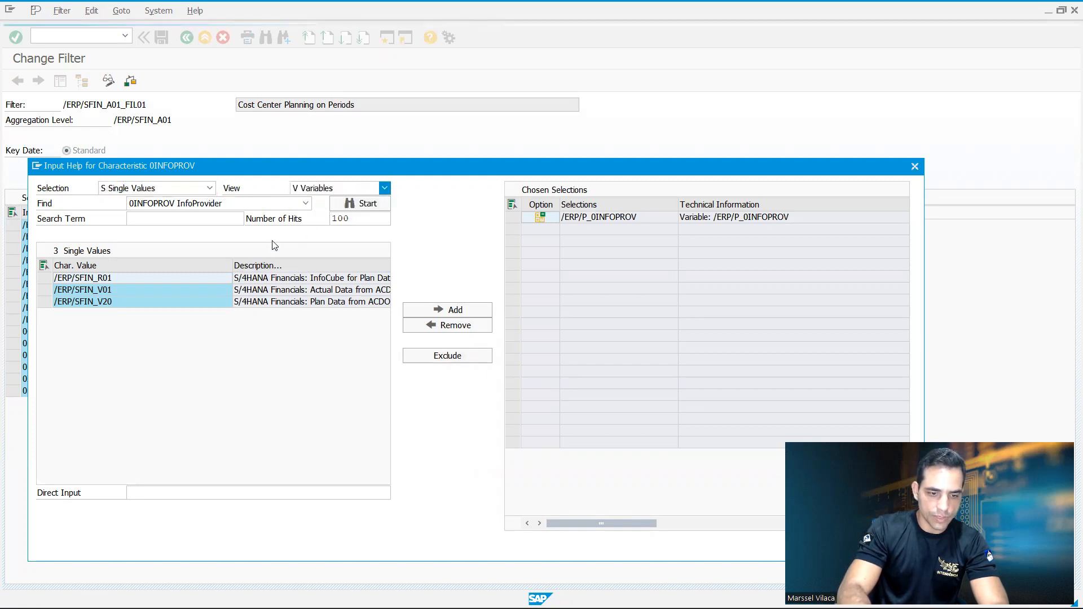
click(383, 189)
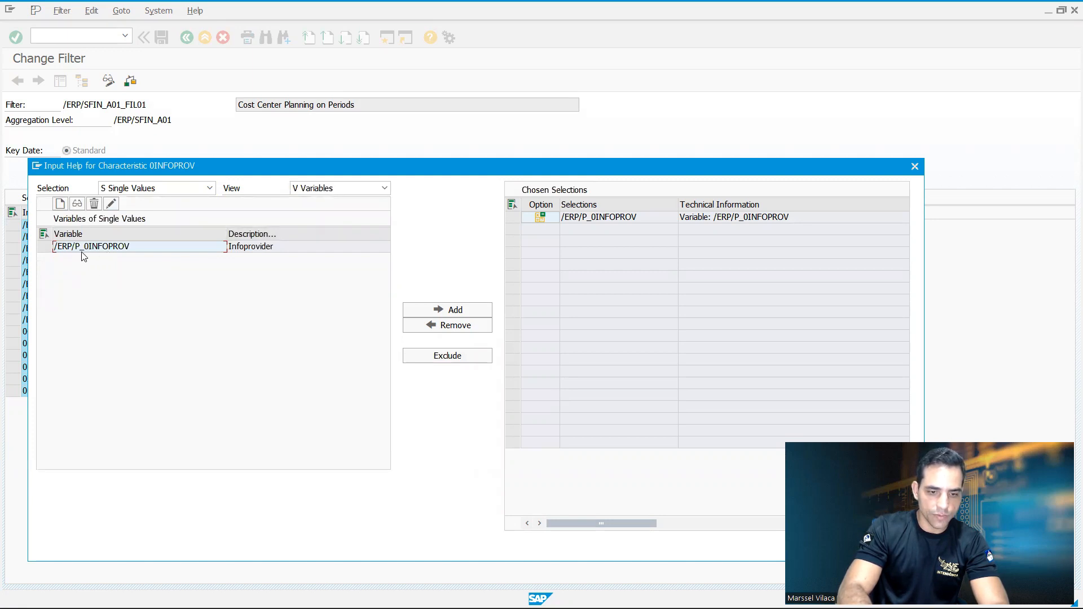
click(90, 247)
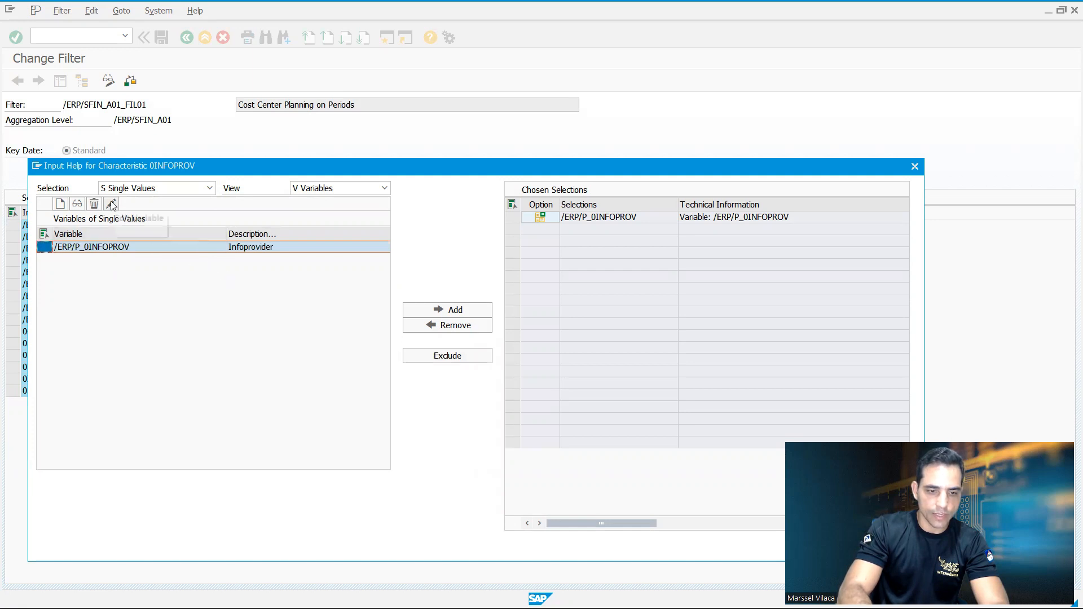
Step: Edit variable /ERP/P_0INFOPROV and advance to its Default Values step
click(112, 203)
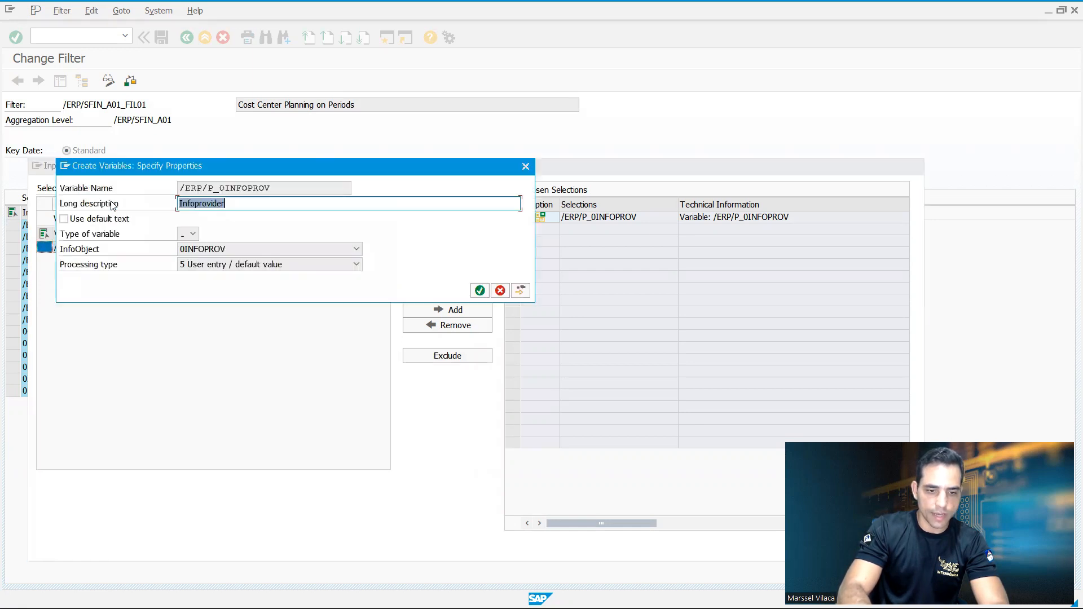
mouse_move(473, 256)
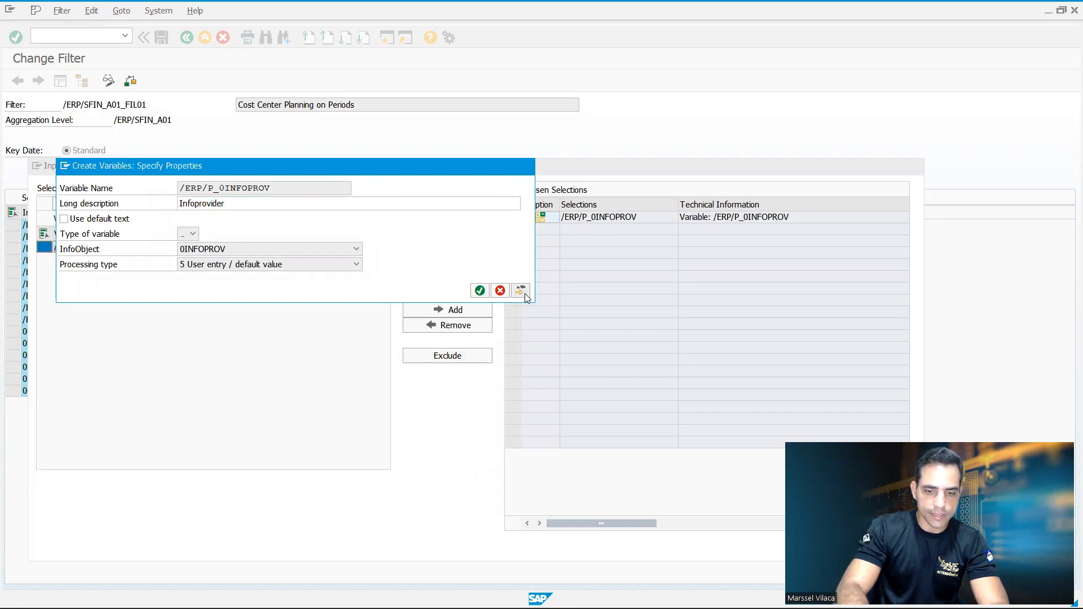
click(520, 290)
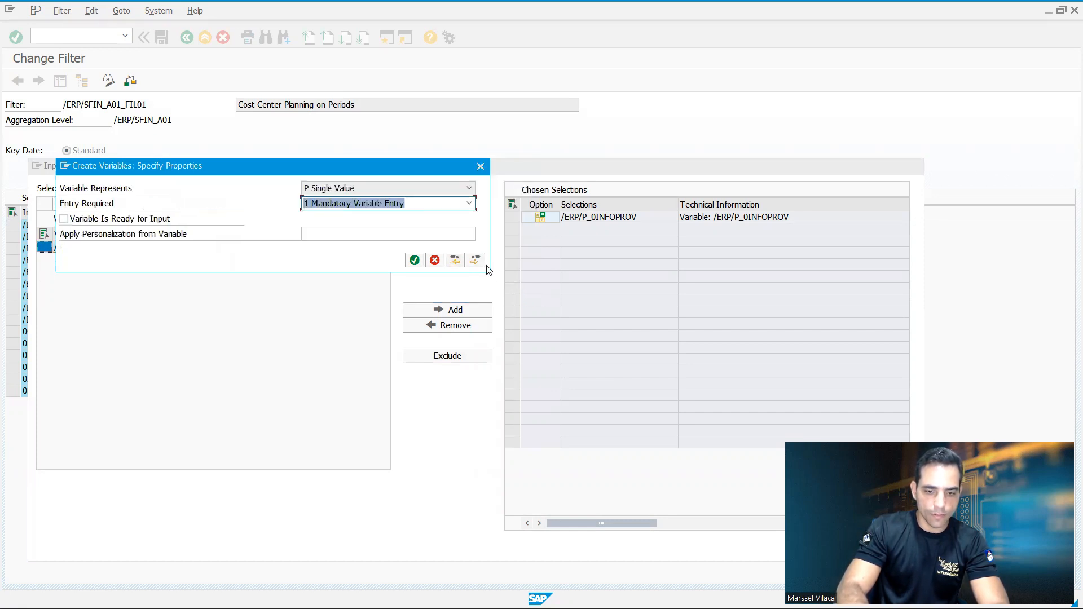
click(475, 261)
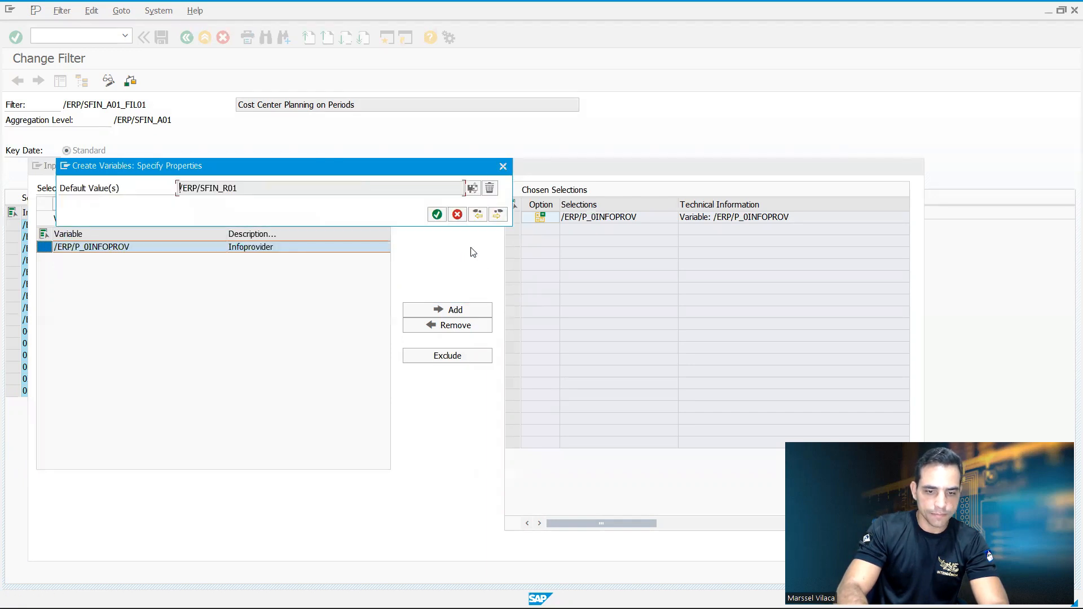
mouse_move(472, 188)
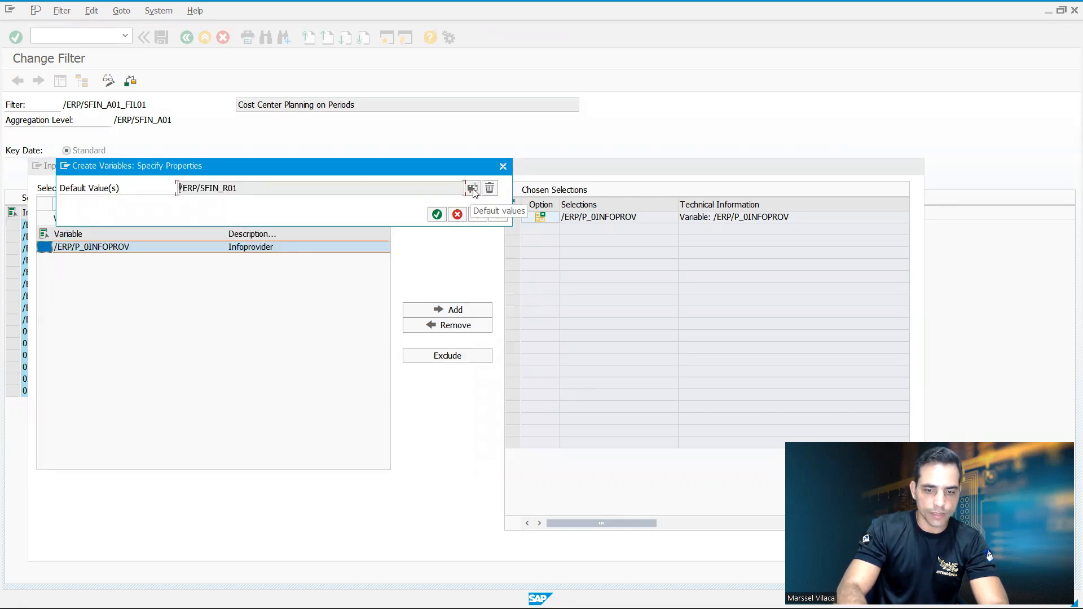
Step: List the candidate InfoProviders and pick /ERP/SFIN_V20, Plan Data from ACDOCP, as default
click(473, 188)
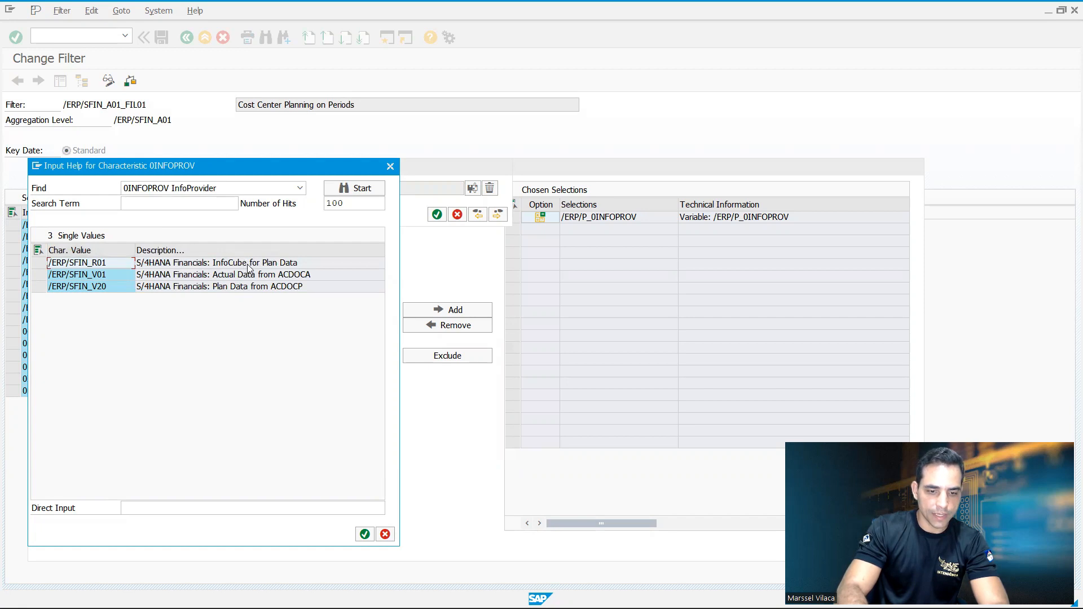
mouse_move(256, 270)
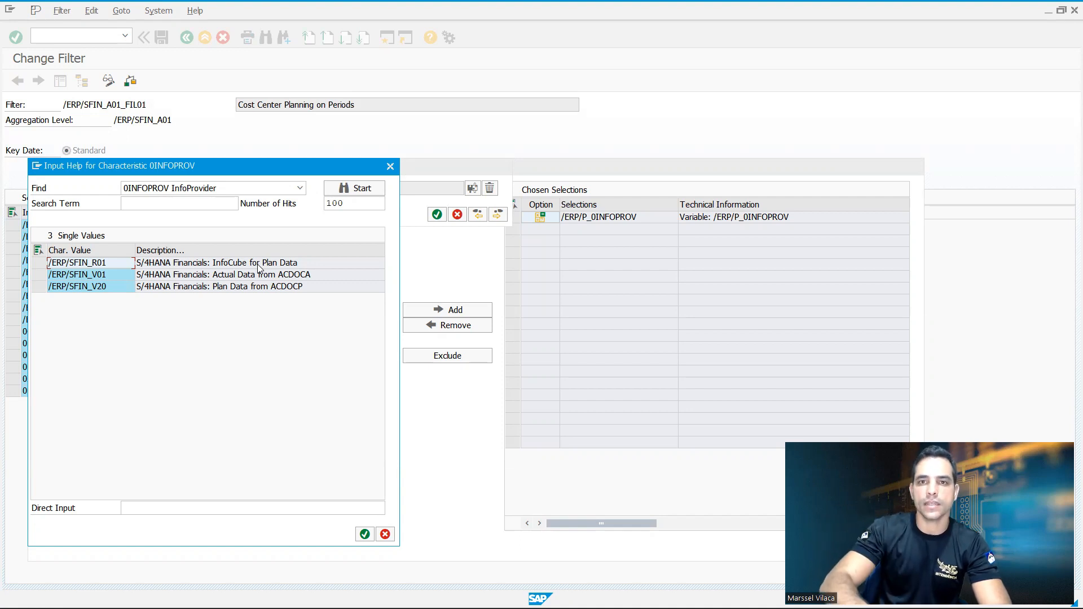
mouse_move(193, 295)
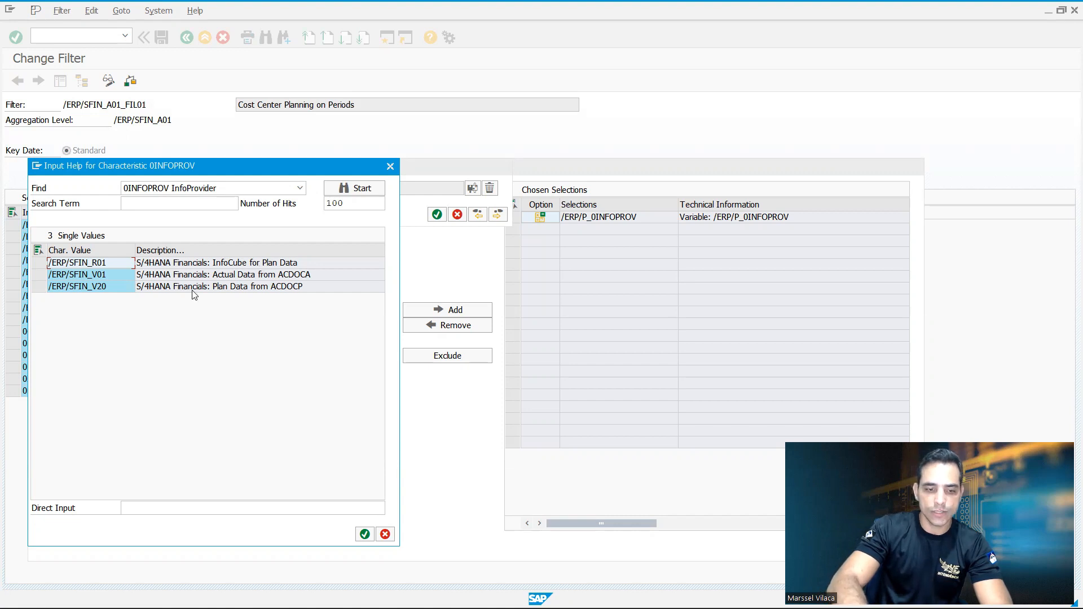
click(76, 287)
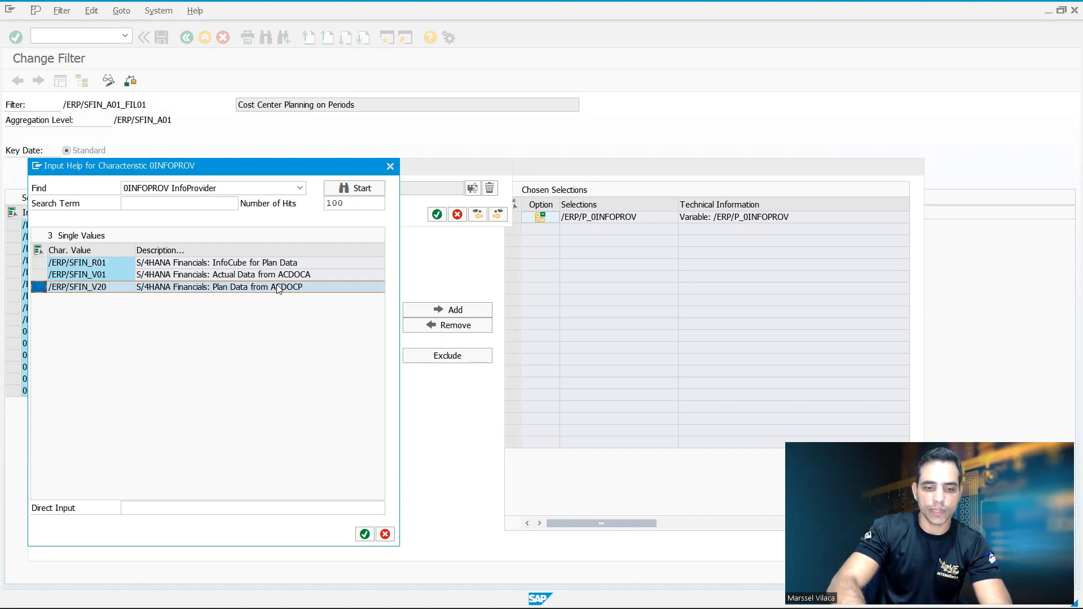
mouse_move(319, 493)
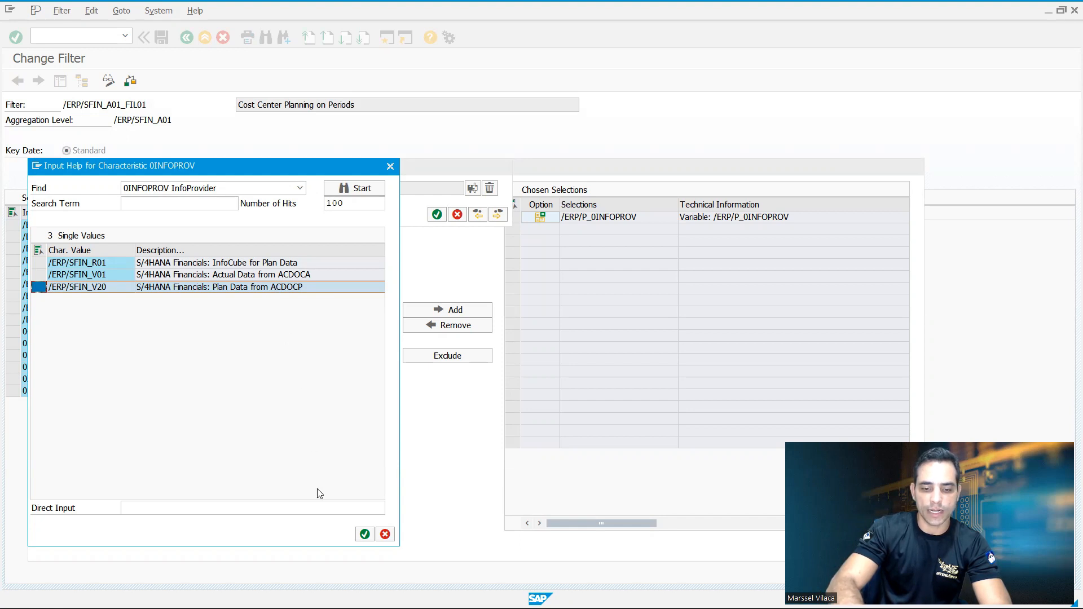
Step: Confirm /ERP/SFIN_V20 as the variable default and accept /ERP/P_0INFOPROV as the 0INFOPROV selection
click(364, 534)
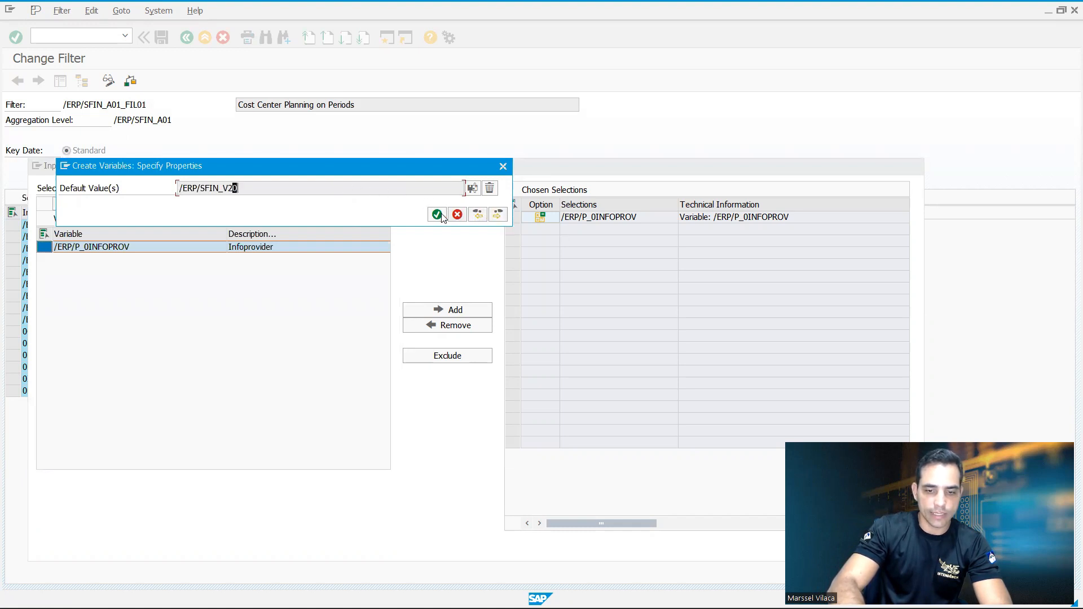
click(436, 214)
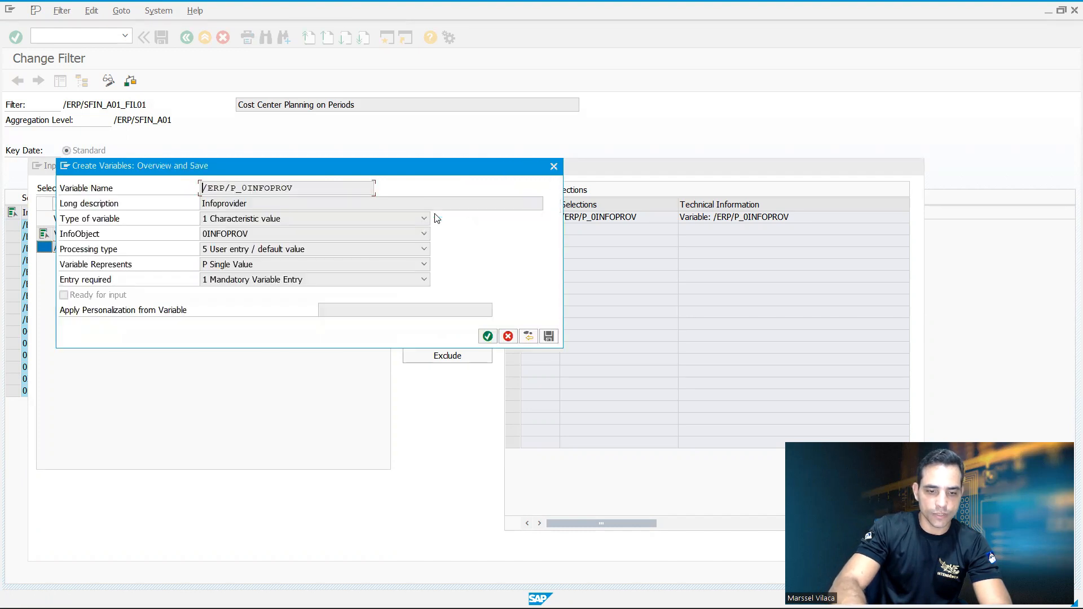
mouse_move(553, 329)
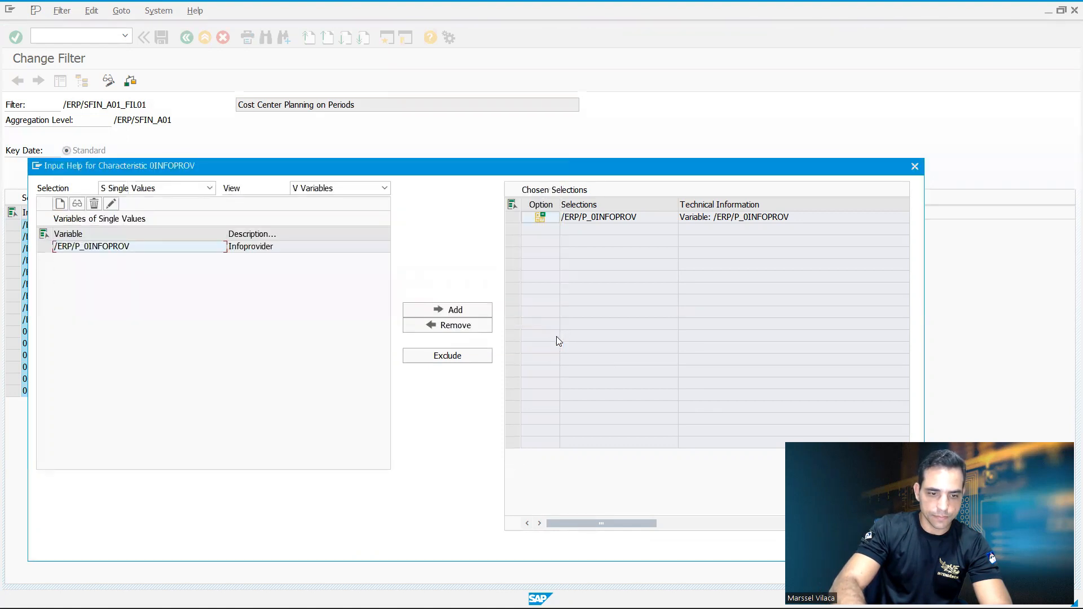
mouse_move(606, 184)
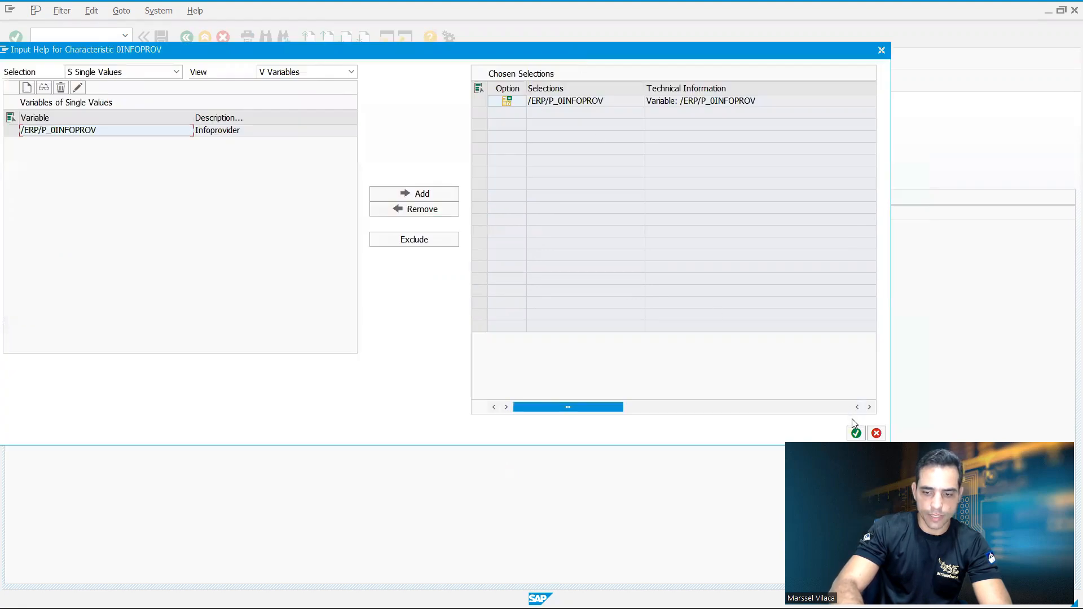
click(855, 432)
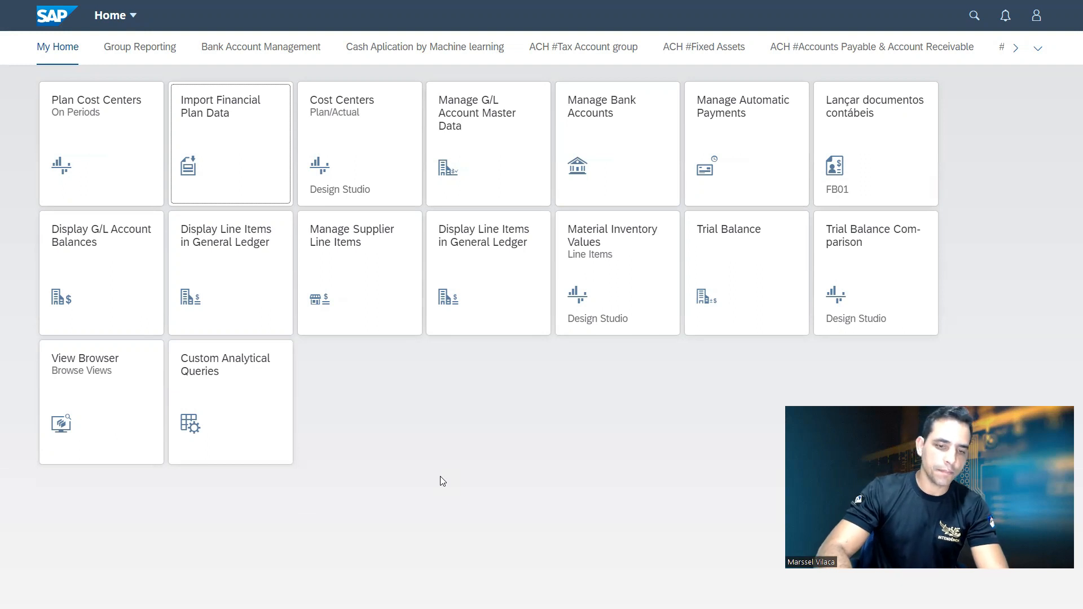
mouse_move(260, 171)
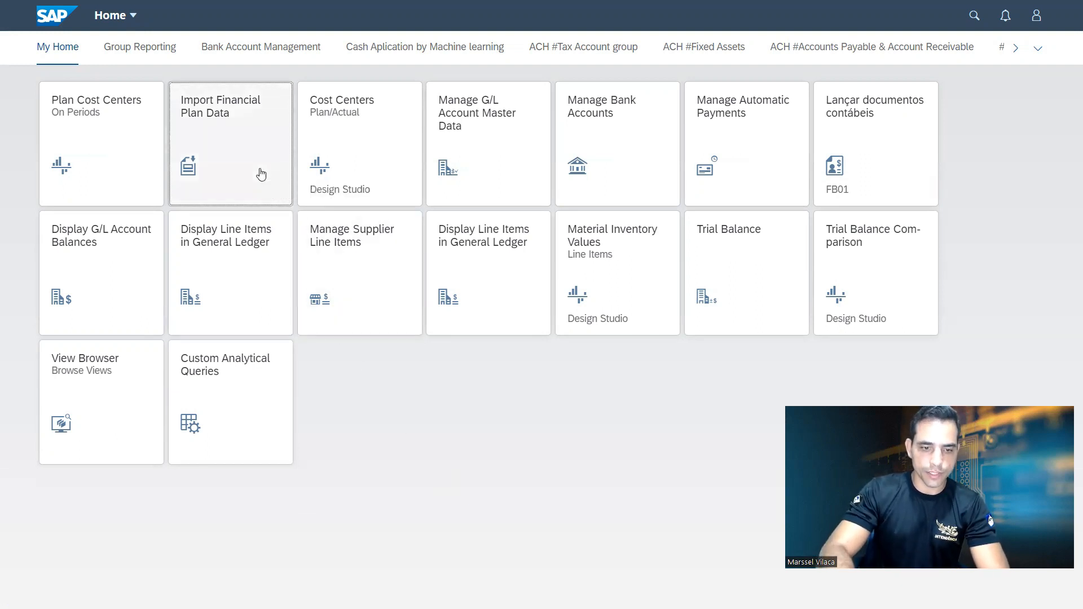
Step: Launch the Import Financial Plan Data app from the launchpad tile
click(230, 143)
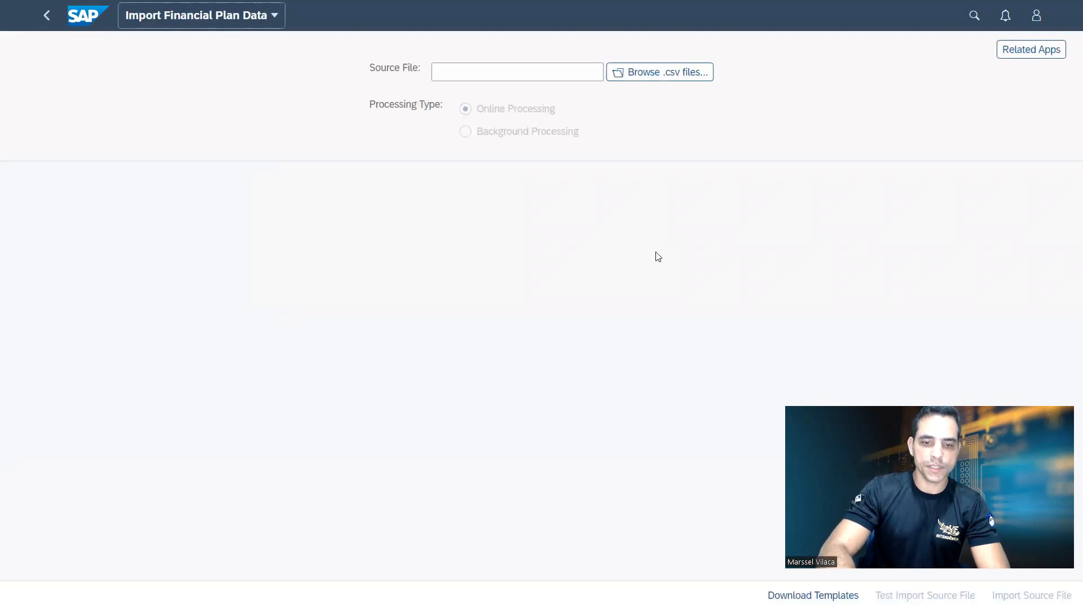
mouse_move(650, 181)
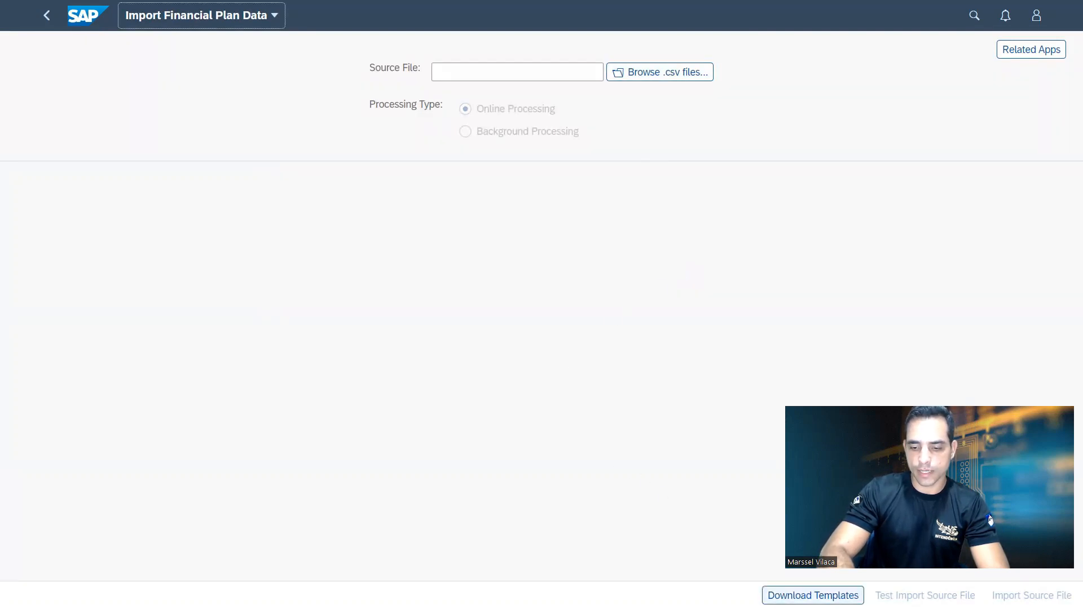
Step: Download the Cost Center Planning template and save TemplateForCostCenterPlanning.csv to the desktop
click(812, 596)
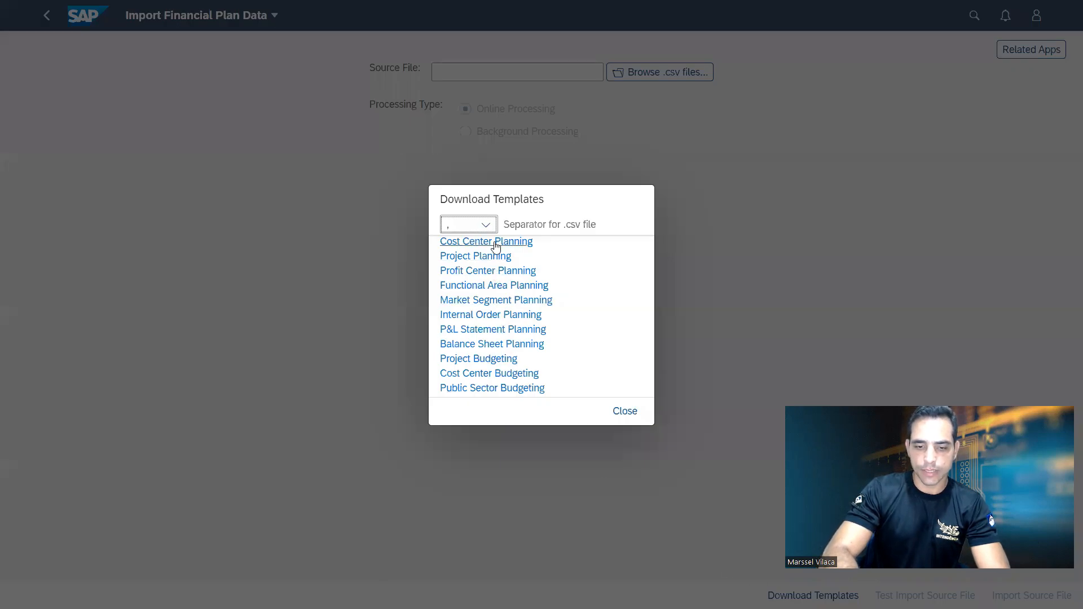
mouse_move(662, 530)
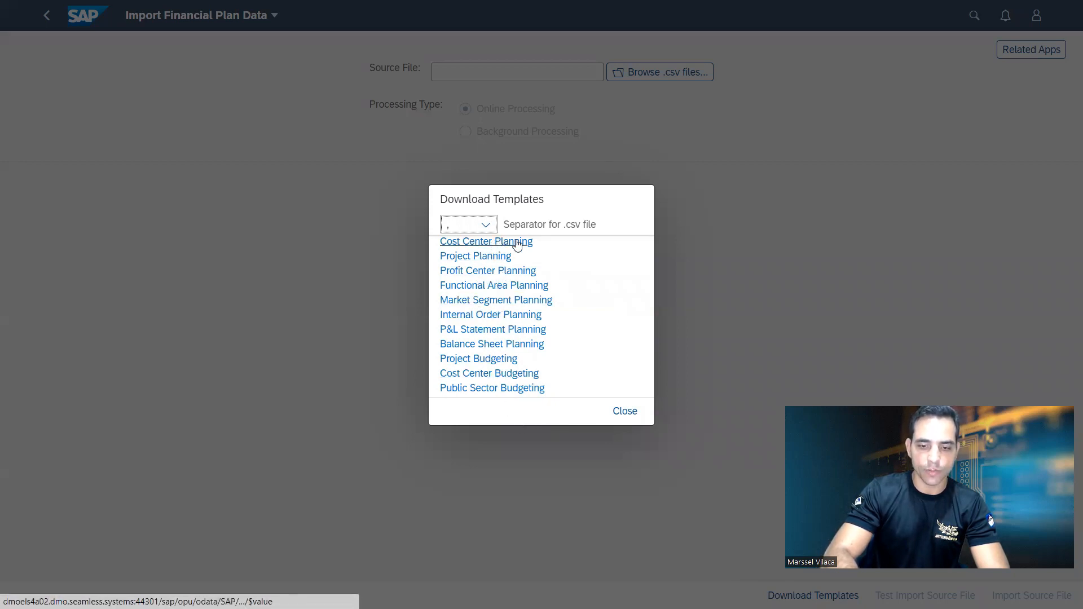
mouse_move(604, 254)
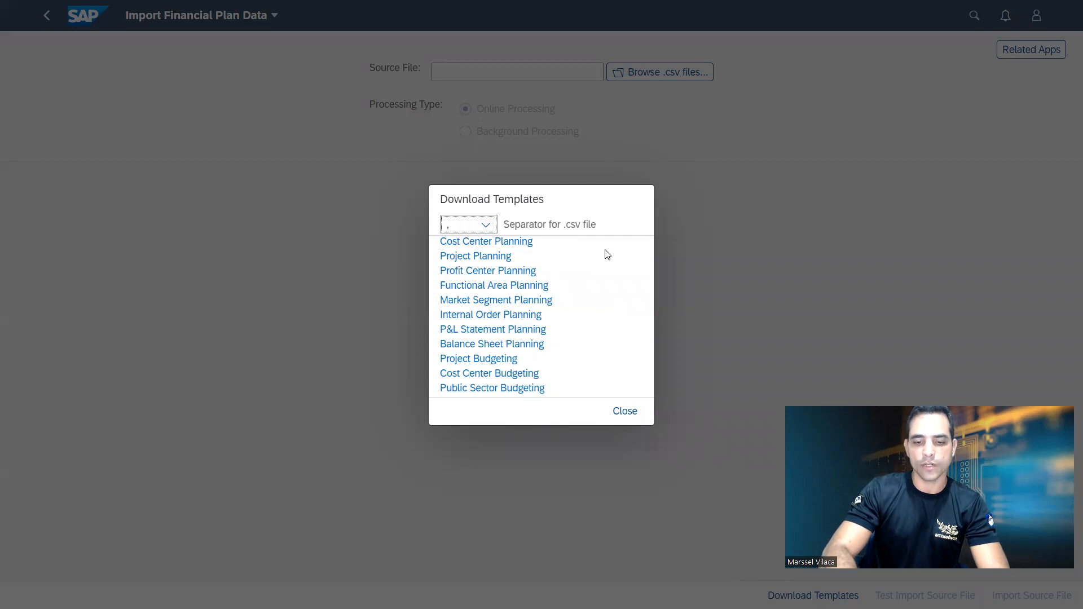
mouse_move(475, 256)
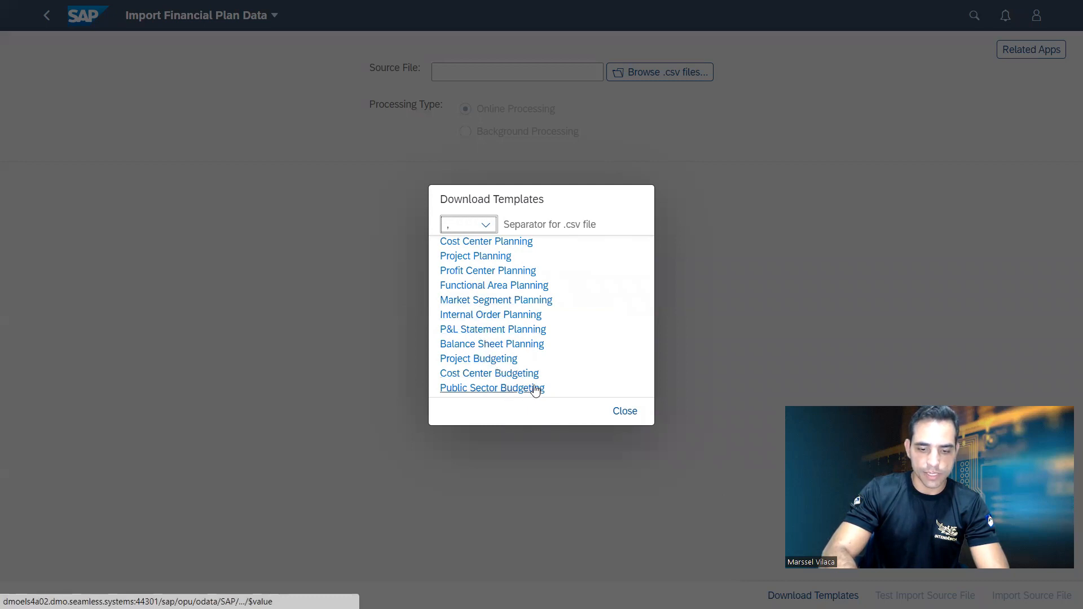
mouse_move(486, 242)
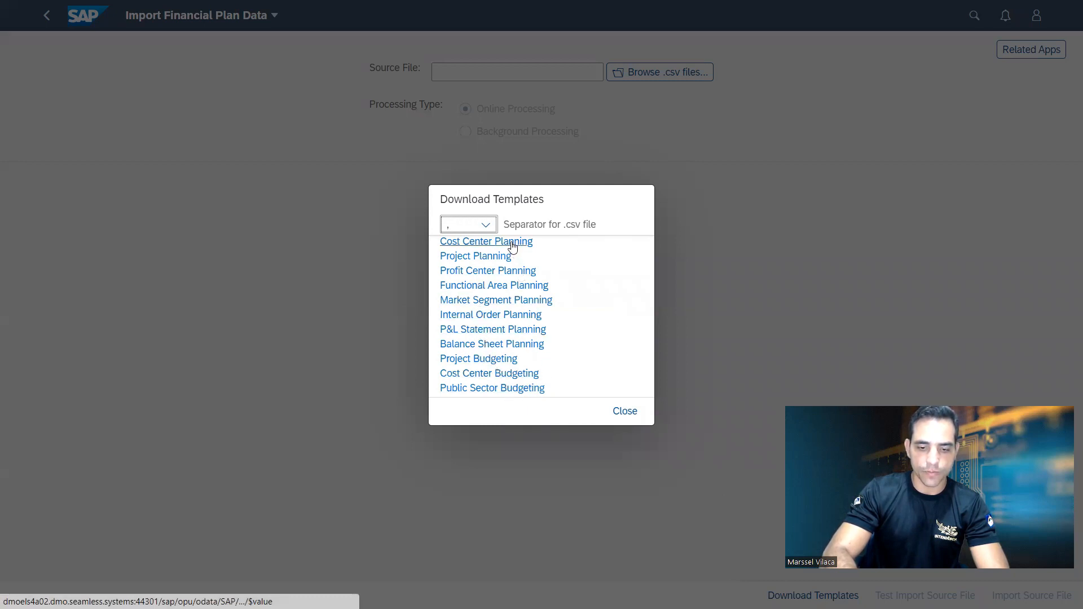
click(485, 242)
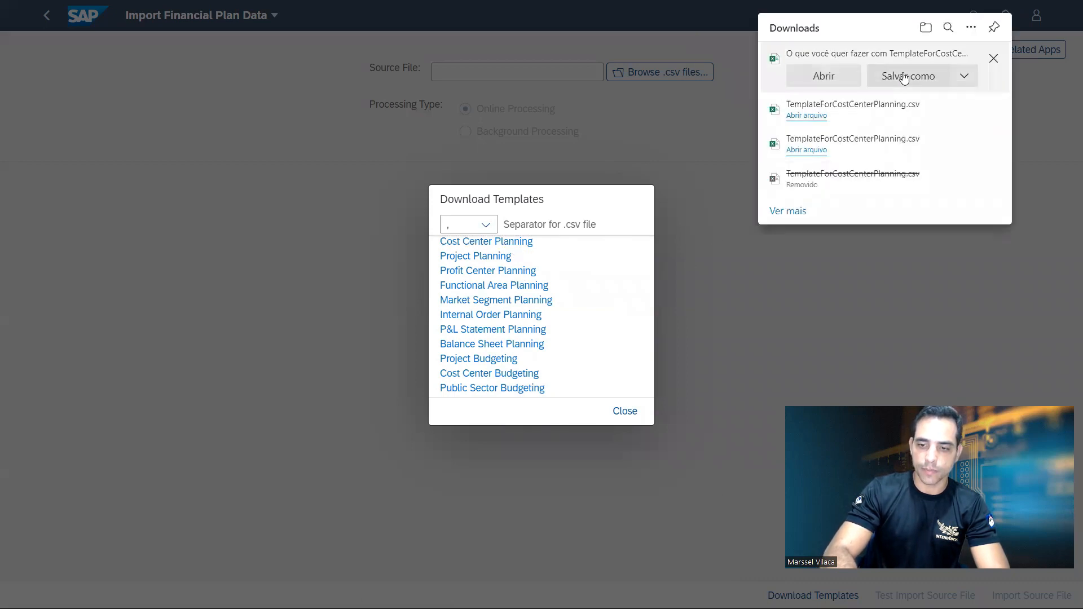
click(906, 76)
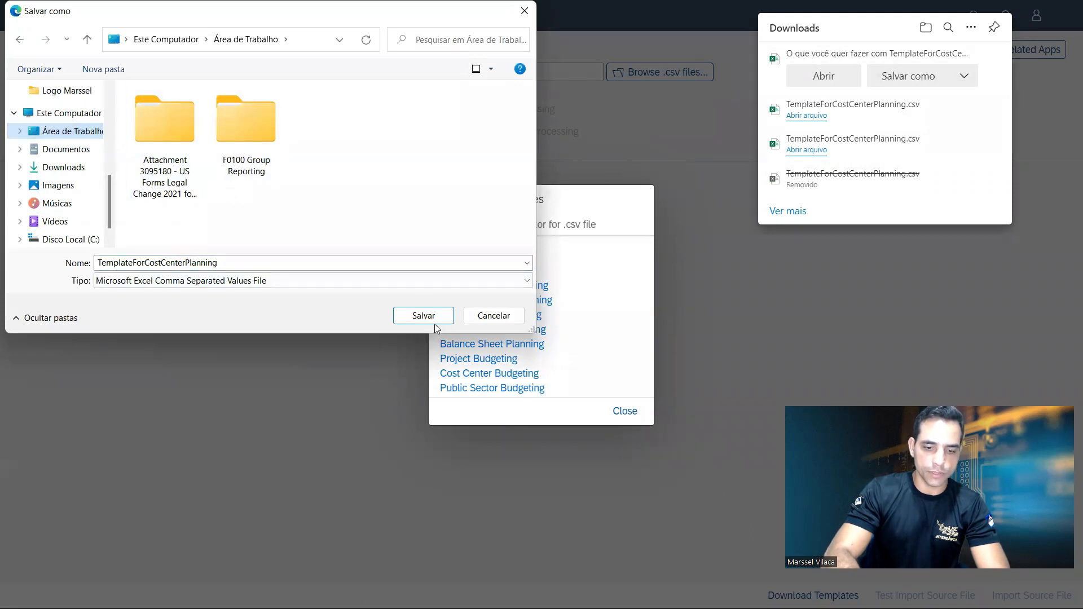
click(423, 316)
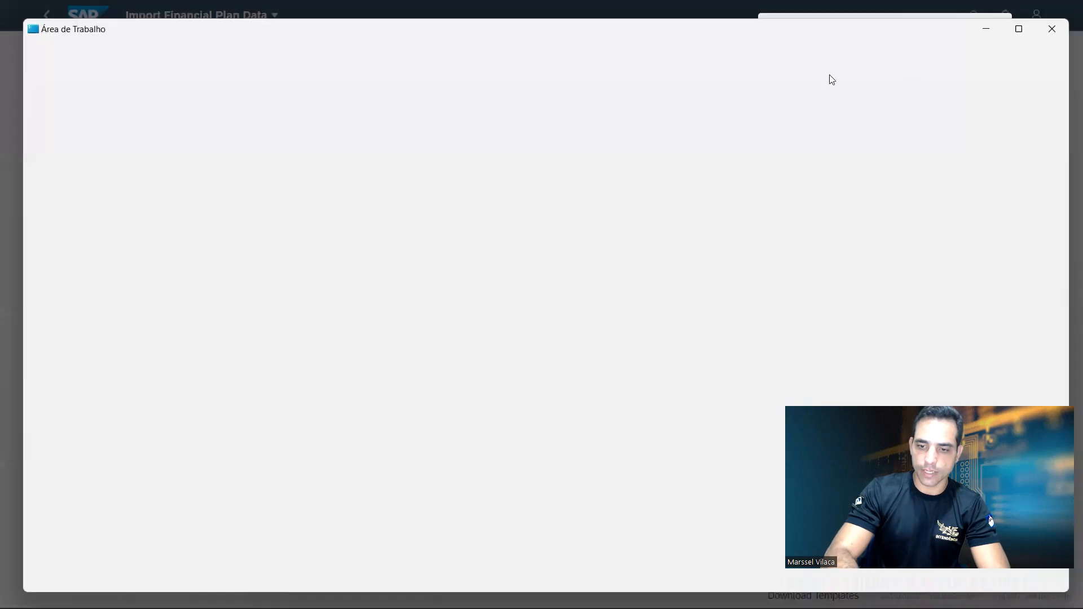
Step: Open TemplateForCostCenterPlanning.csv from the desktop in Excel
click(394, 309)
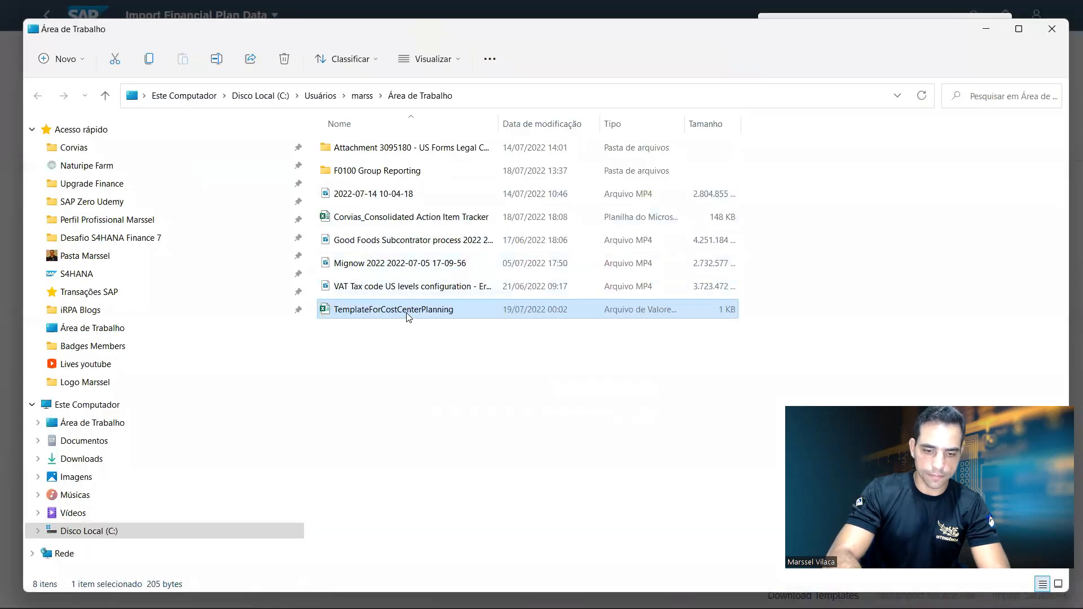
double_click(394, 309)
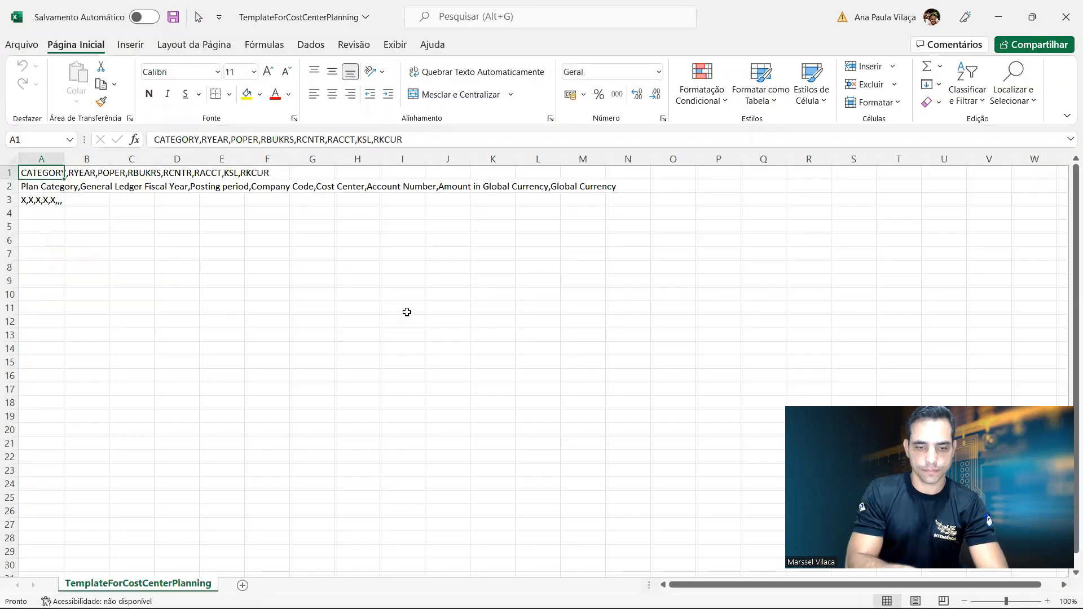
mouse_move(116, 264)
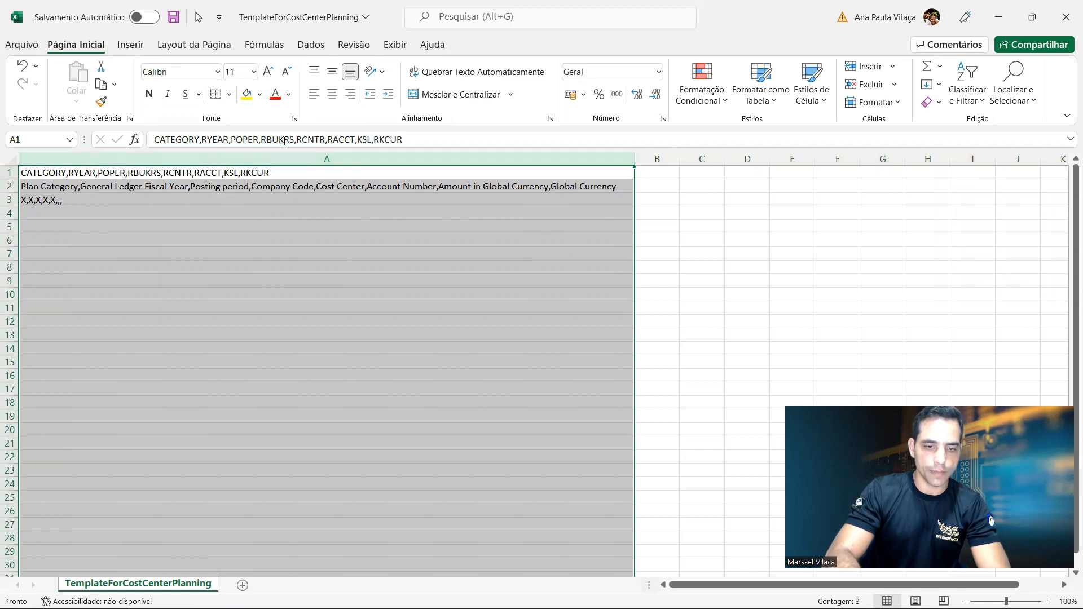
Step: Split column A into separate columns with Texto para Colunas, delimited at commas
click(310, 44)
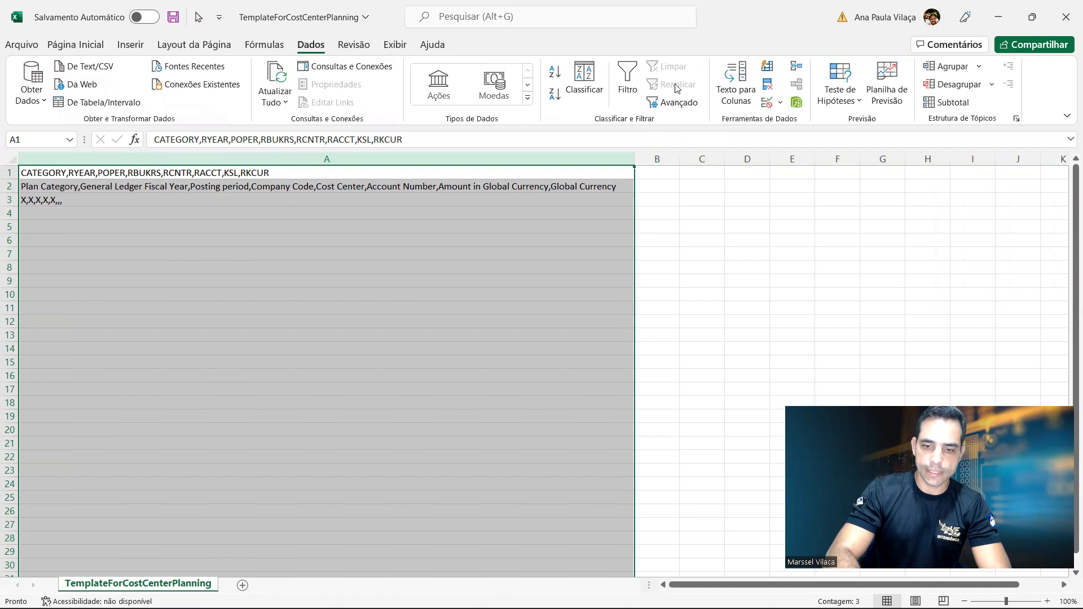
click(735, 81)
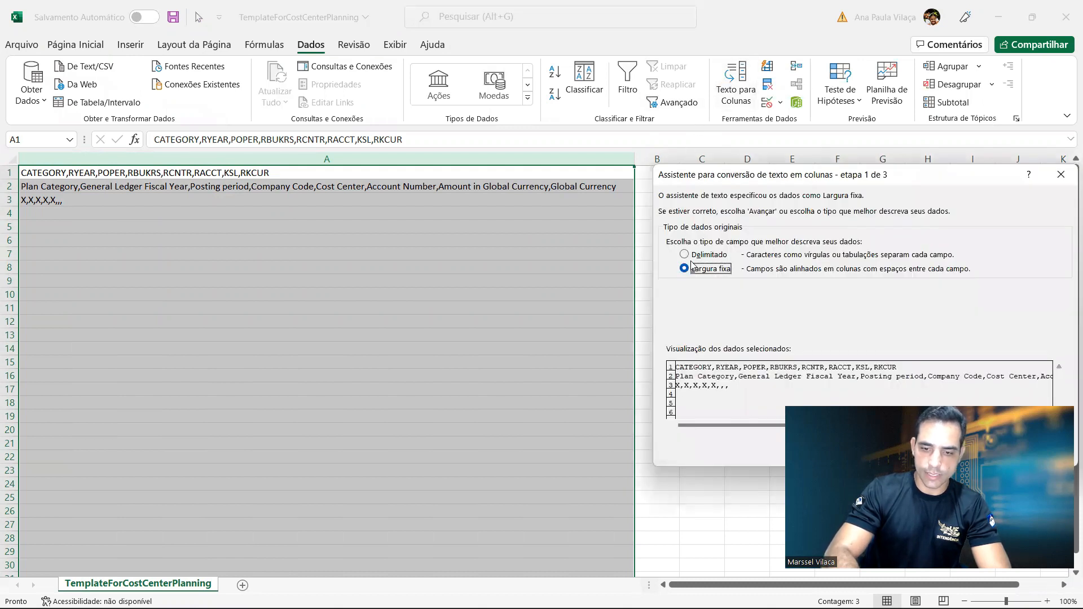
click(684, 253)
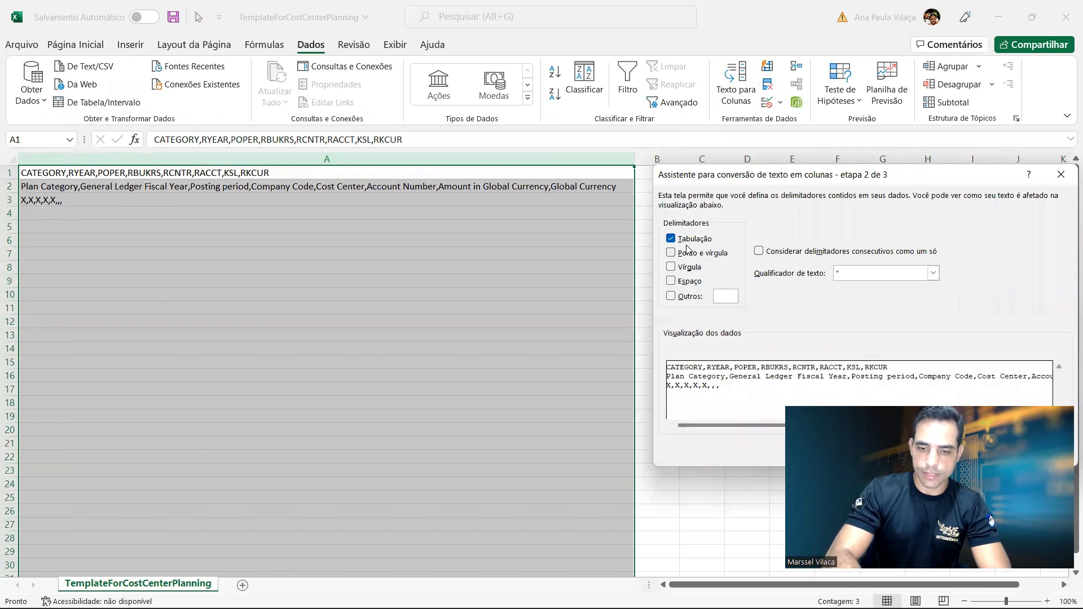
click(670, 267)
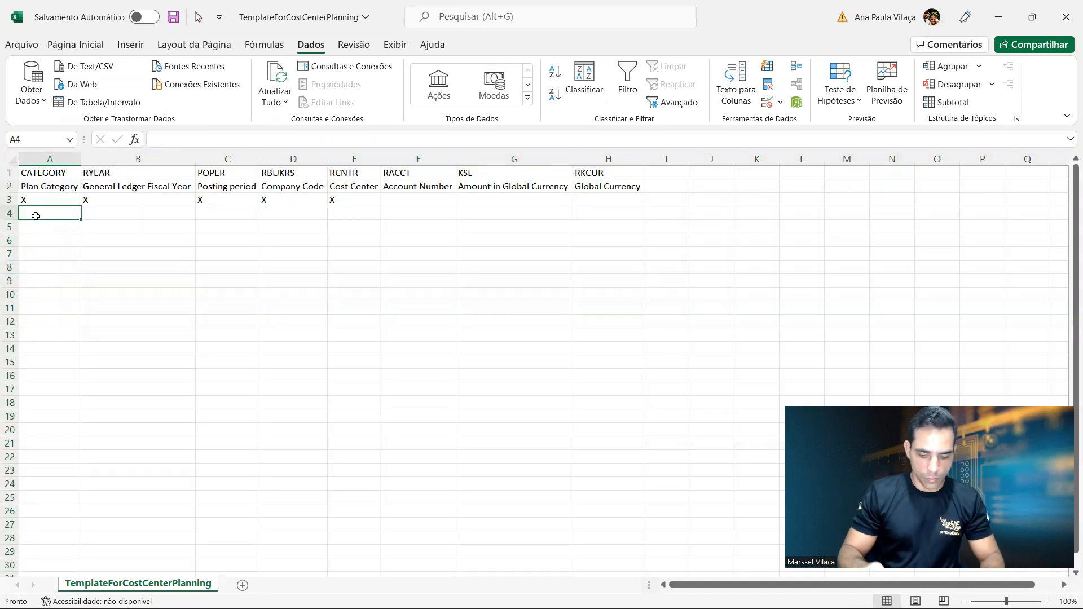
Step: Fill row 4 with category PLN, year 2022, period 7 and cost center 17100200
text(PLN)
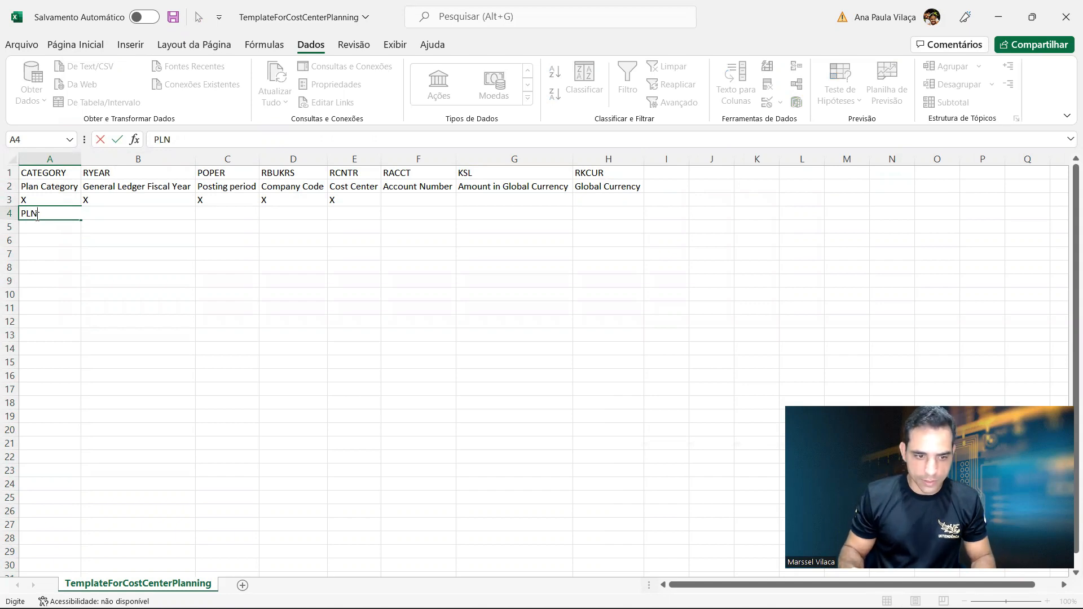
key(tab)
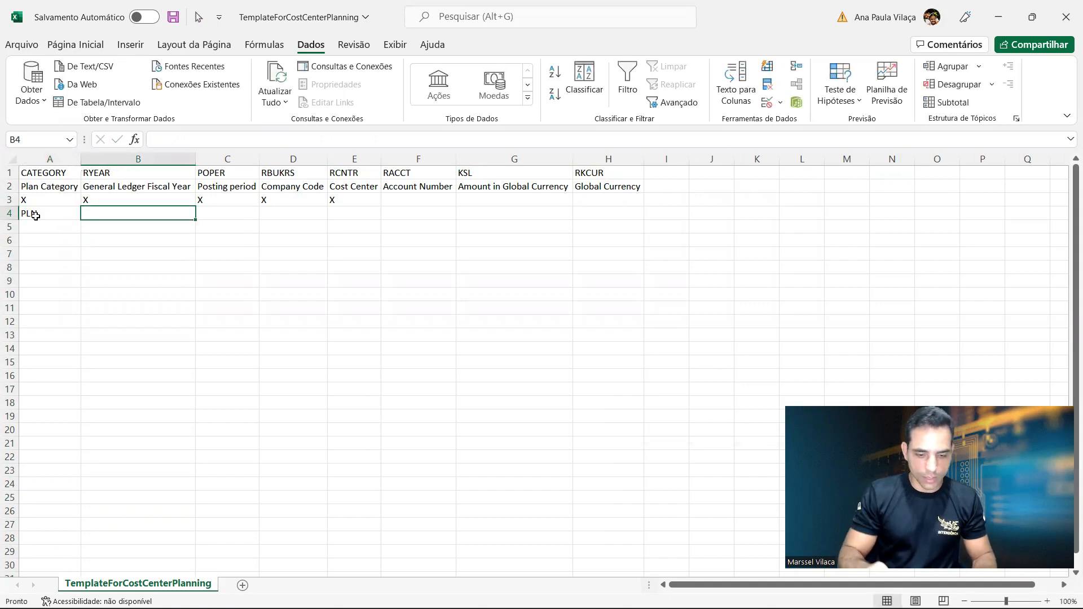
text(2022)
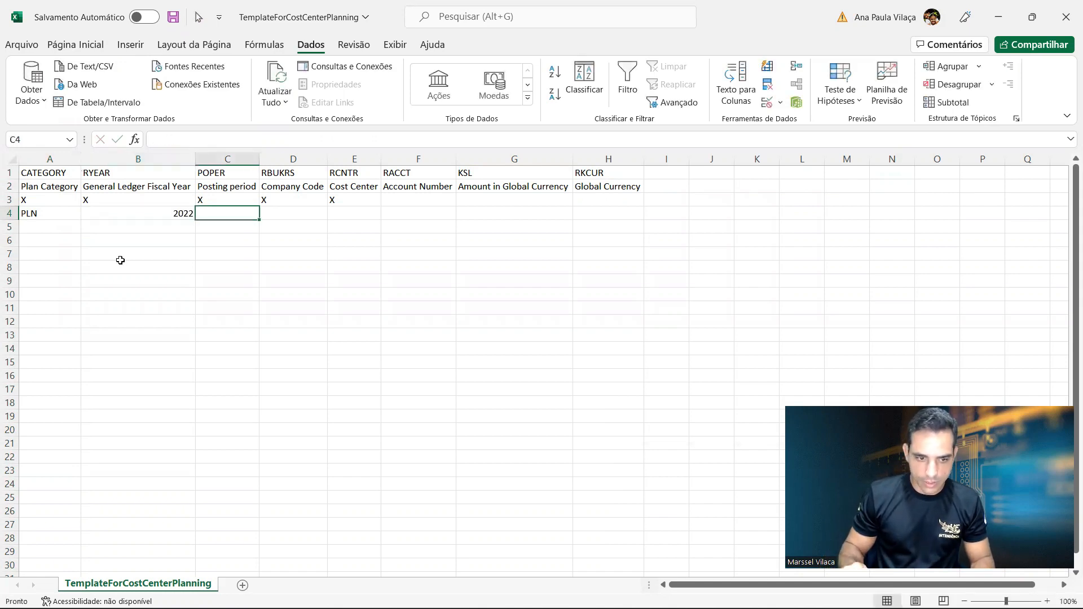
text(7)
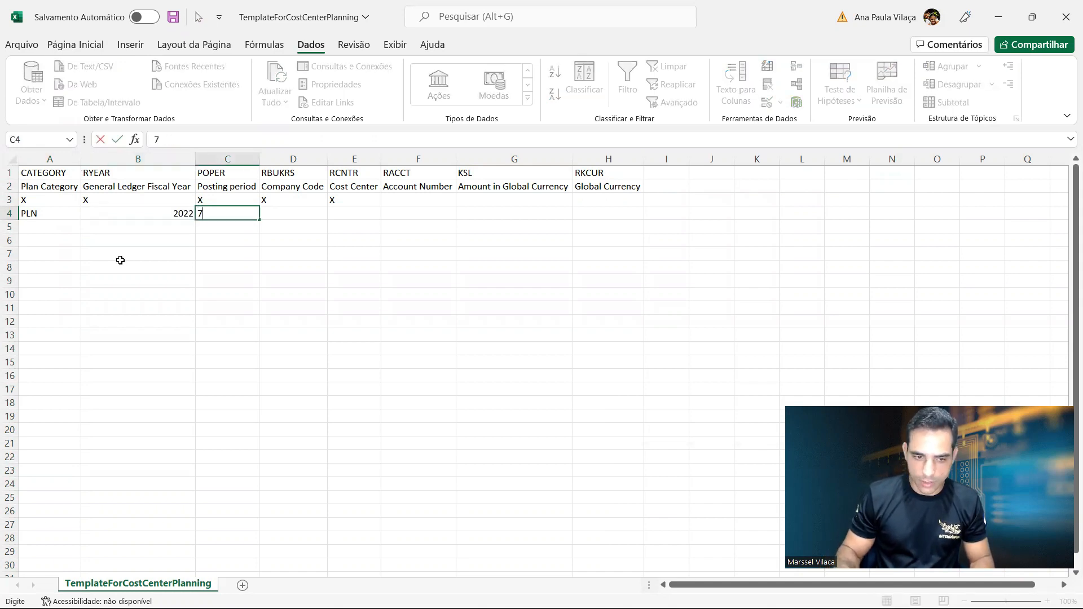
key(tab)
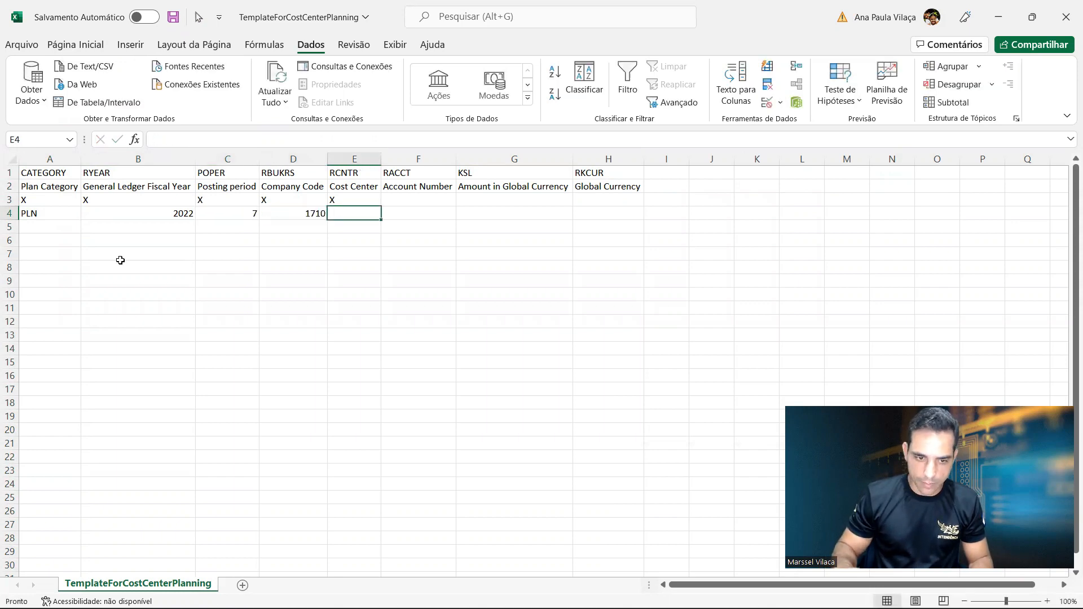
text(171)
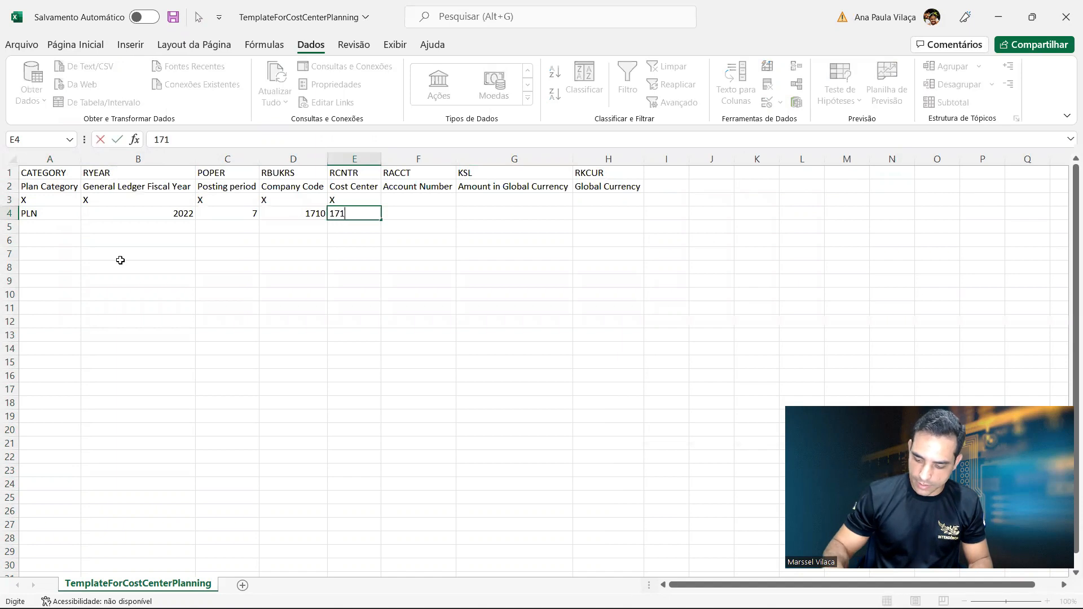
text(00200)
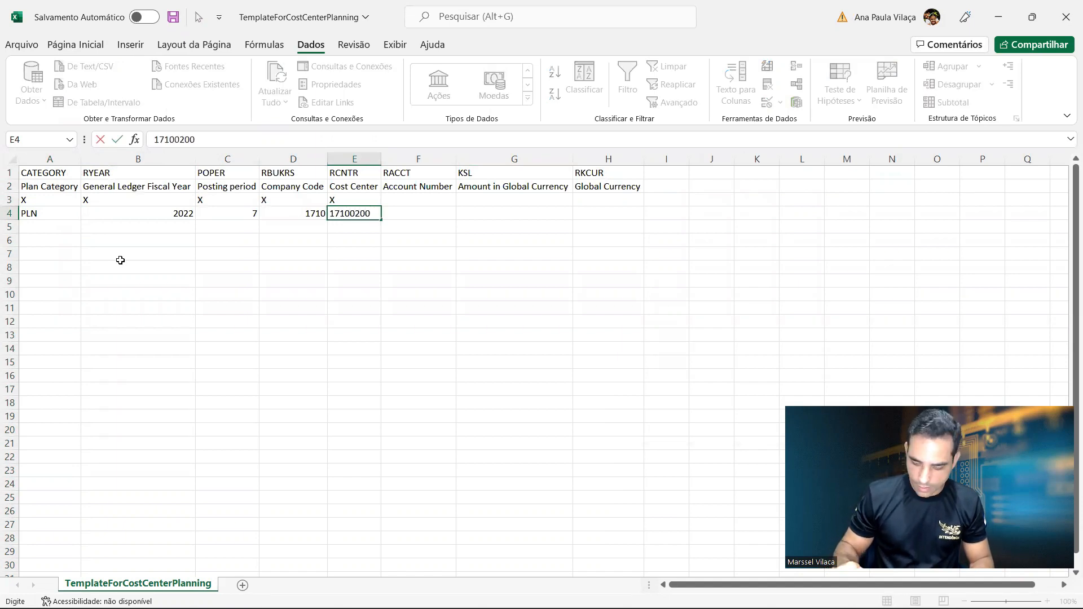
key(Tab)
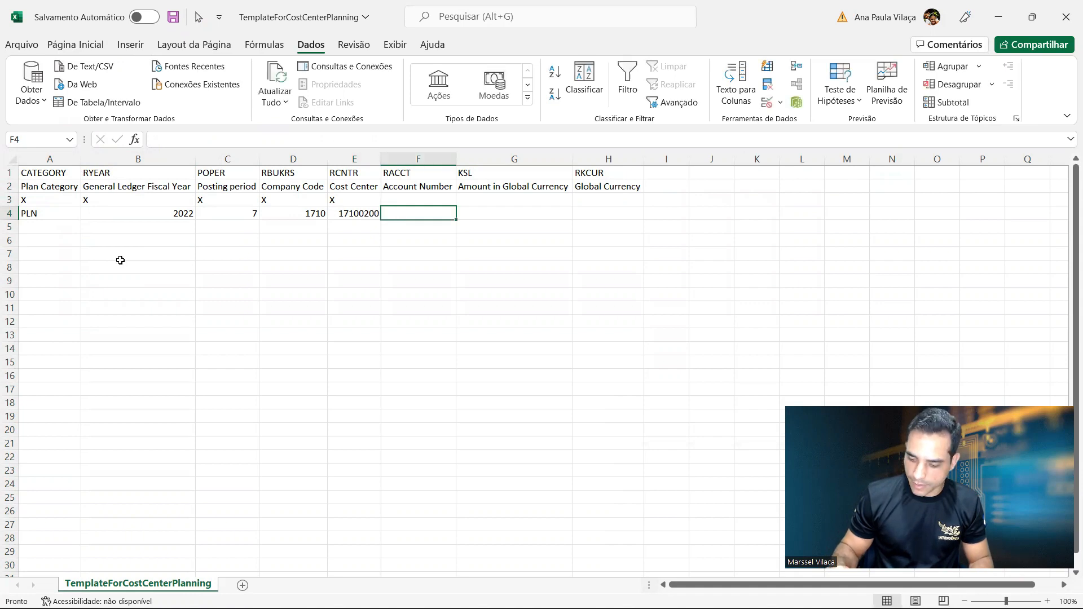
Step: Complete the line with account 61003000, amount 3500 and currency USD, and select it for copying
text(6100)
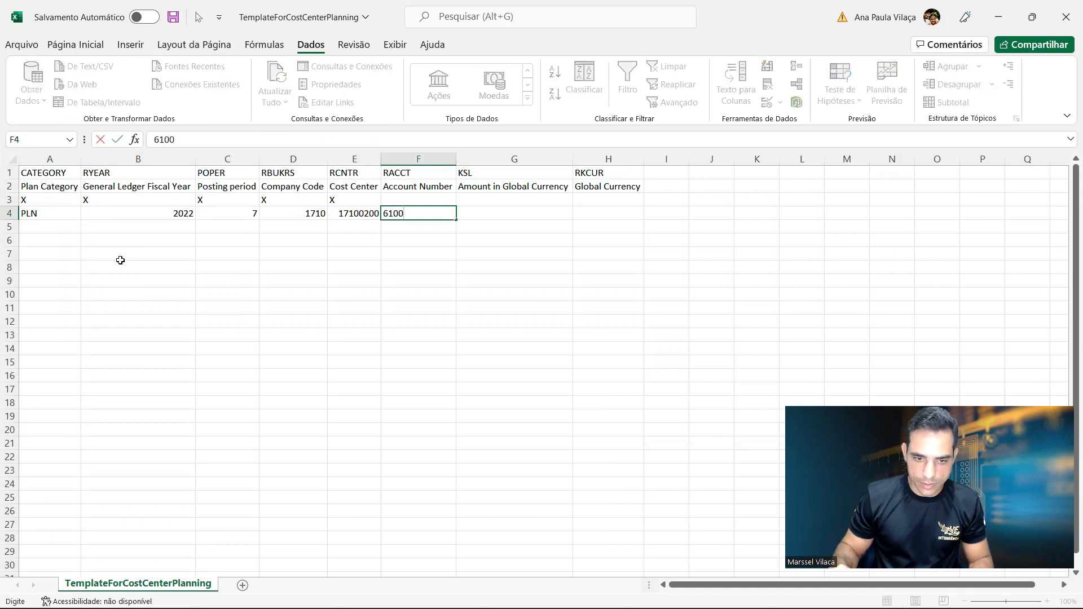
text(300)
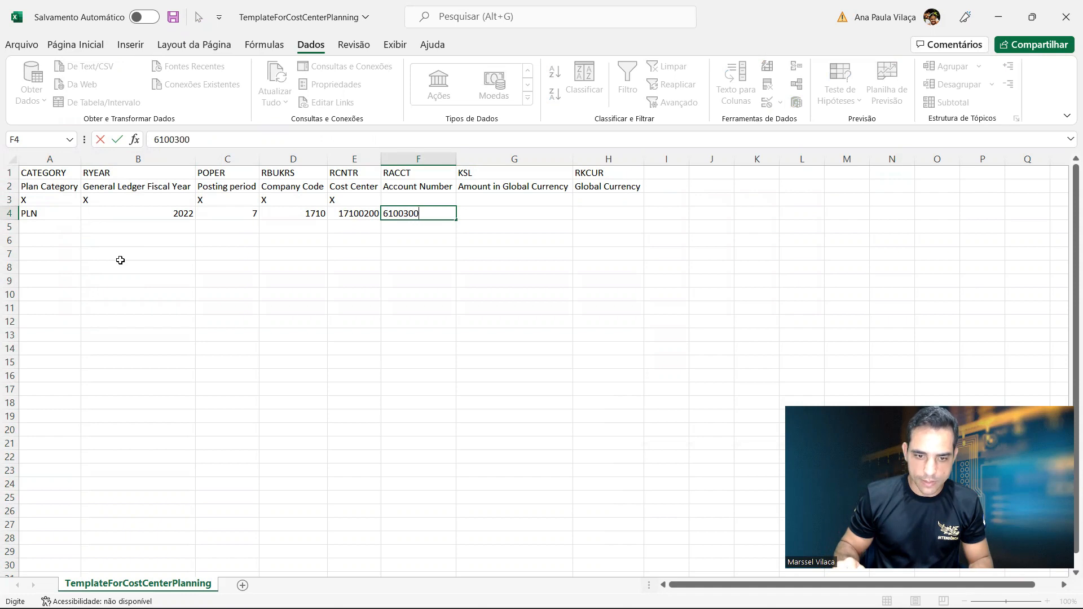
key(Tab)
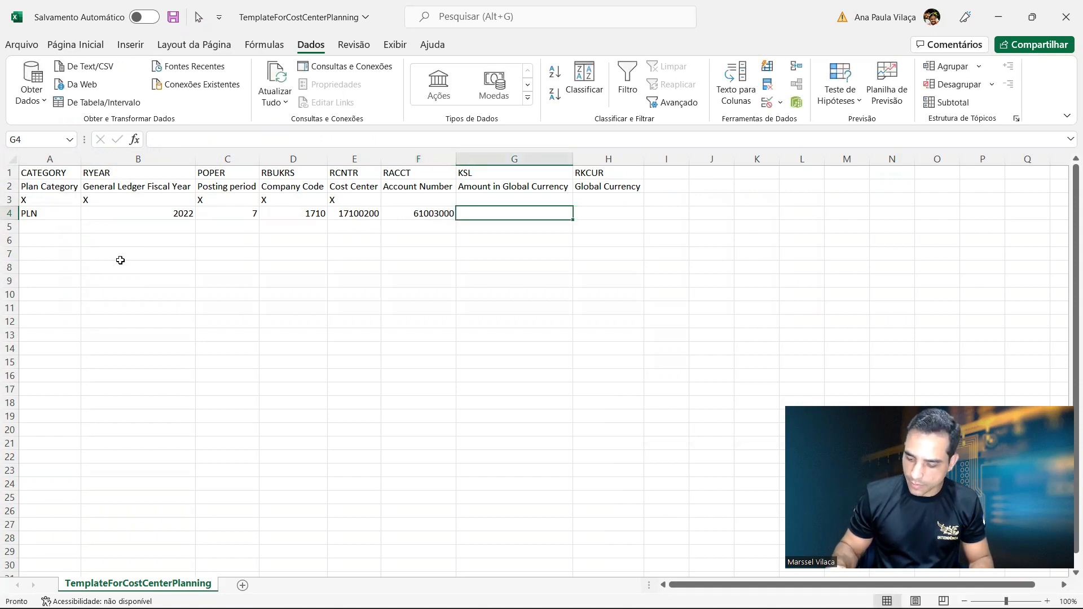
text(3500)
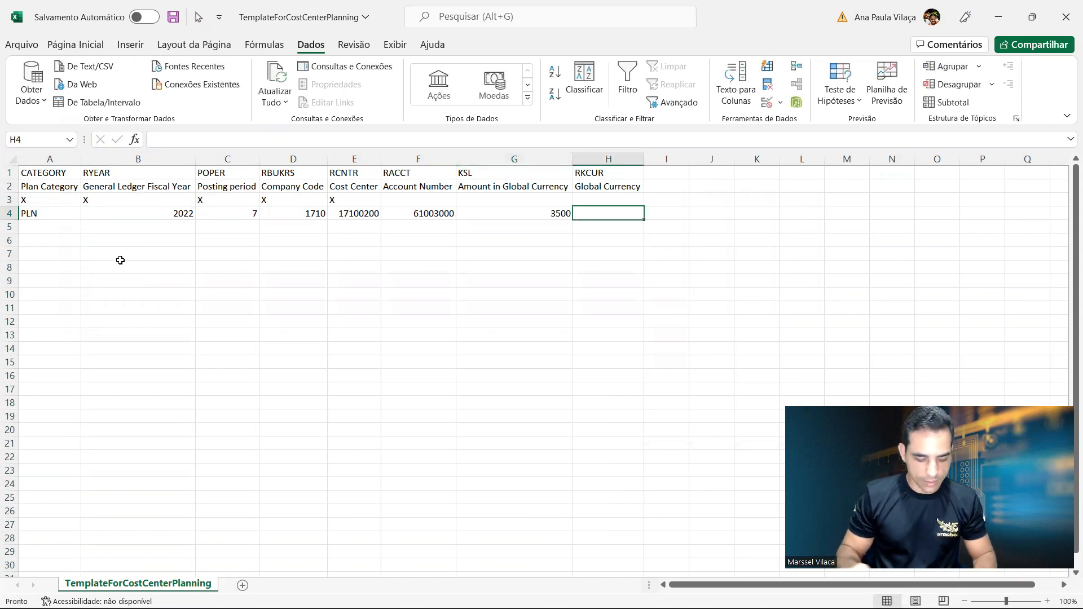
text(USD)
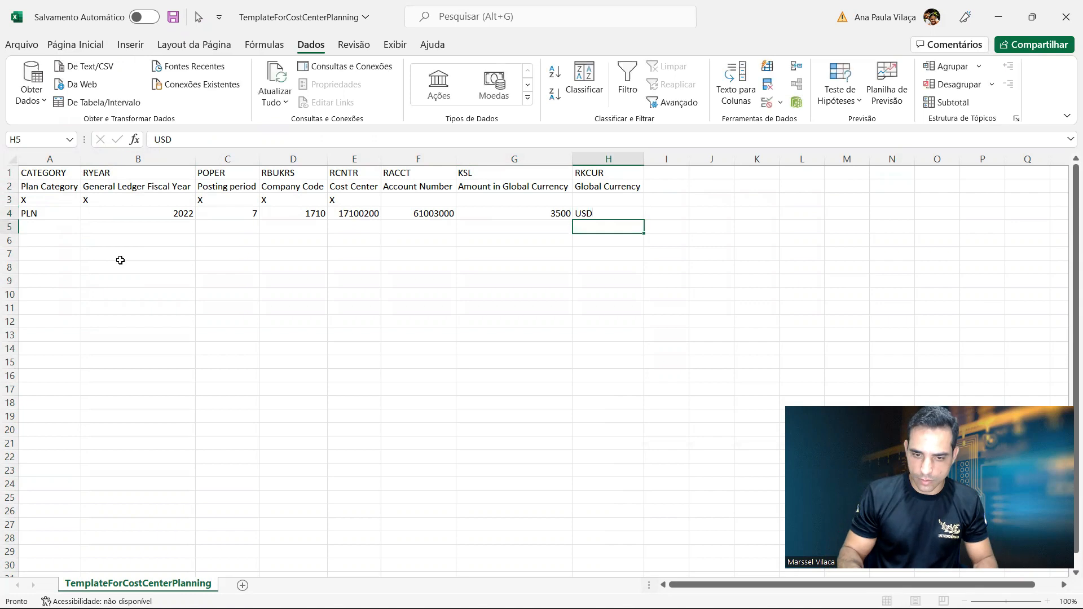
click(607, 213)
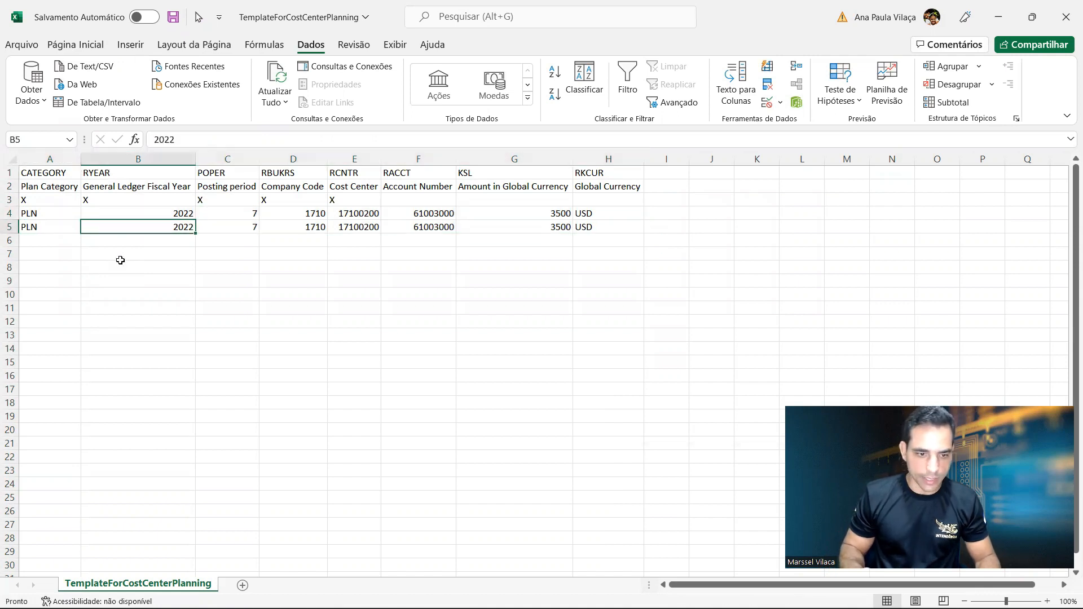
Step: Set the second plan line to posting period 8 with amount 4500
click(294, 227)
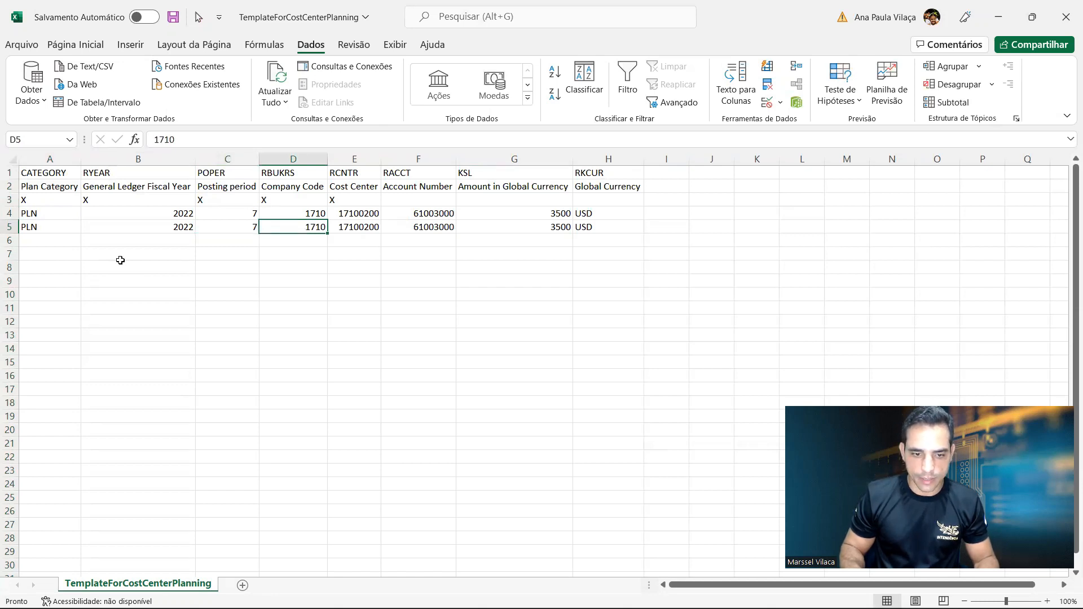
text(8)
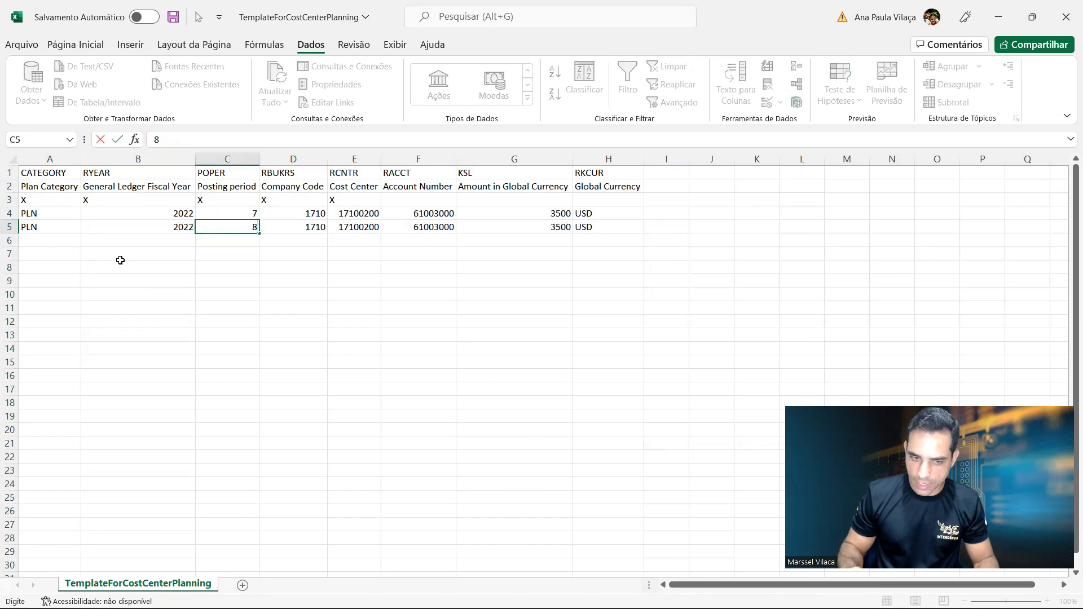
click(514, 226)
text(4500)
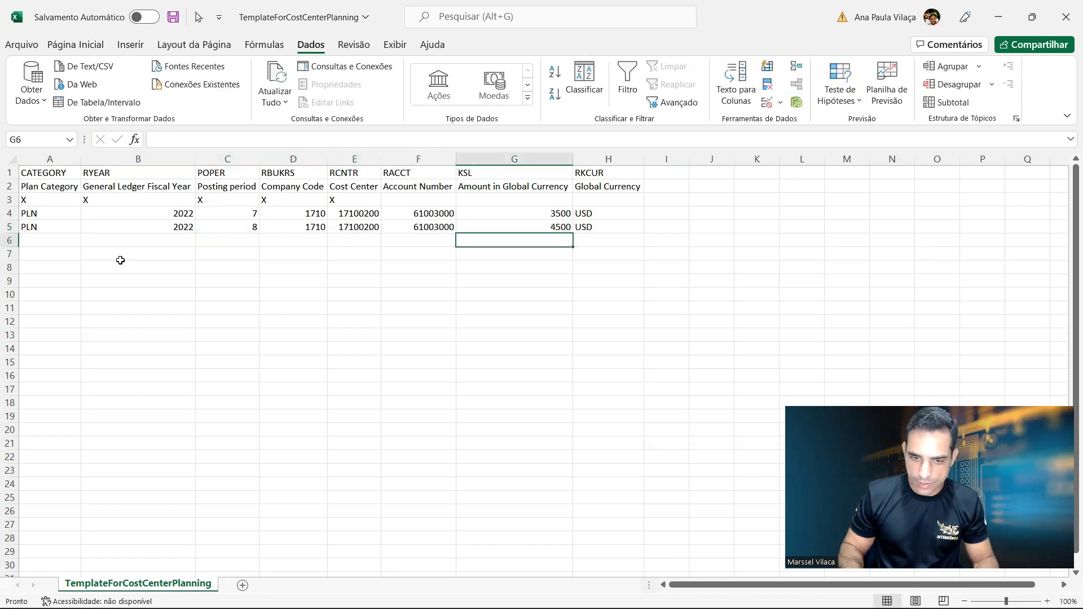
Step: Copy the second line into row 6 as period 9 with amount 5500 and save the template
click(49, 227)
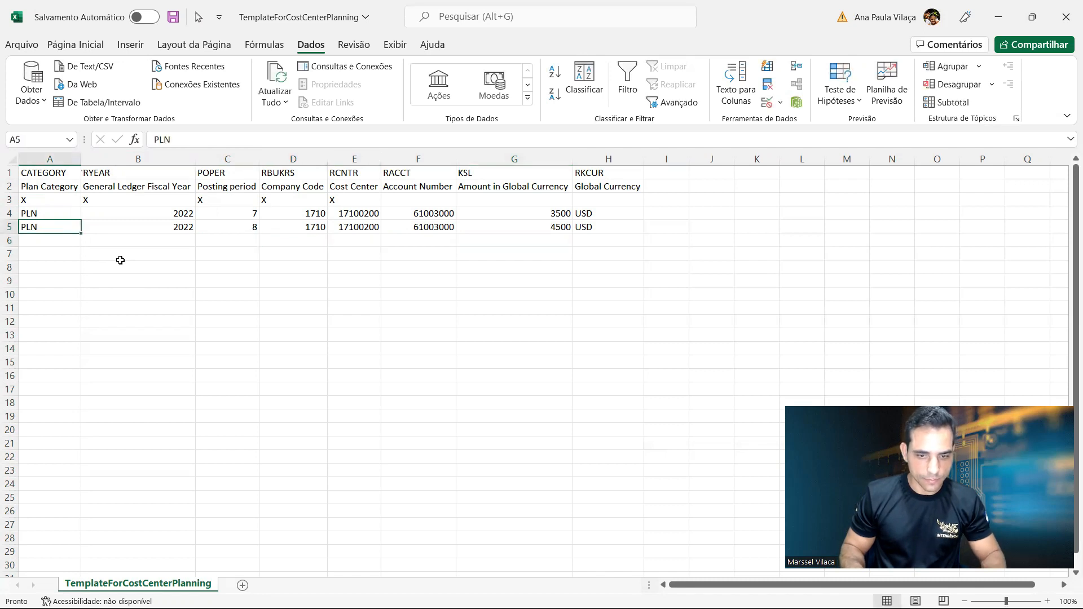
key(ctrl+c)
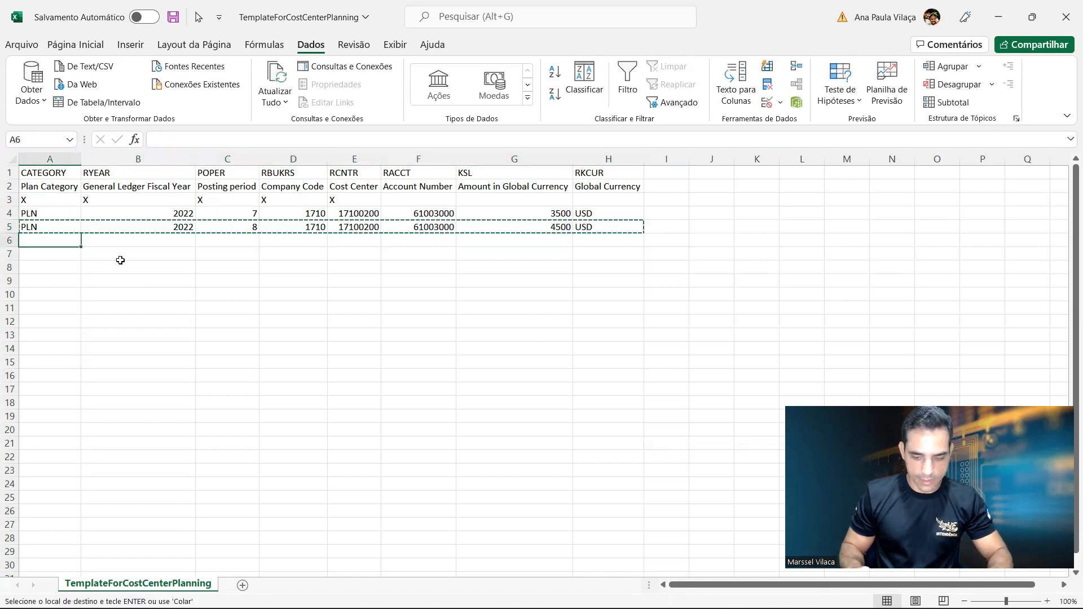
key(Enter)
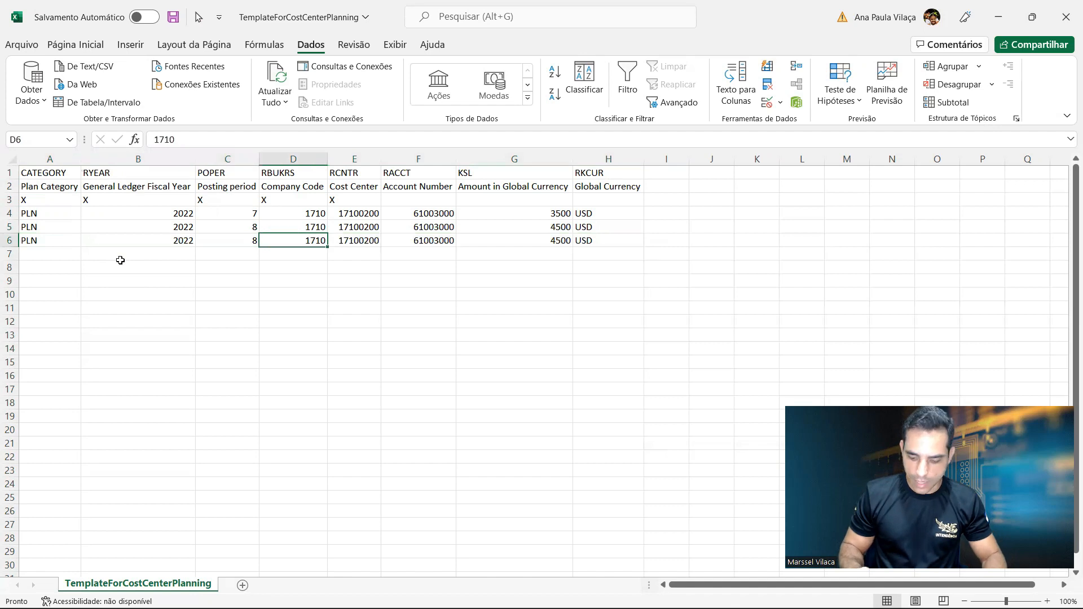
text(9)
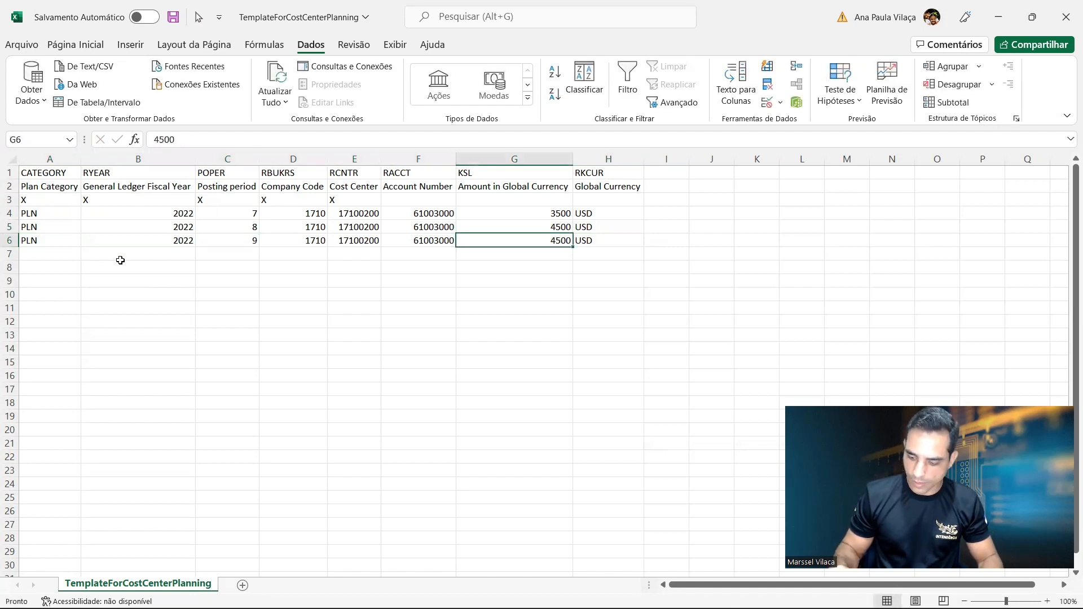
text(5500)
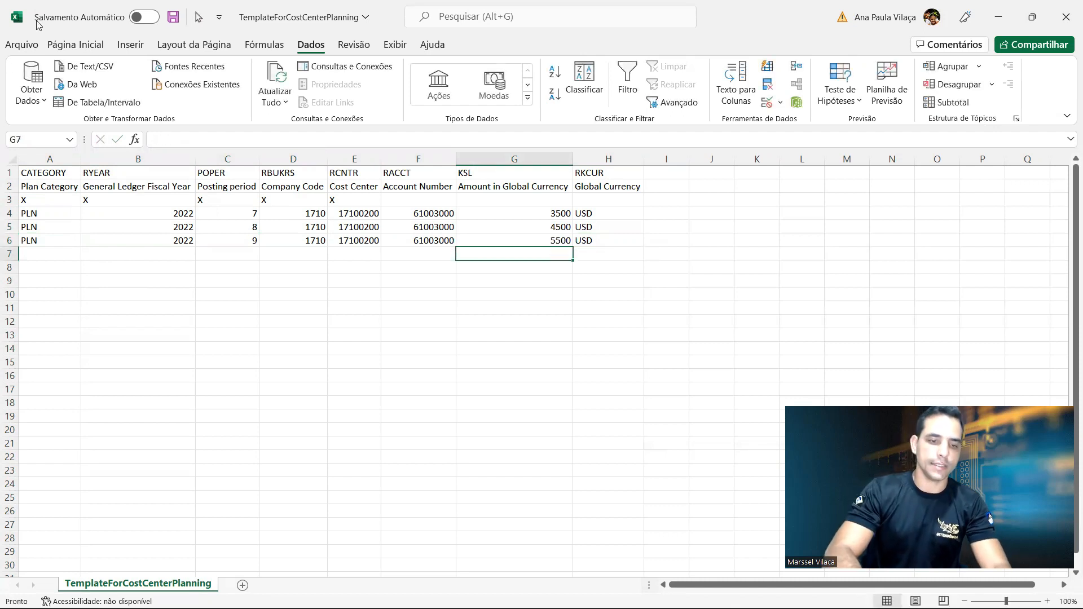
click(174, 17)
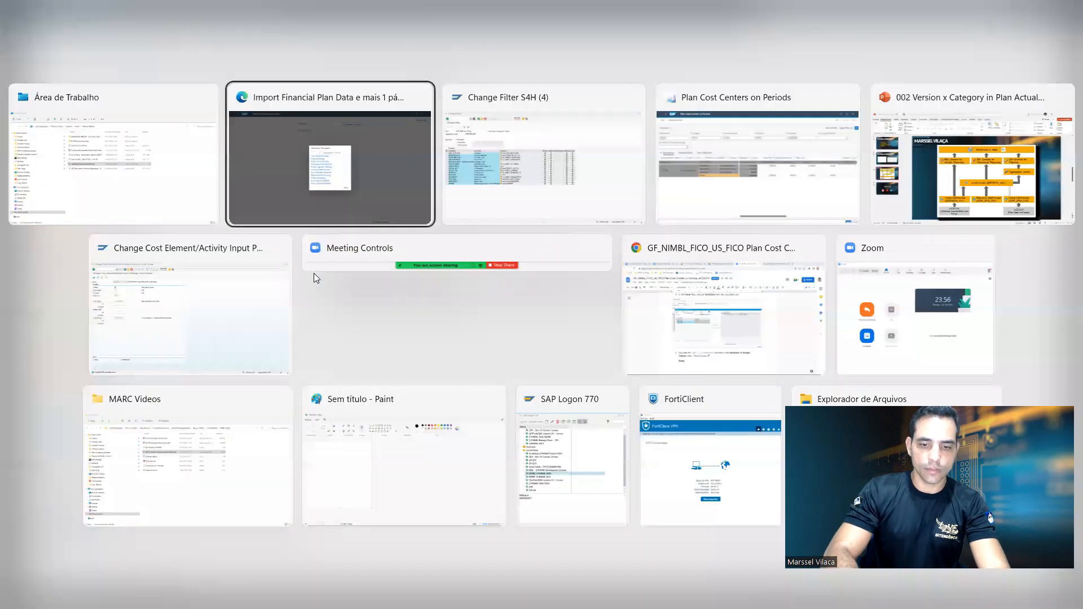
Step: Load TemplateForCostCenterPlanning.csv into Import Financial Plan Data and preview the 3.500, 4.500 and 5.500 USD items
click(330, 155)
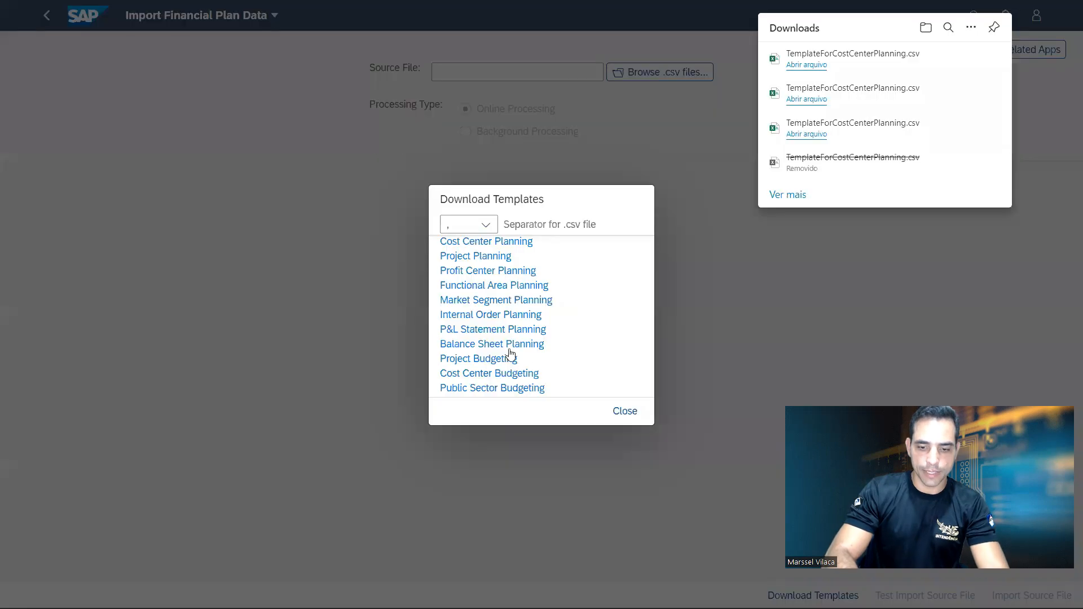
click(623, 411)
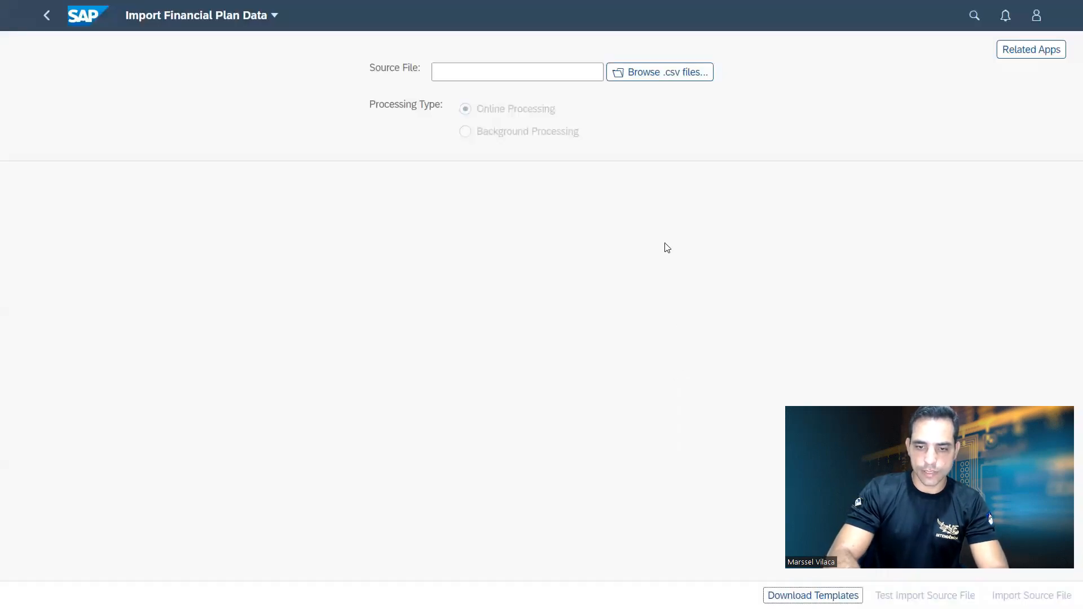
mouse_move(590, 328)
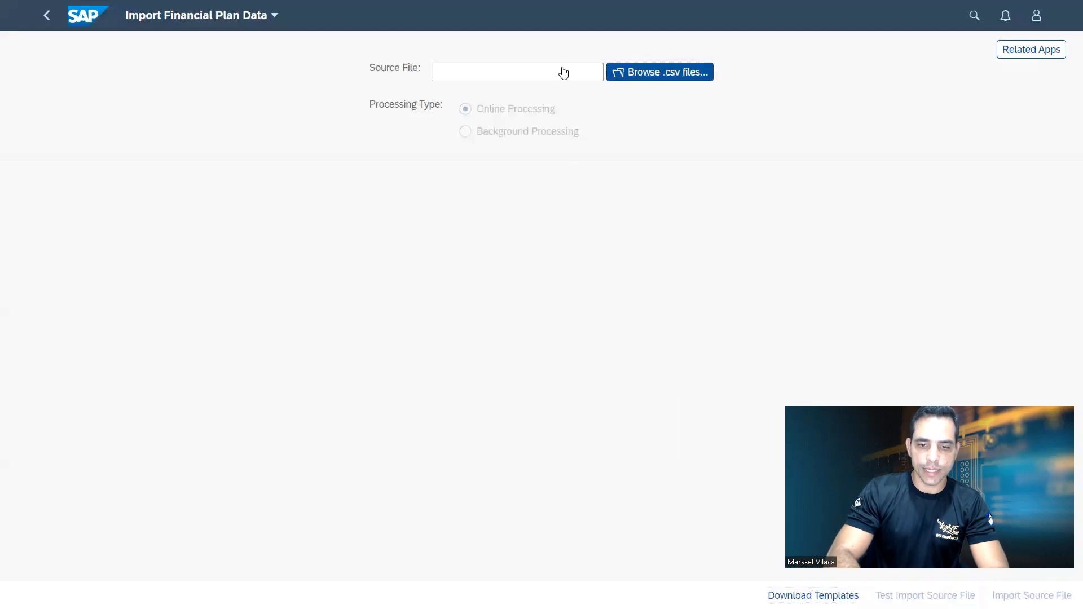
click(657, 72)
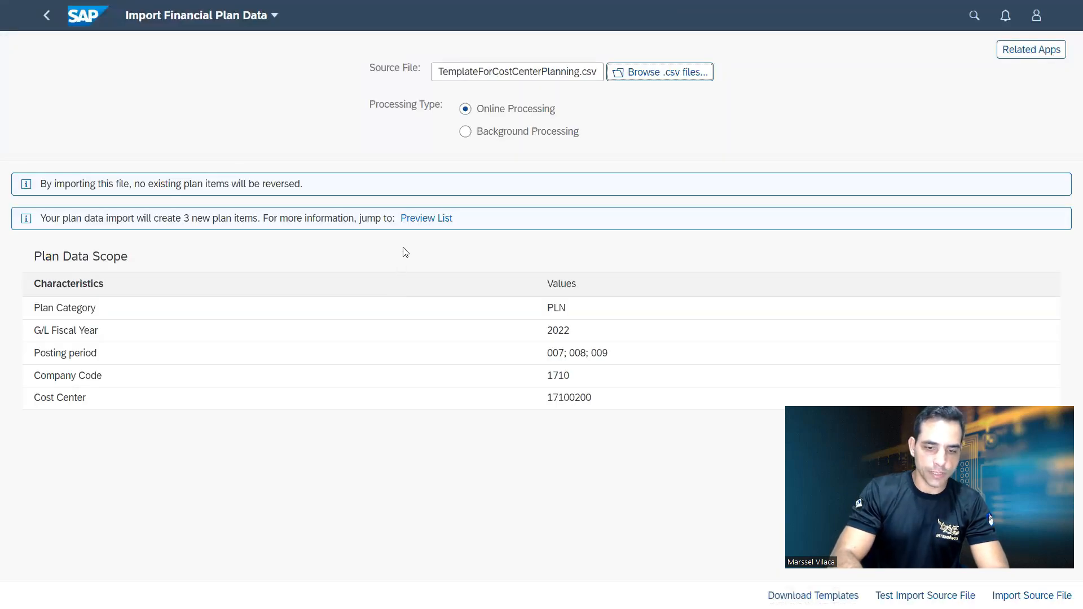
click(426, 217)
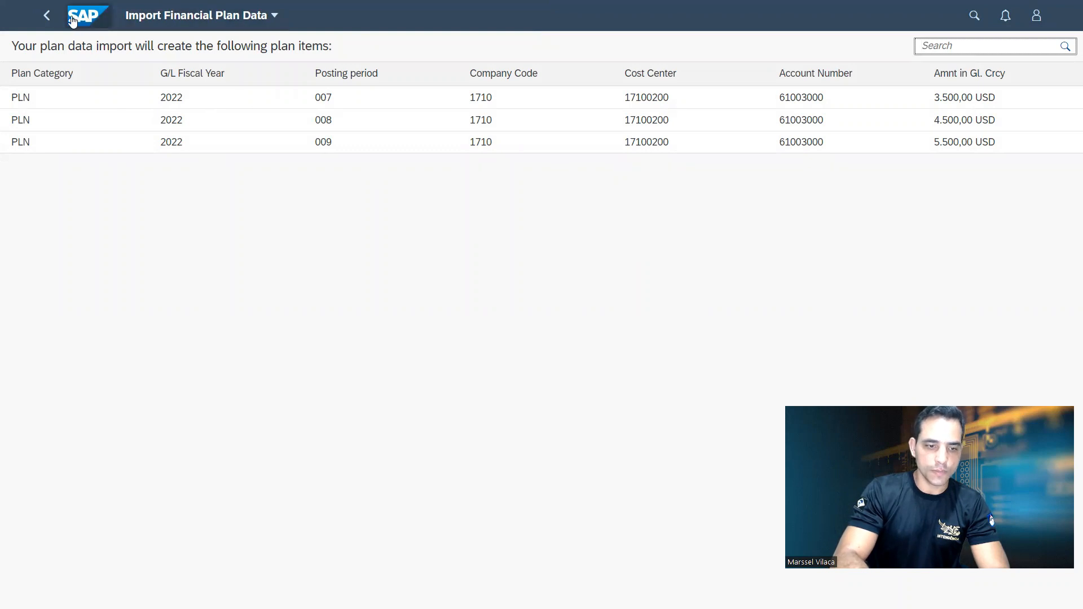
Step: Import the source file for real and jump to Financial Plan Data to check the 13.500,00 result
click(45, 15)
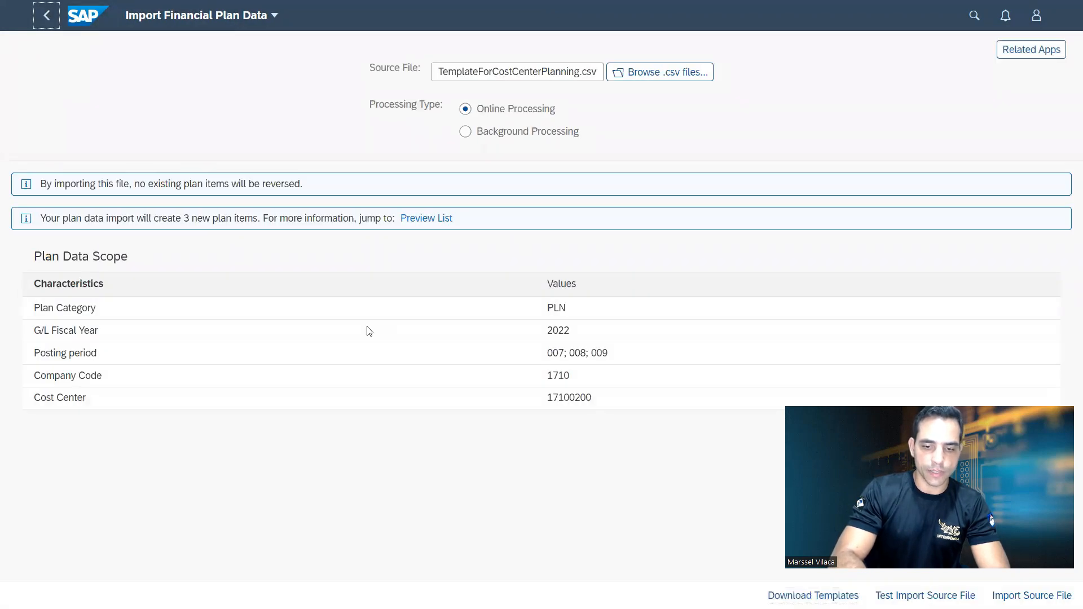
mouse_move(518, 411)
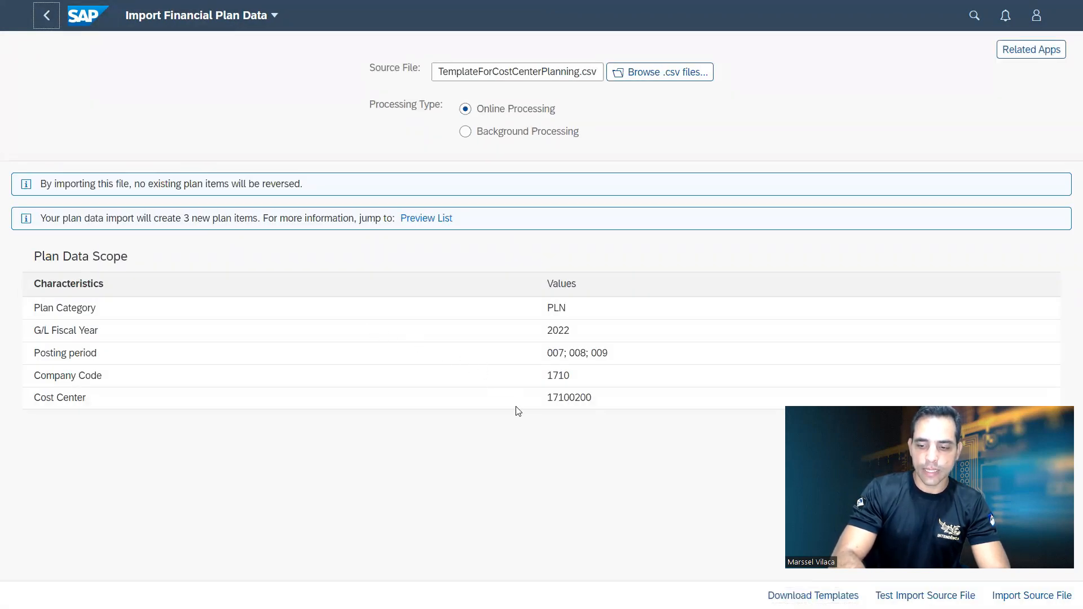
mouse_move(776, 524)
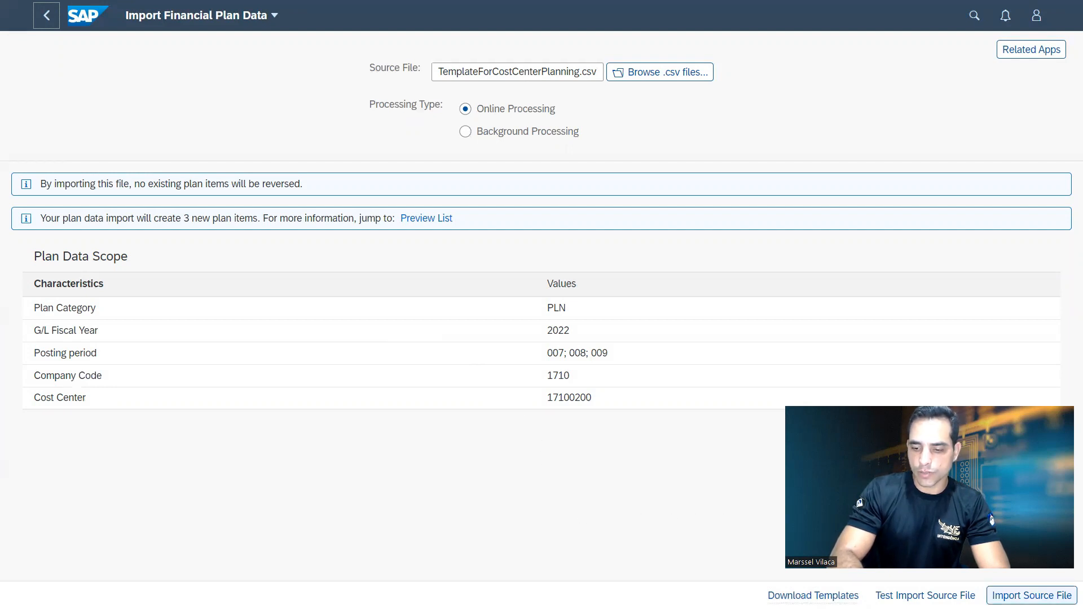
click(1031, 596)
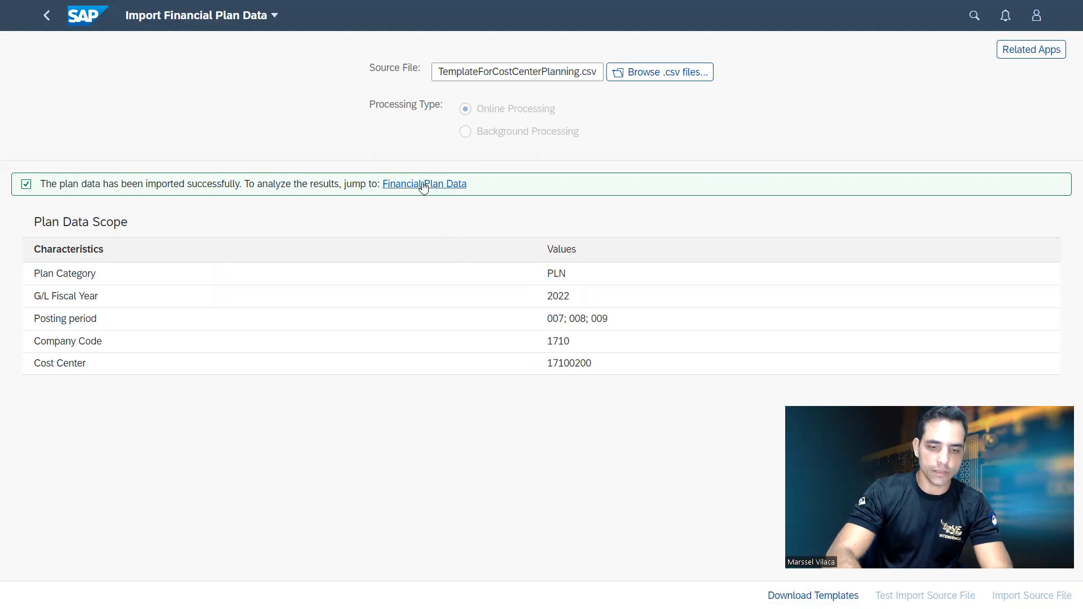
click(424, 183)
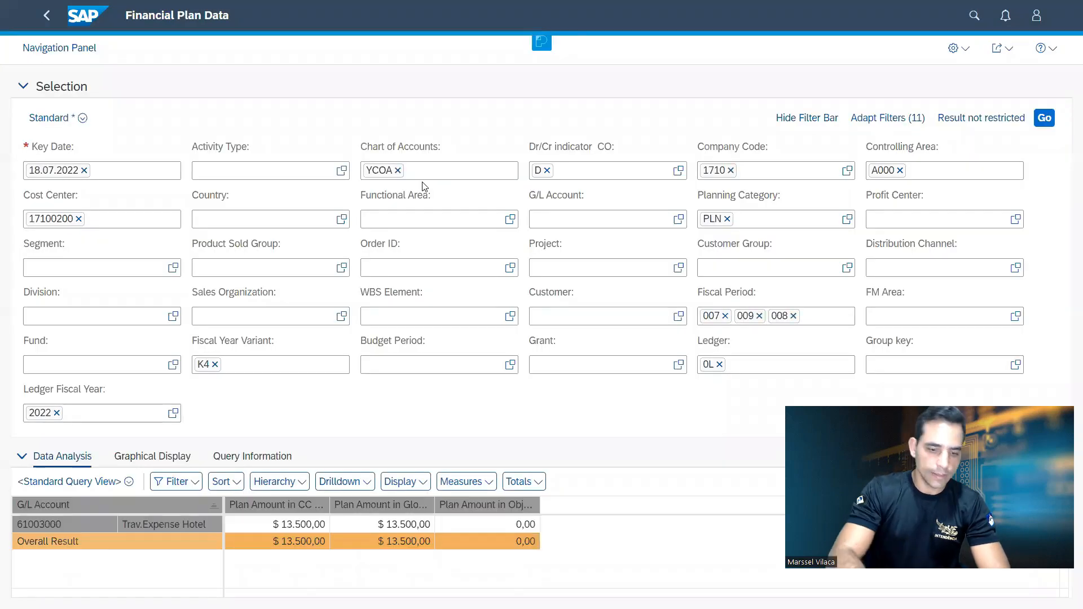
mouse_move(838, 191)
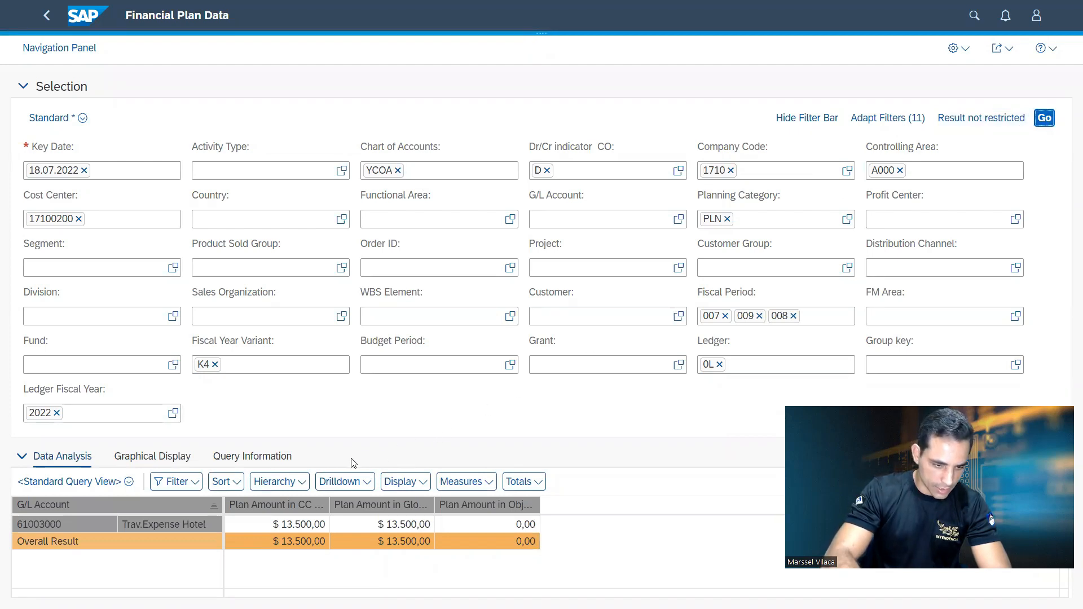
mouse_move(82, 523)
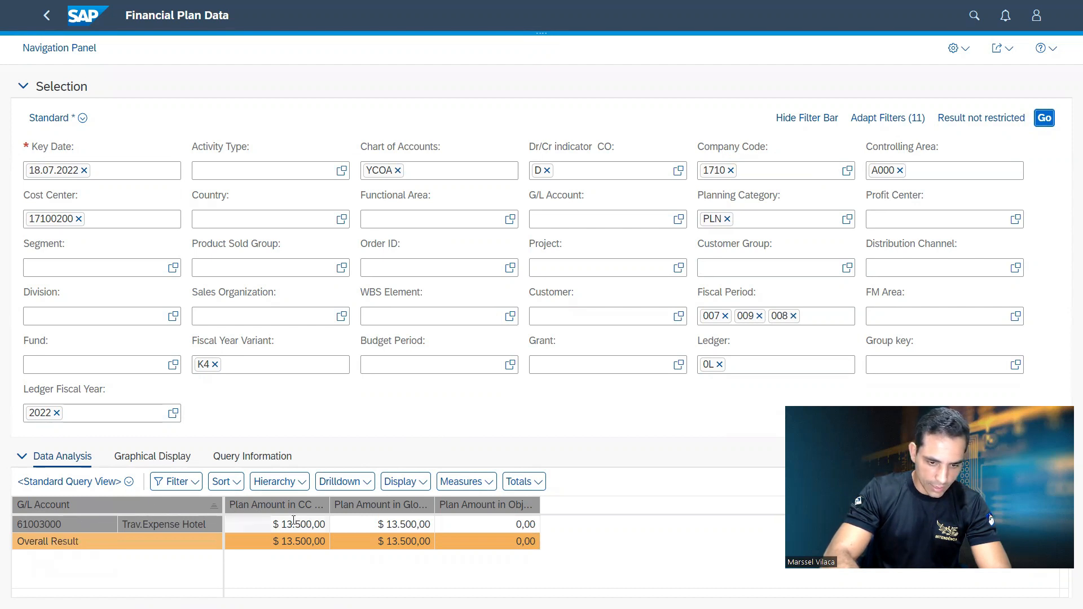
Step: Review the 13,500 plan amount for account 61003000, then return to the import page
double_click(296, 525)
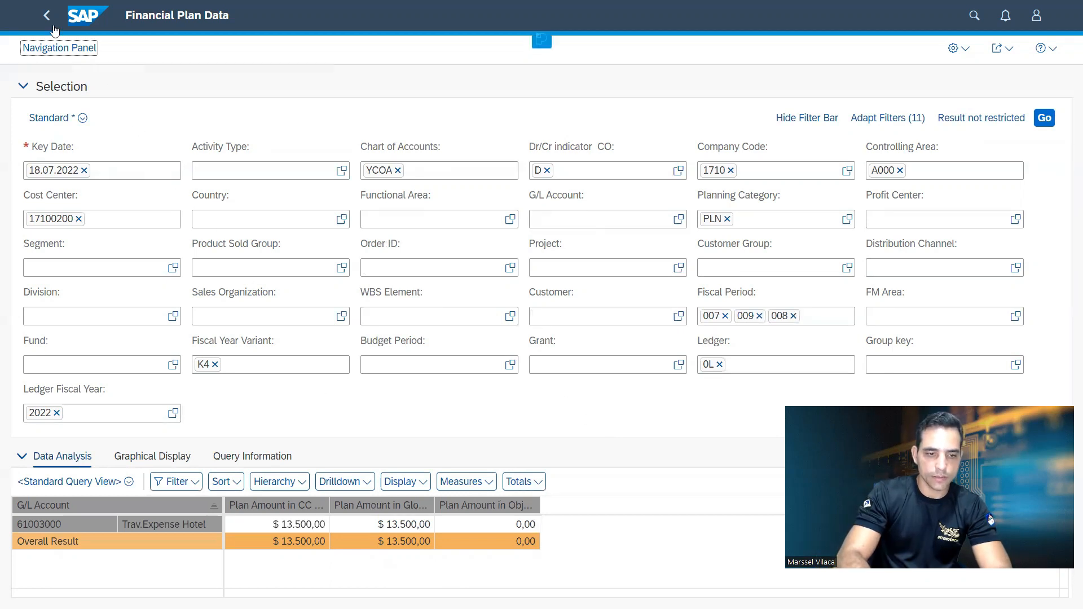
click(45, 15)
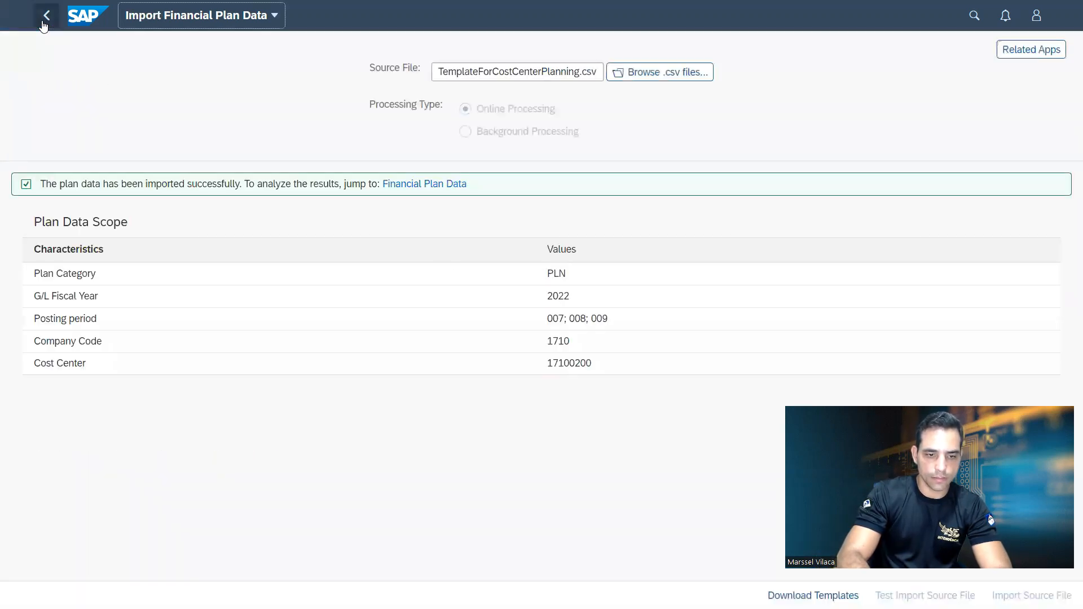
Step: Run Plan Cost Centers on Periods for 2022, PLN, company code 1710, USD and cost center 17100200
click(46, 14)
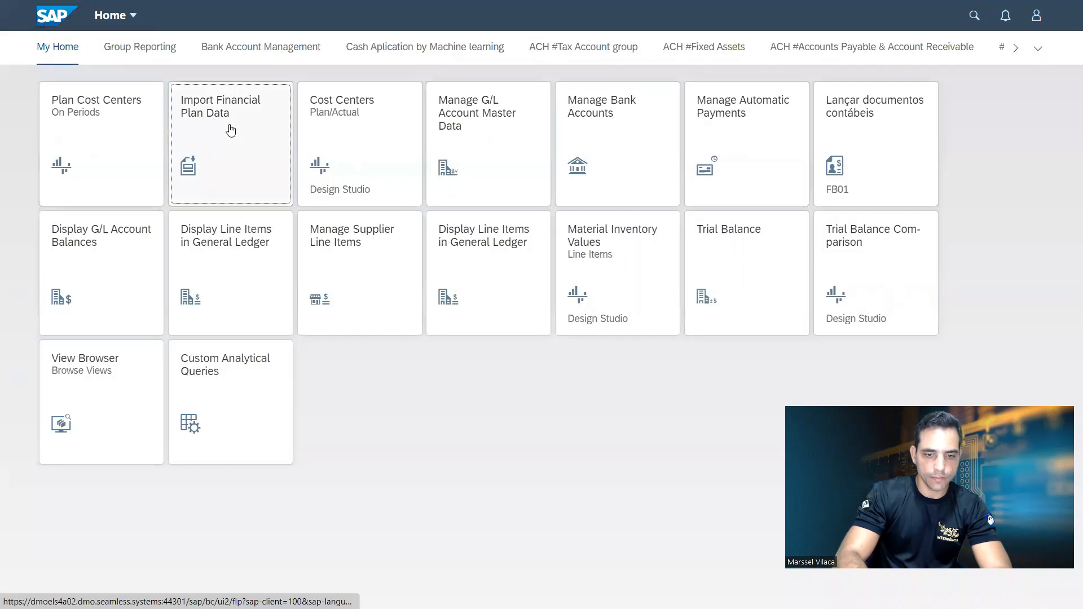
mouse_move(93, 138)
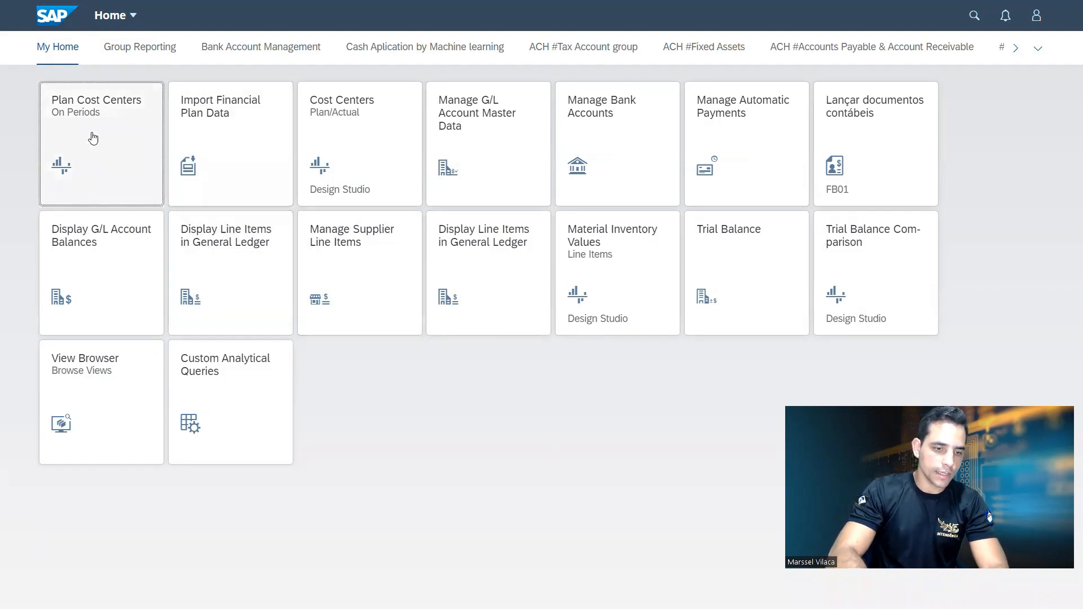
click(100, 143)
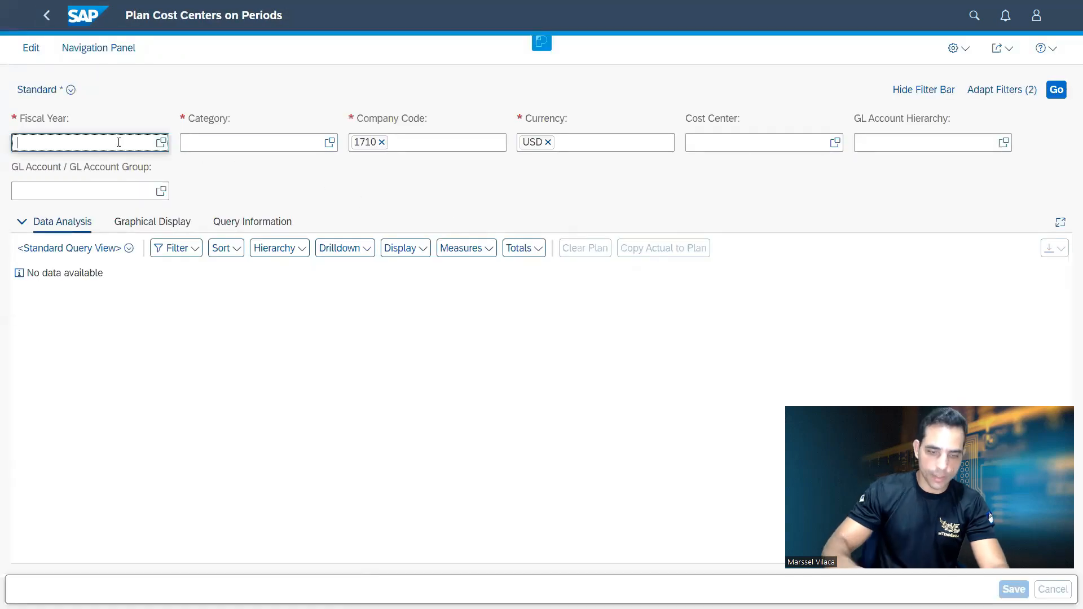
text(2022)
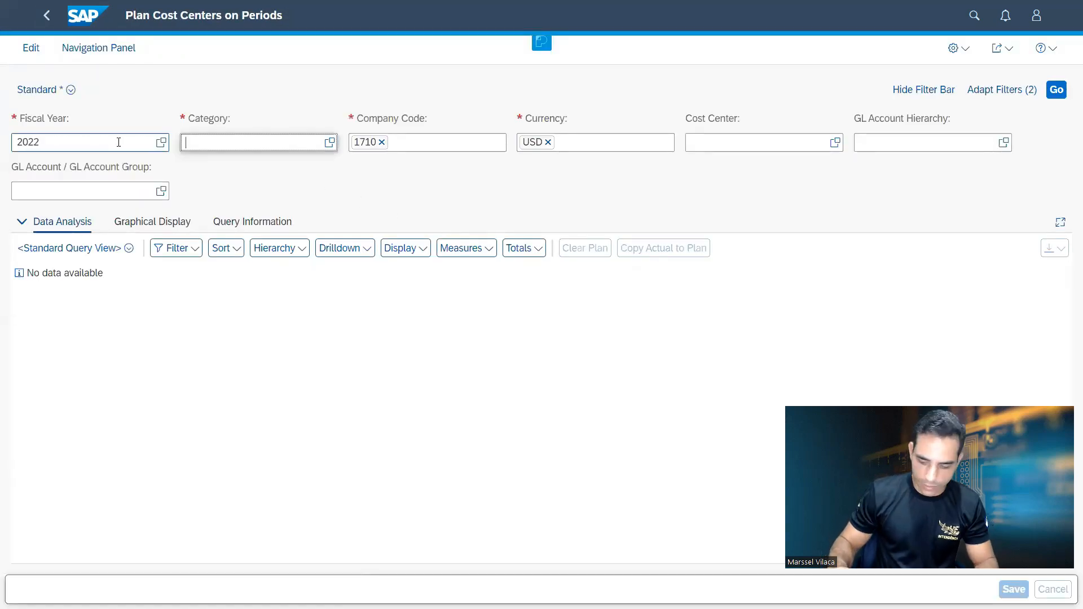
text(PLN)
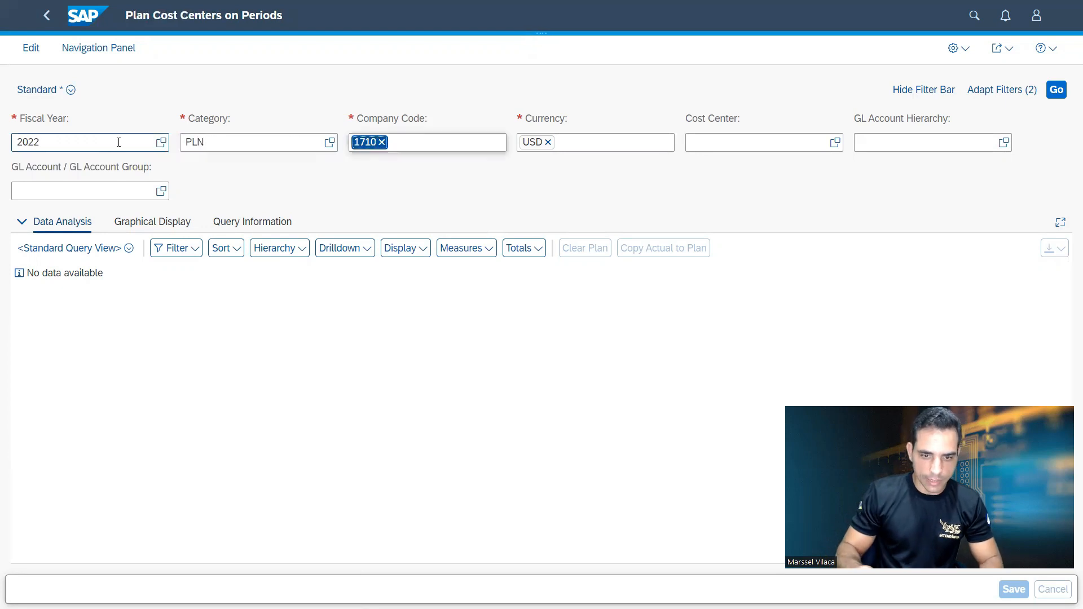
text(17100200)
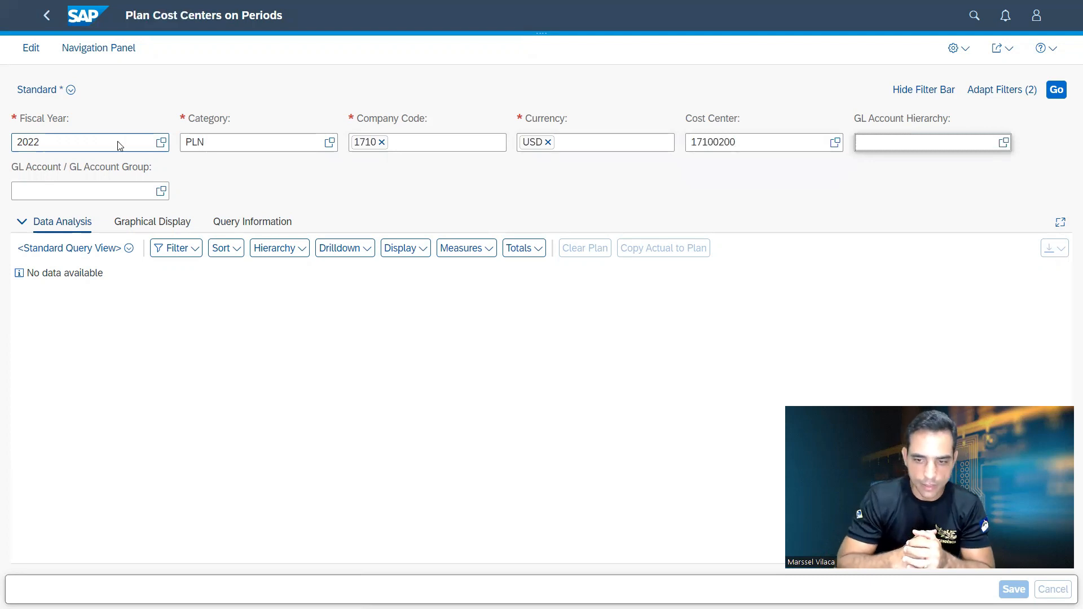
click(1056, 89)
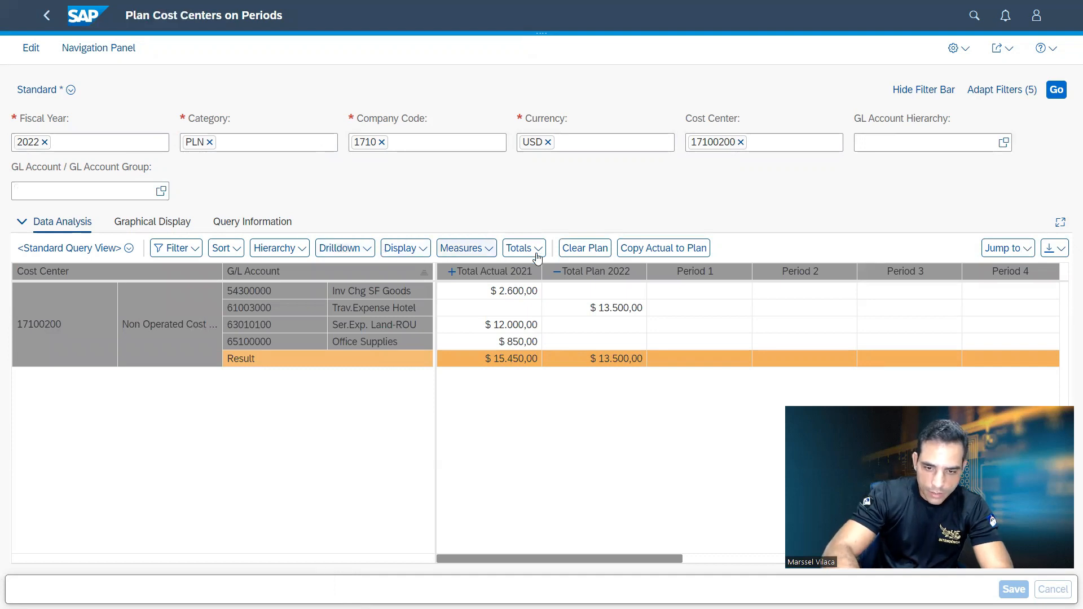
mouse_move(538, 545)
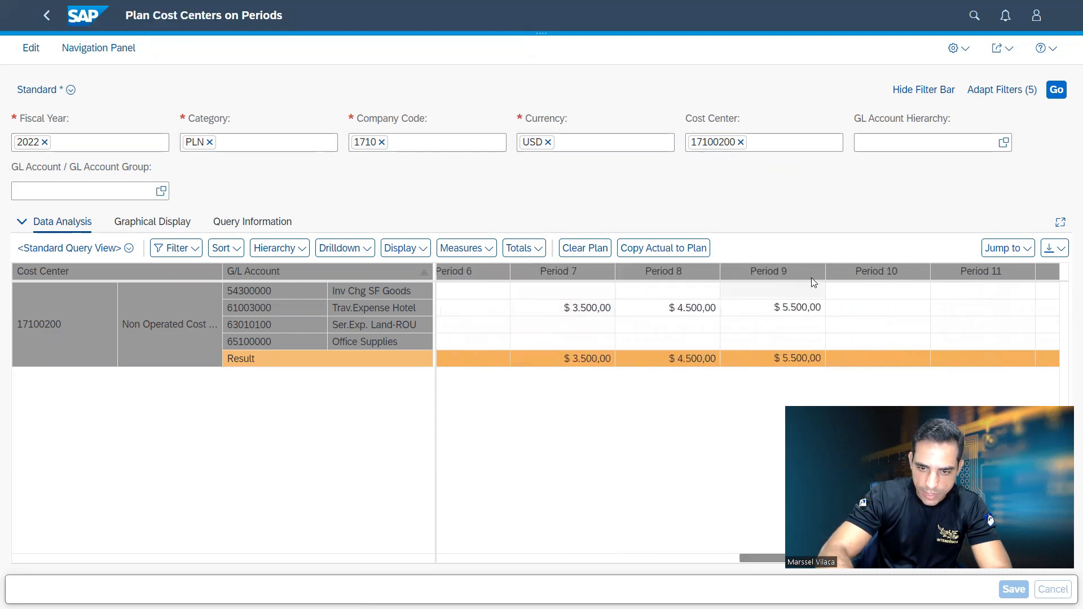
Step: Select the period 8 hotel travel plan cell and clear the plan values for periods 7–9
click(667, 307)
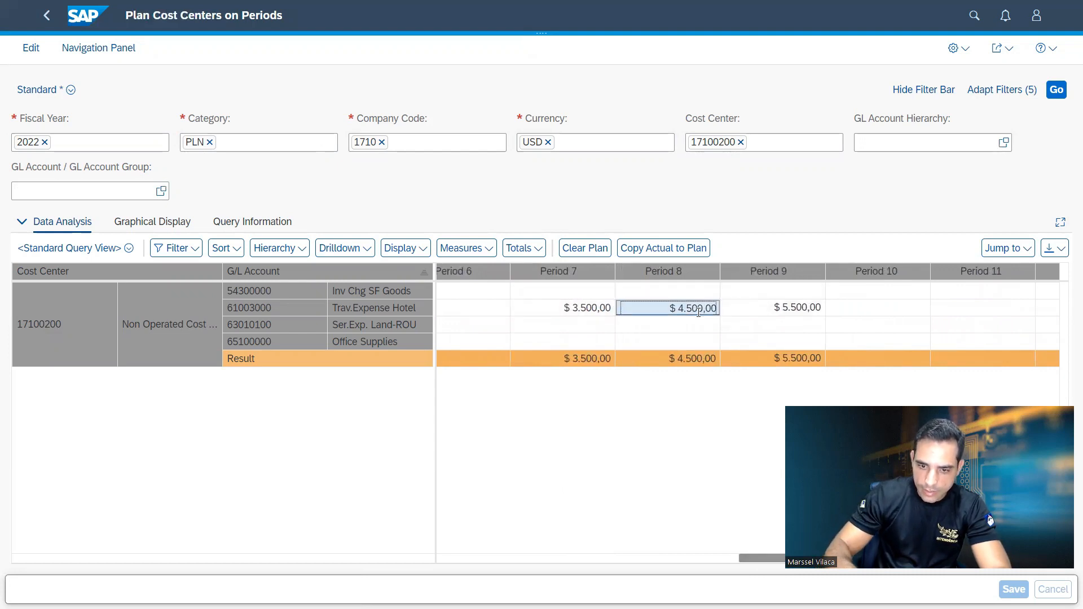
mouse_move(583, 248)
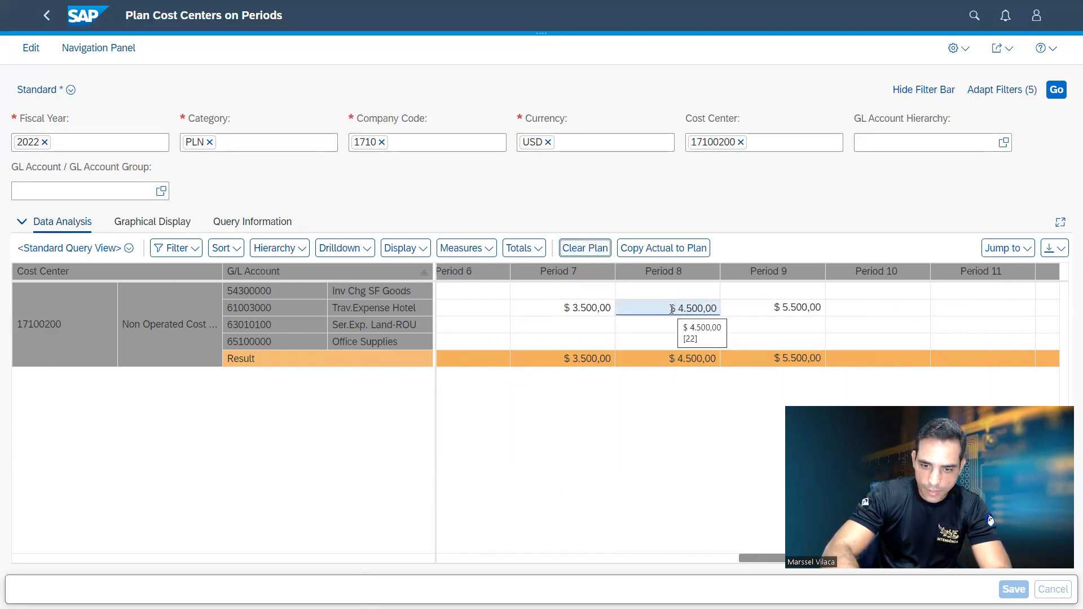
click(583, 248)
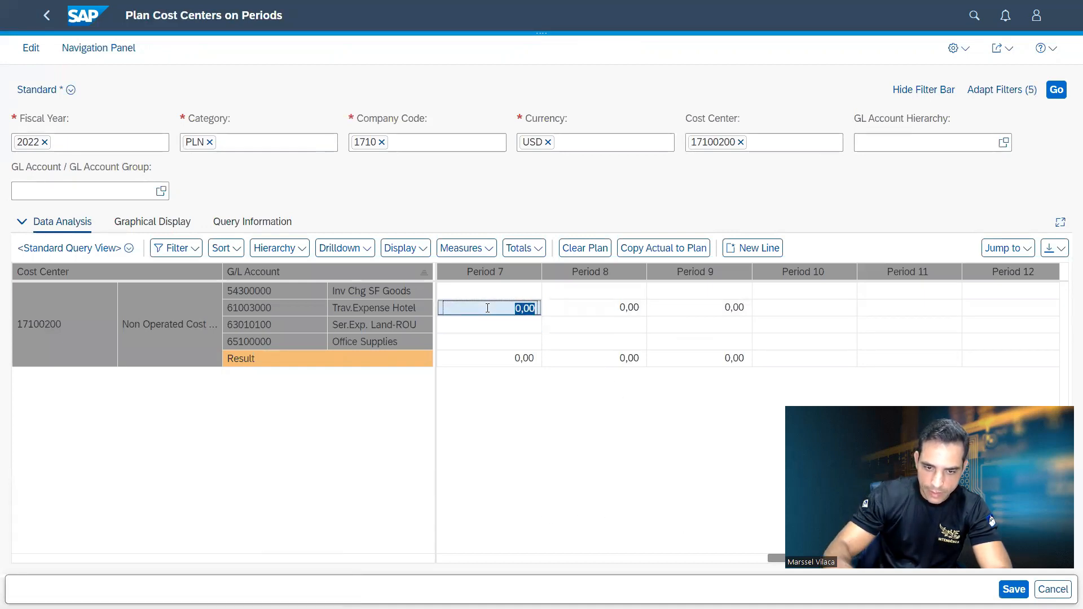
Step: Enter hotel travel plan amounts 4999, 5999 and 6999 for periods 7, 8 and 9
text(4)
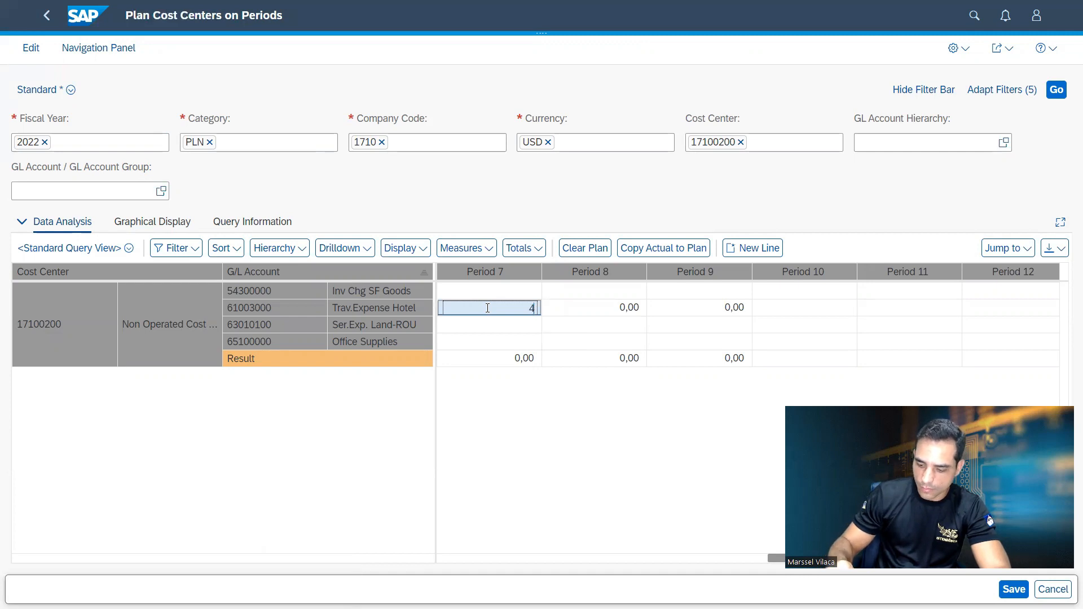
text(999)
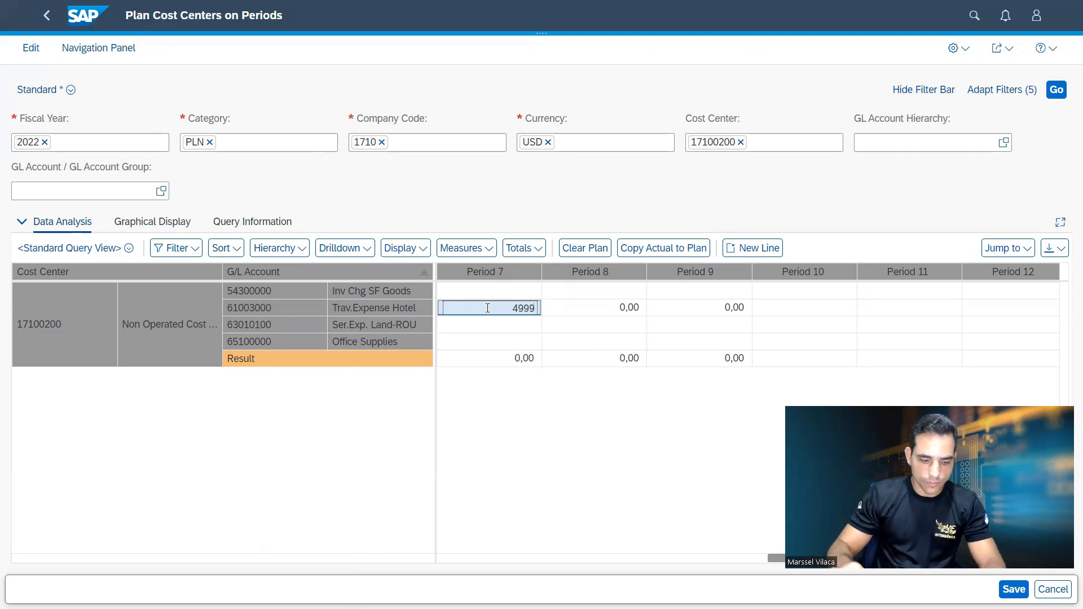
click(593, 307)
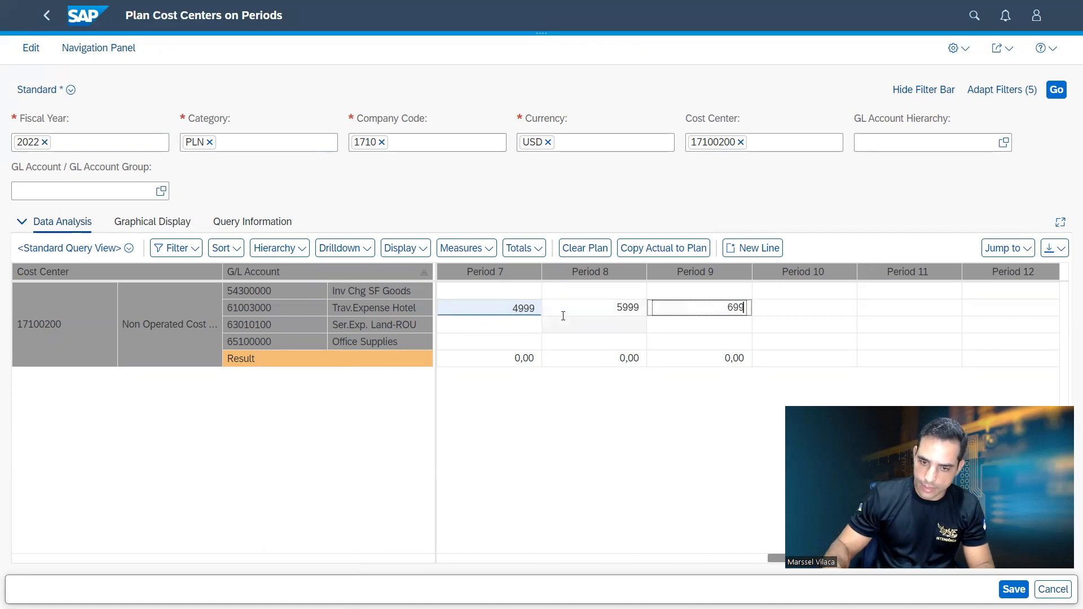
text(9)
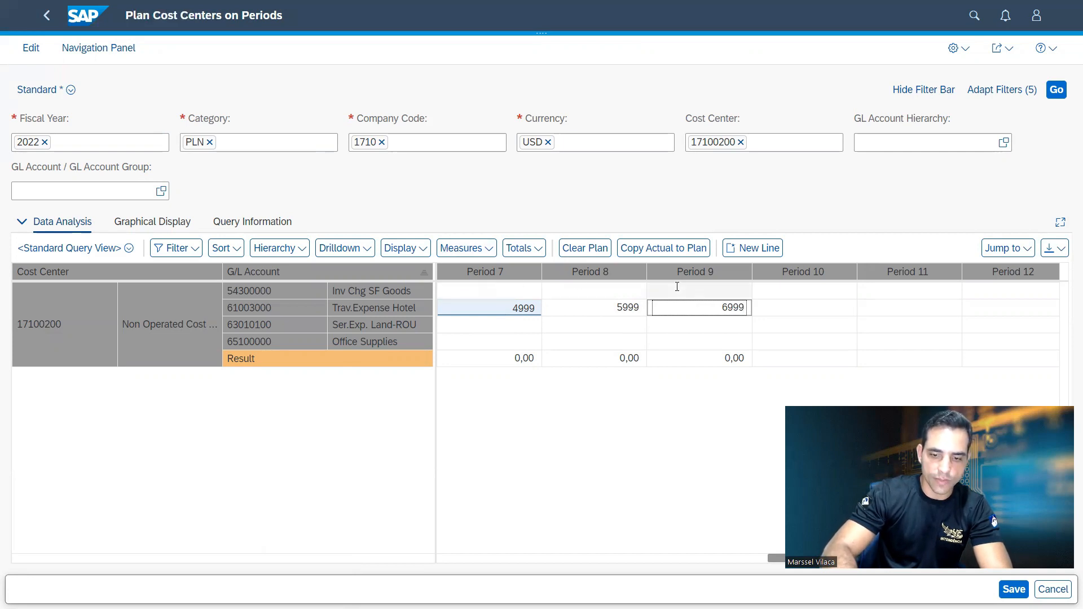
mouse_move(98, 47)
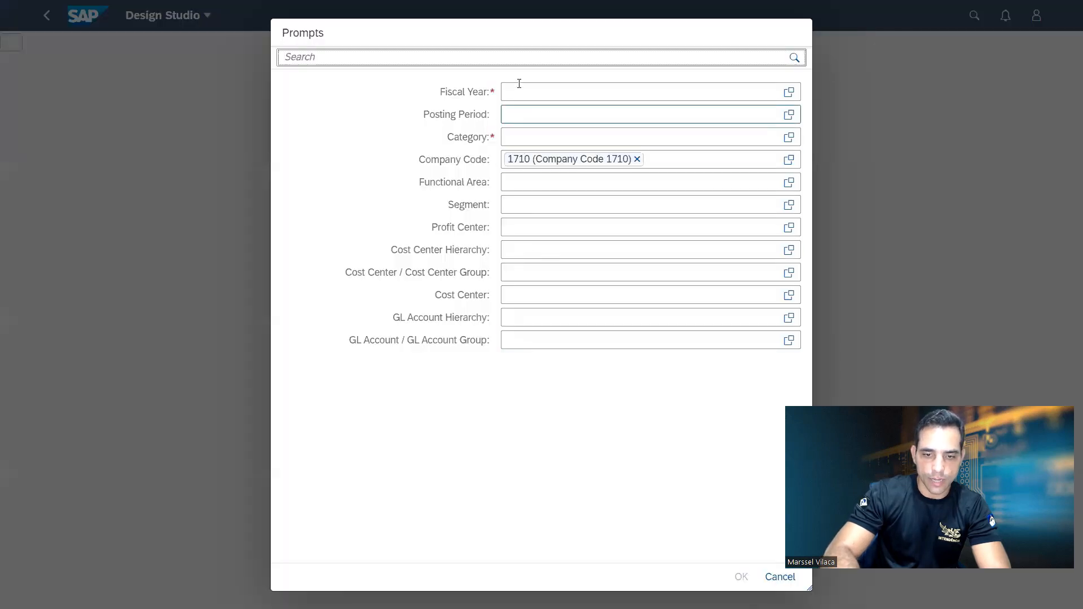
Step: Fill the prompts with 2022, periods 7–9, PLN, company code 1710 and cost center 17100200, and confirm
text(2022)
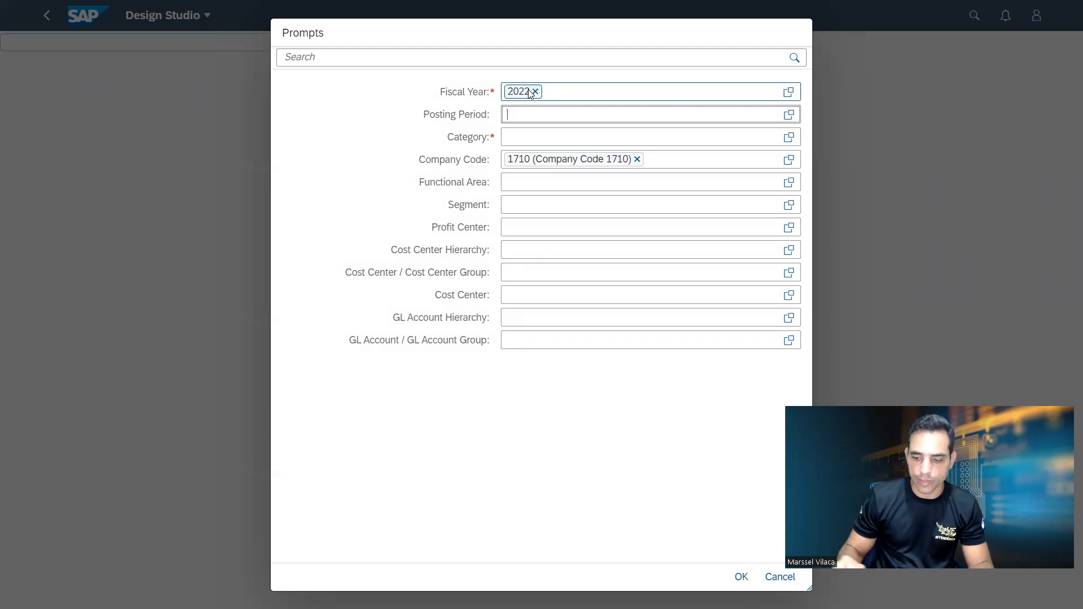
text(0)
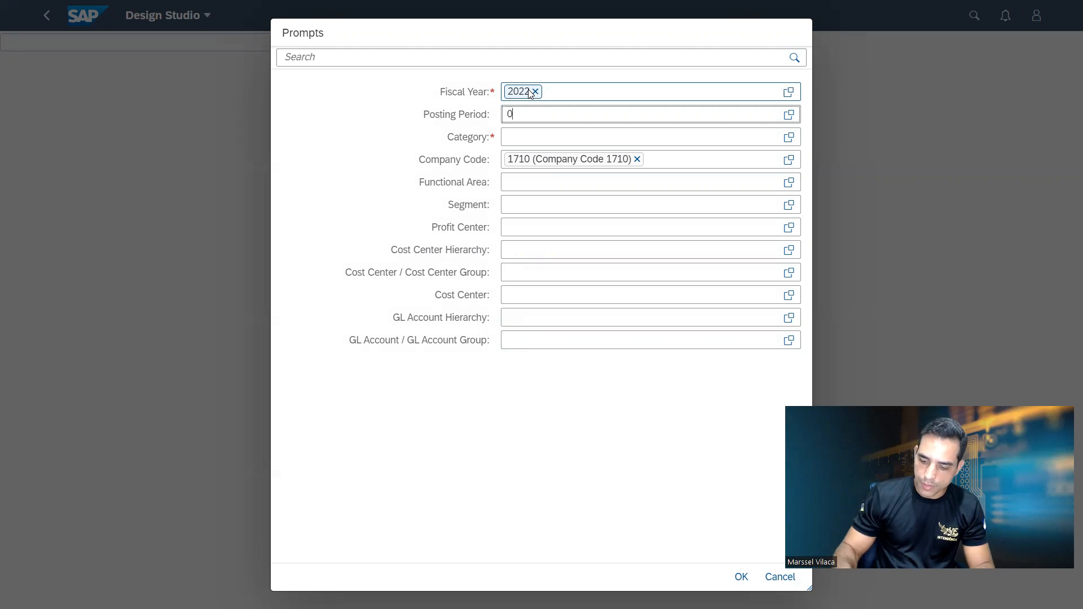
text(7)
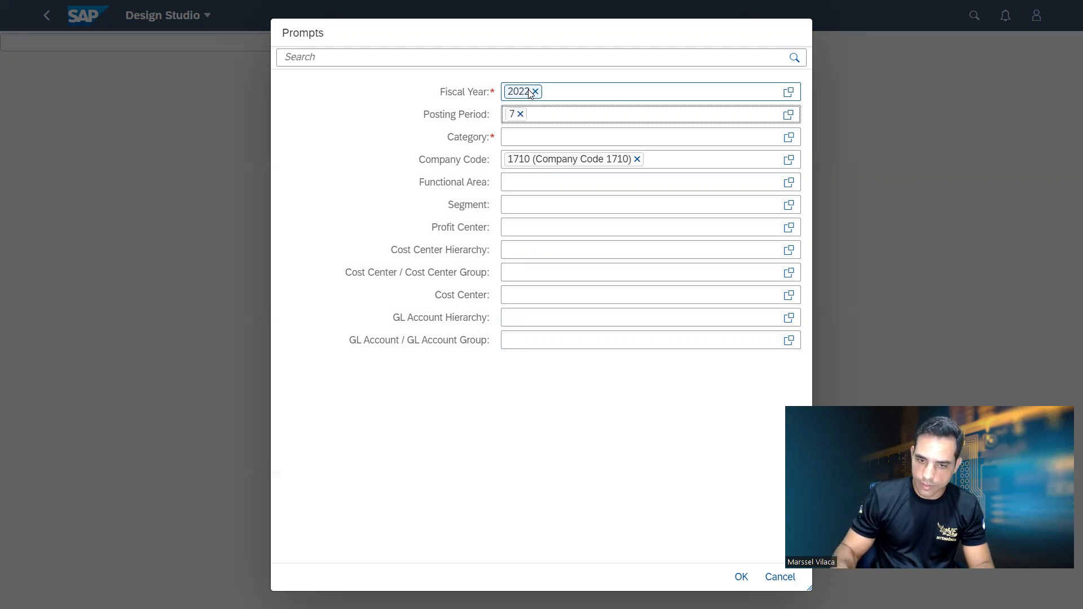
text(89)
click(651, 294)
text(1)
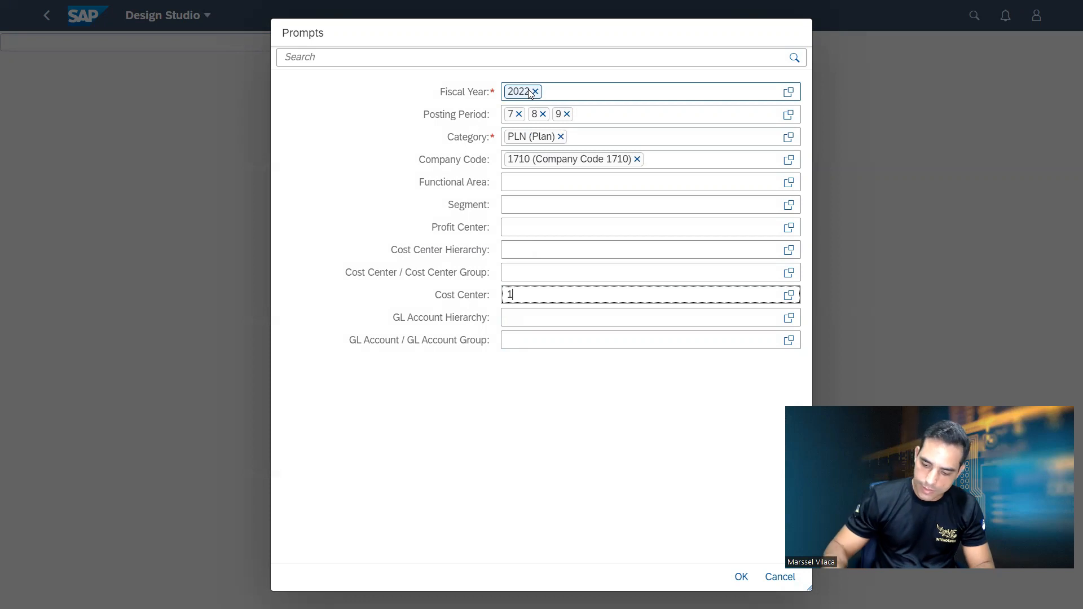
text(710)
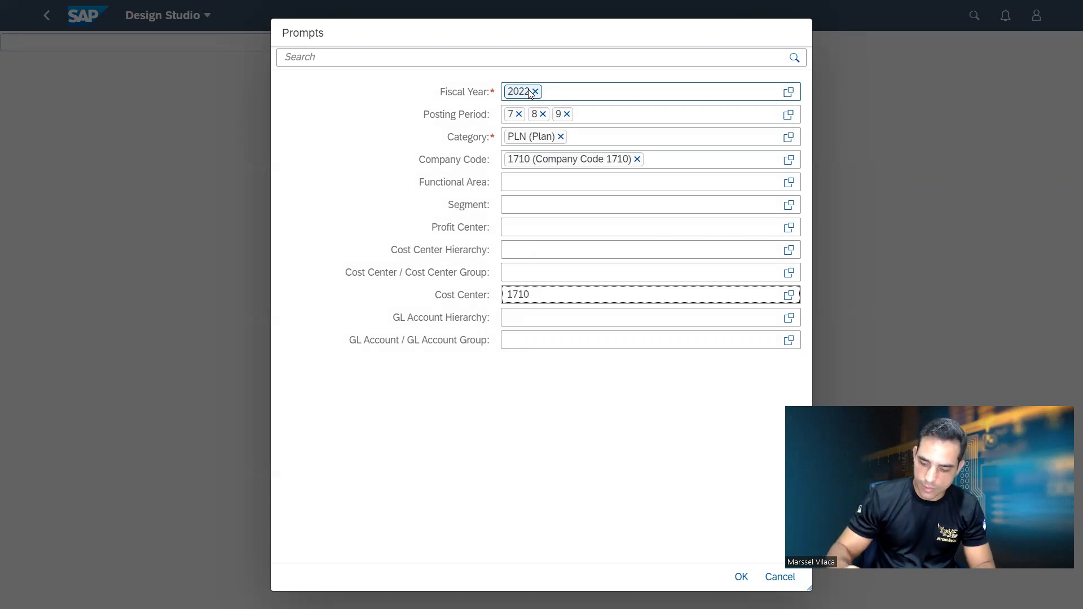
text(17100200)
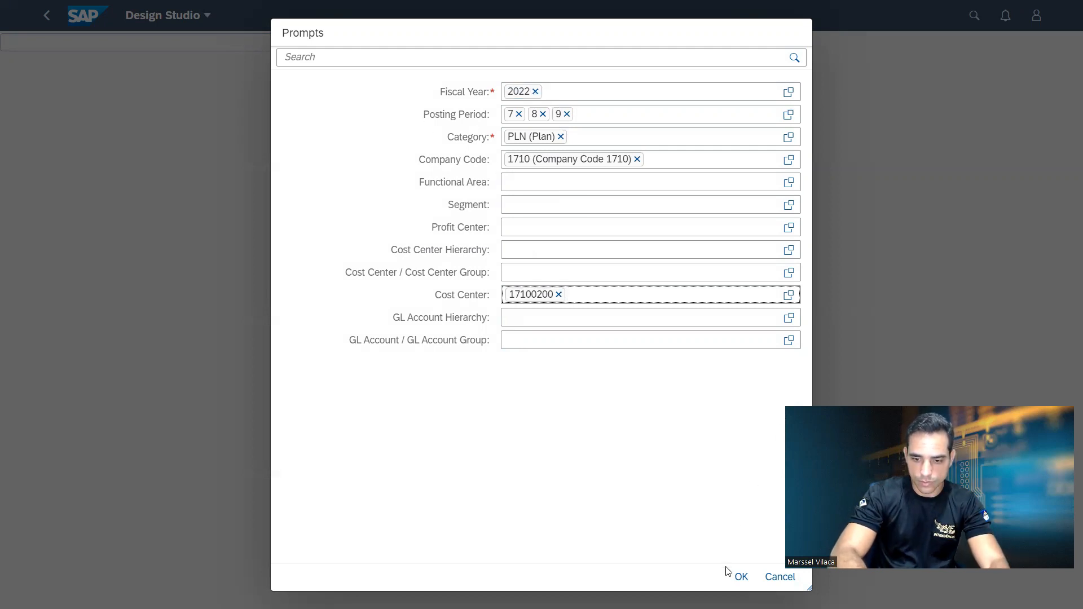
click(740, 576)
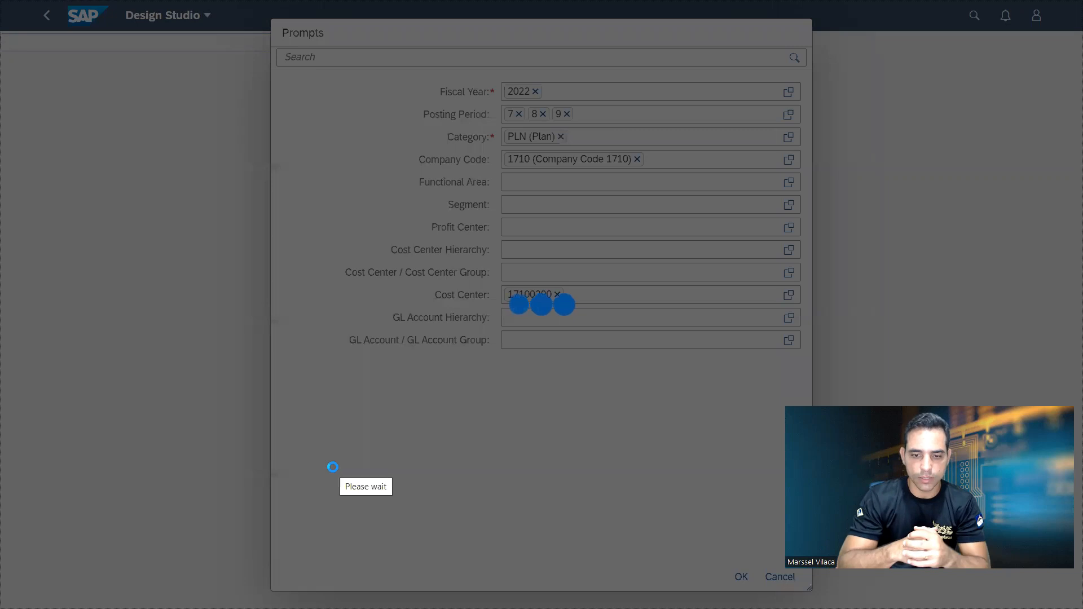
Step: Load the Cost Centers - Plan/Actual report showing $1.000,00 actual versus $13.500,00 plan
click(740, 576)
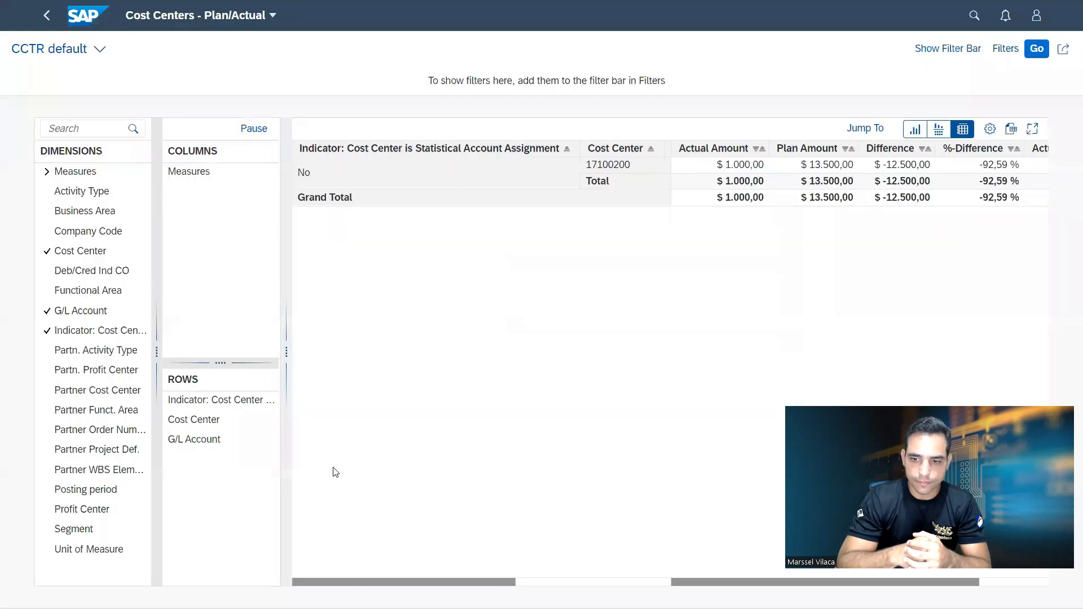
mouse_move(610, 386)
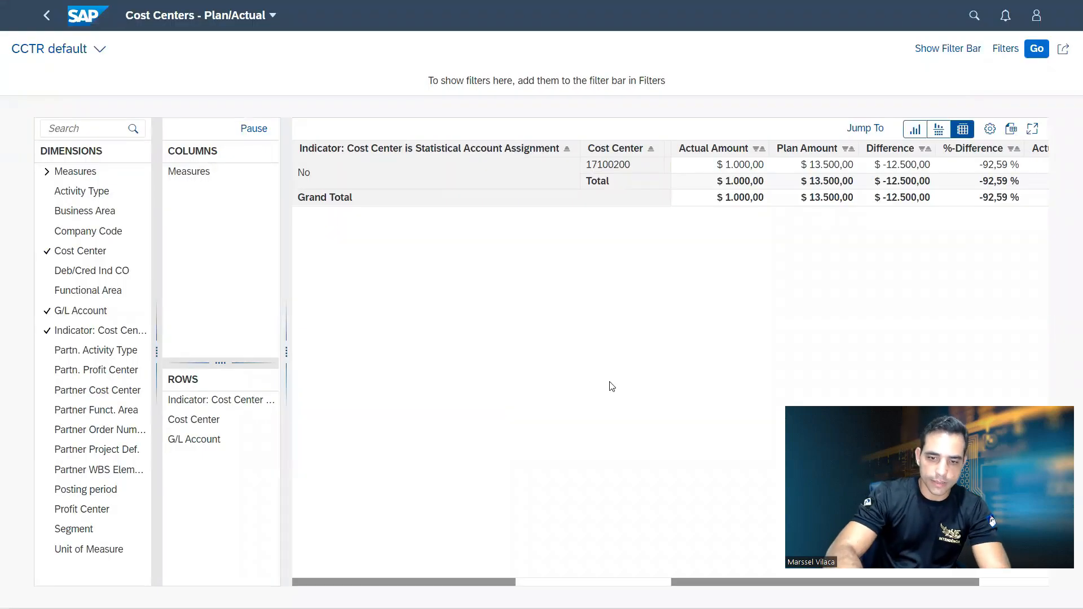
mouse_move(713, 147)
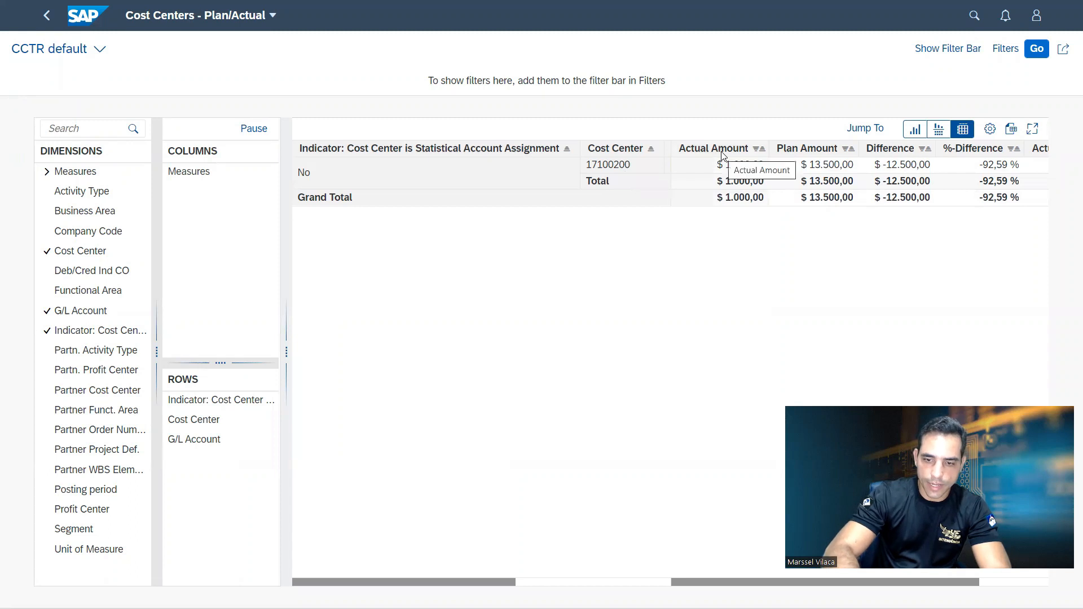
mouse_move(827, 154)
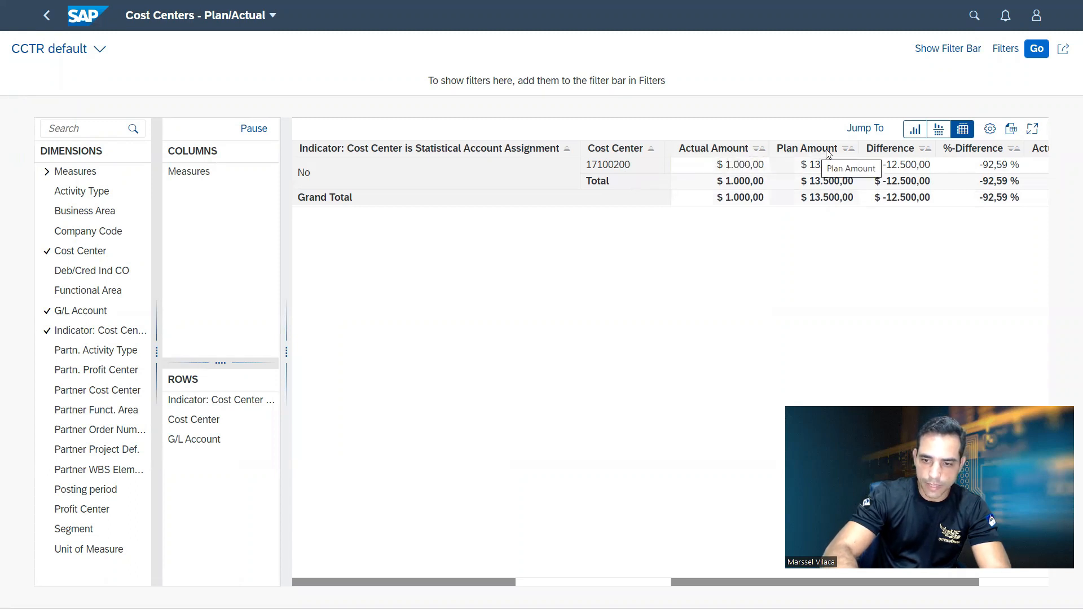
mouse_move(688, 220)
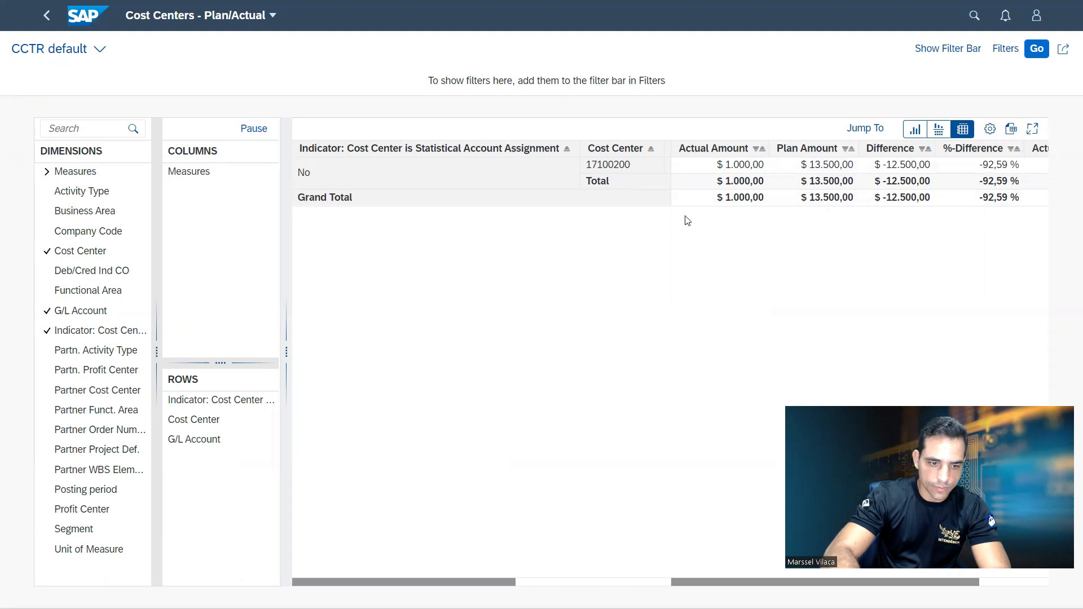
mouse_move(442, 464)
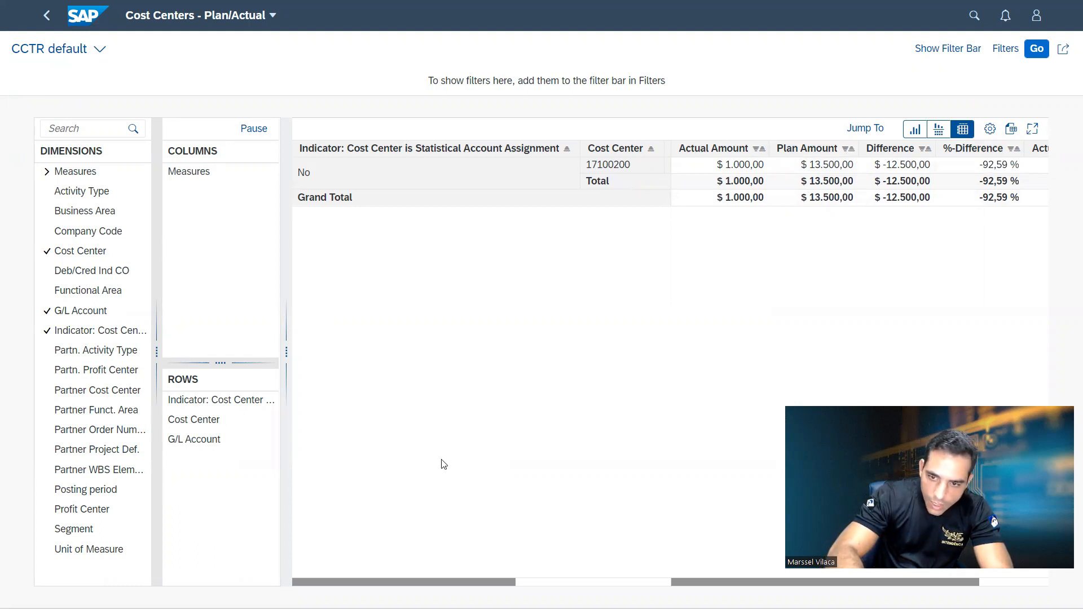
mouse_move(147, 245)
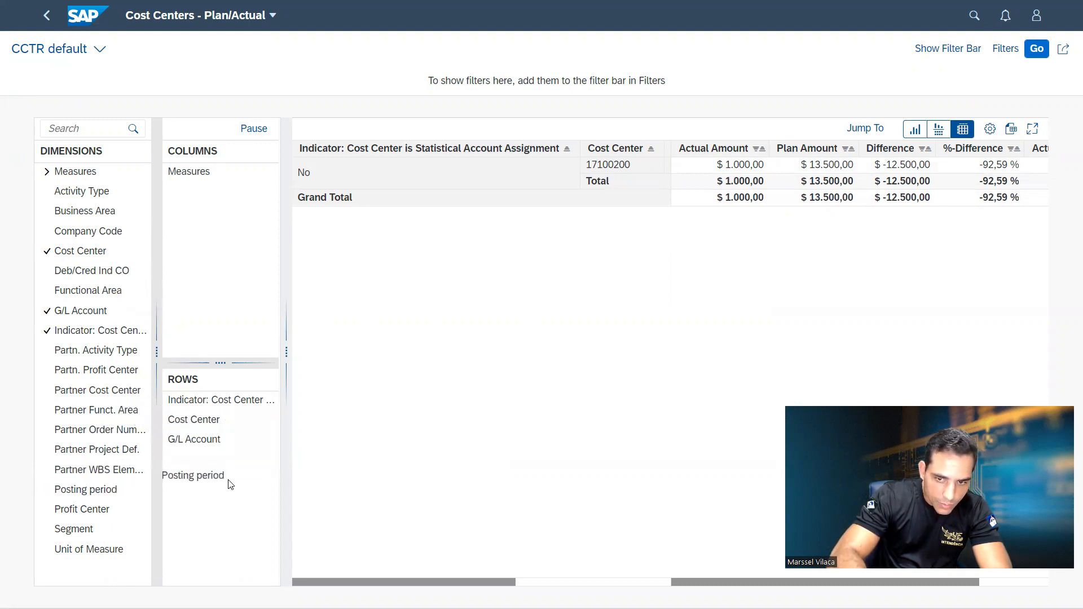
Step: Add Posting period as a report row, splitting the plan into $3.500, $4.500 and $5.500
click(199, 460)
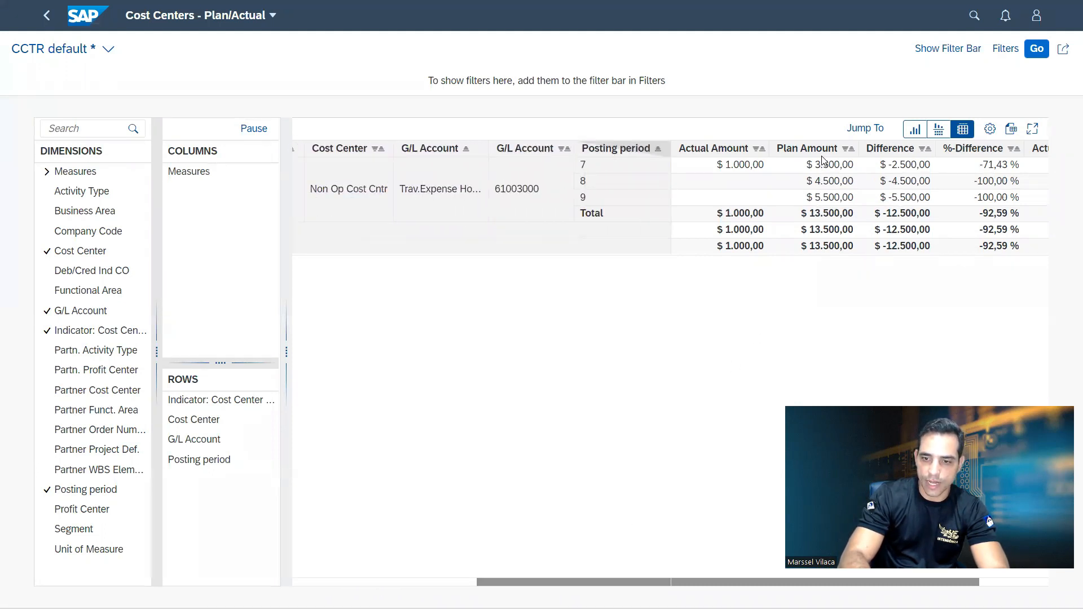
mouse_move(807, 148)
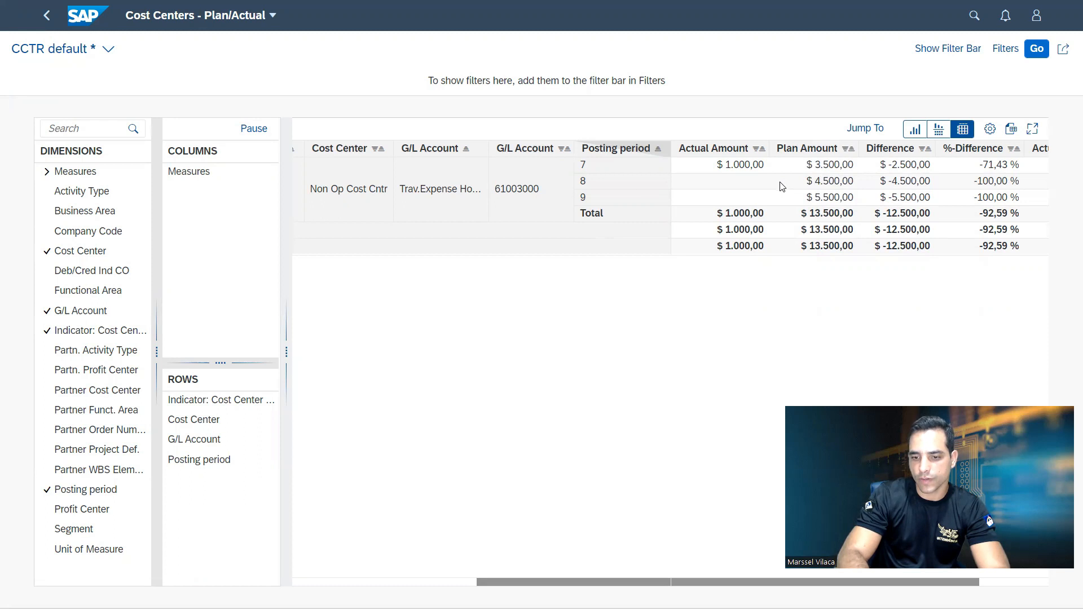
mouse_move(678, 176)
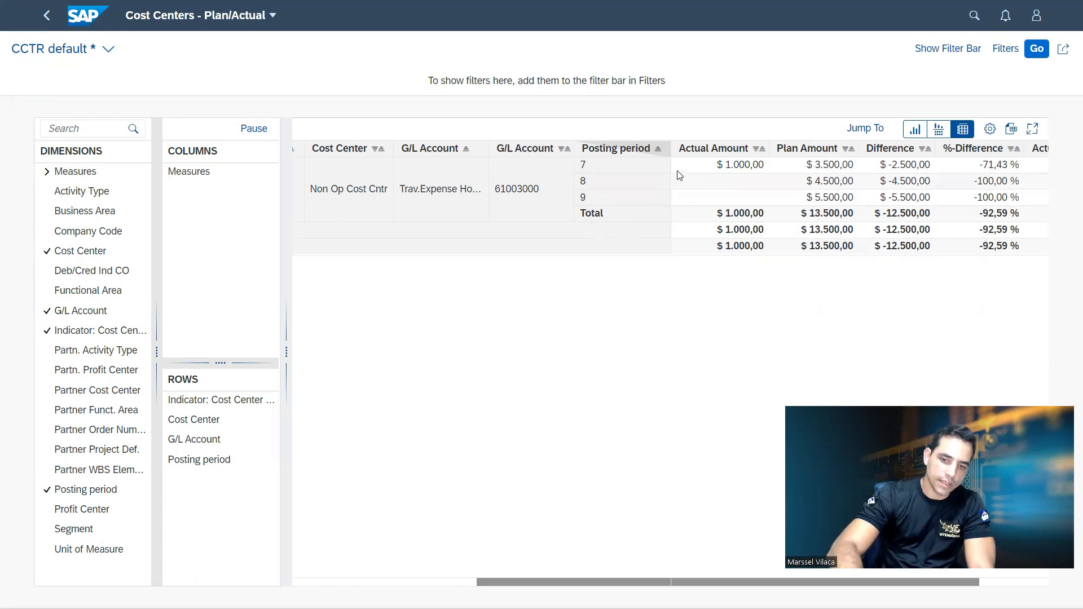
mouse_move(704, 165)
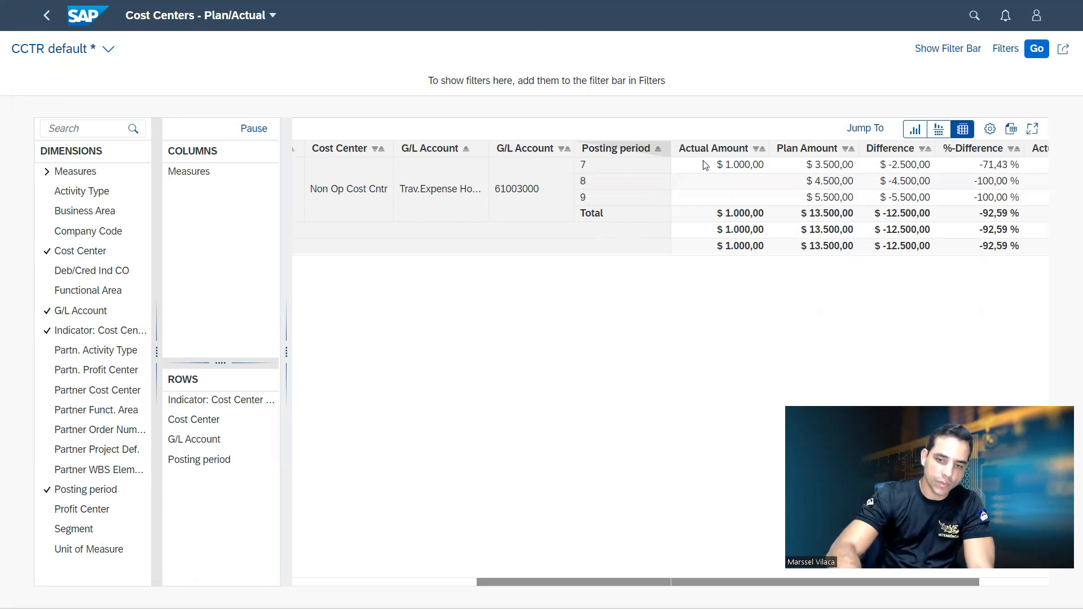
mouse_move(759, 180)
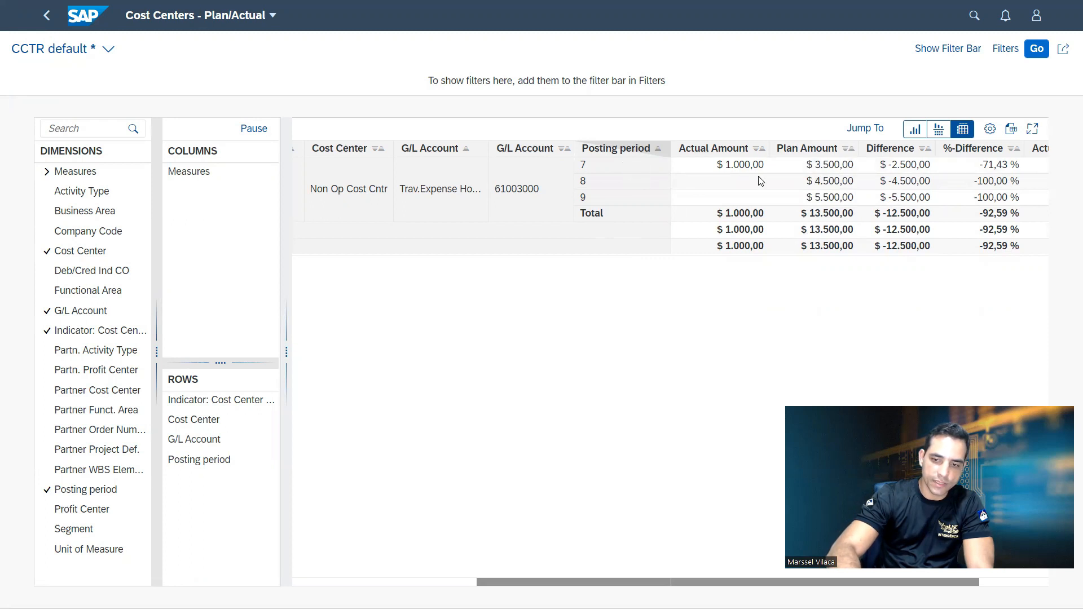
mouse_move(844, 160)
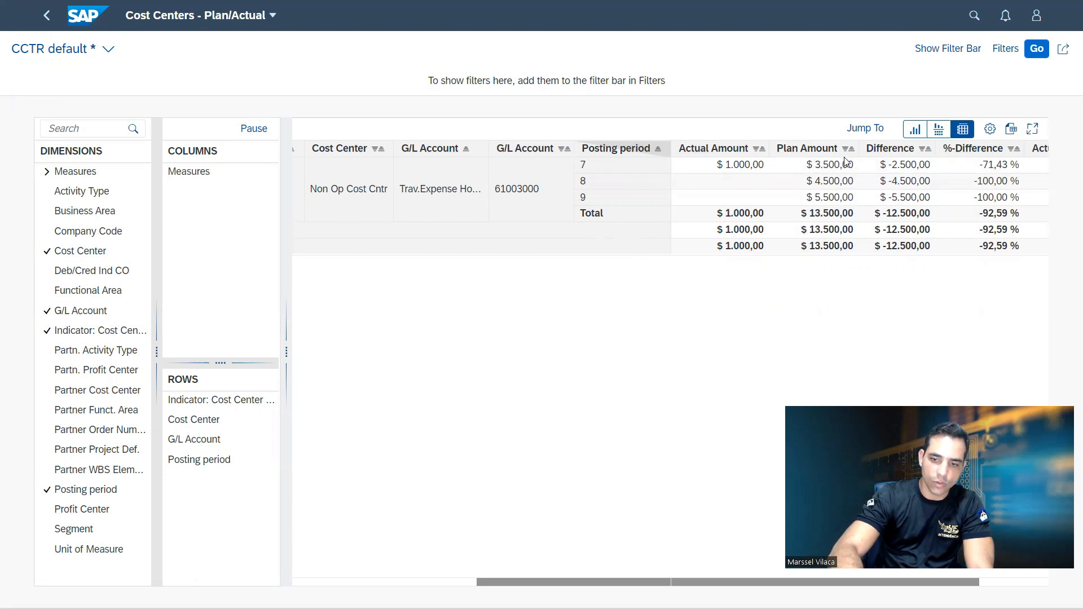